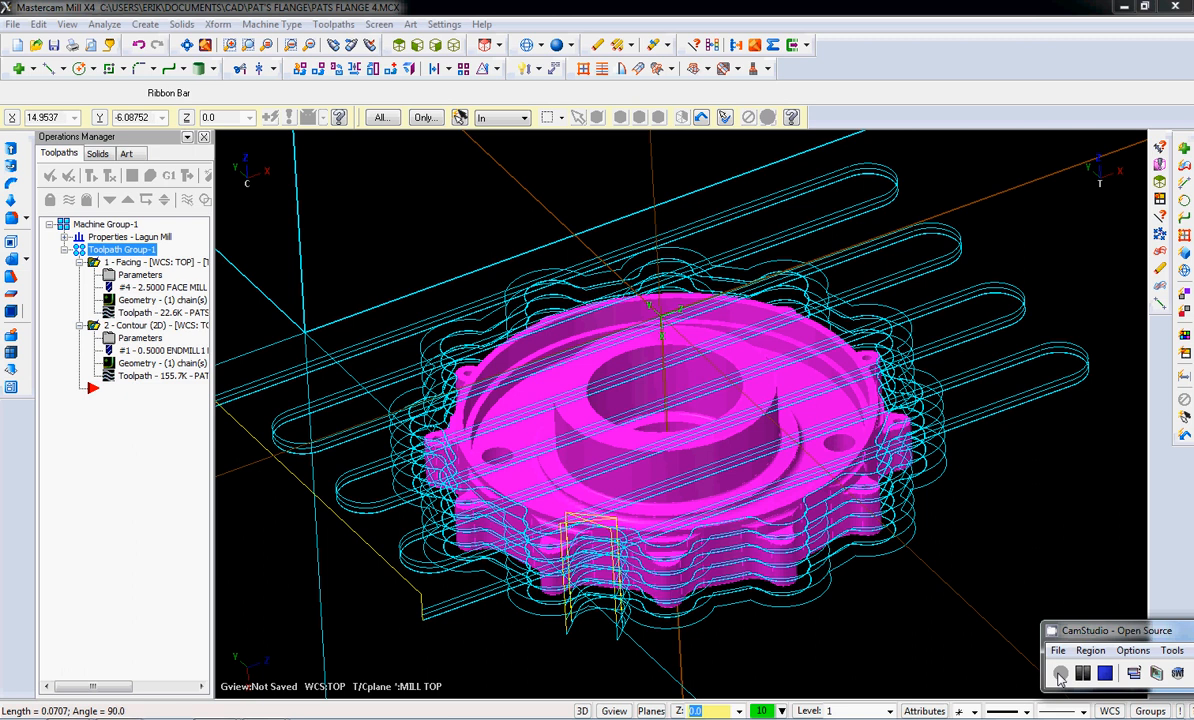
pyautogui.moveTo(48, 204)
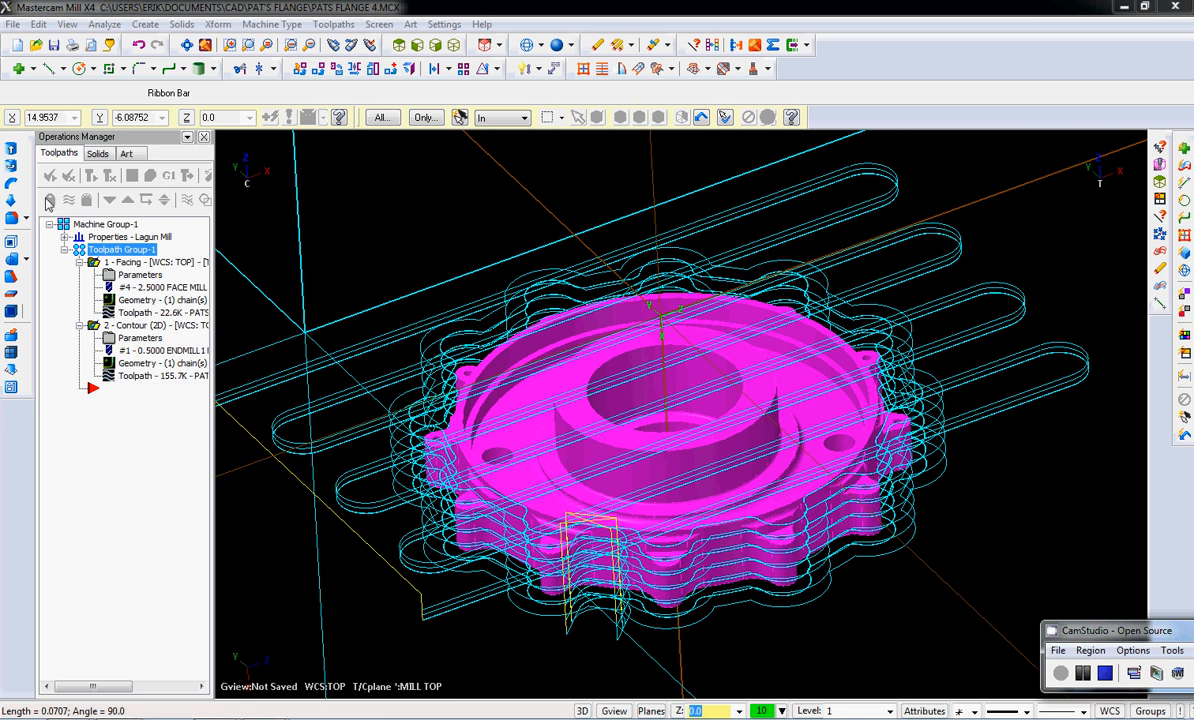
# - Hide the toolpath display and inspect the flange ear hole, ring edge and side face
pyautogui.click(48, 200)
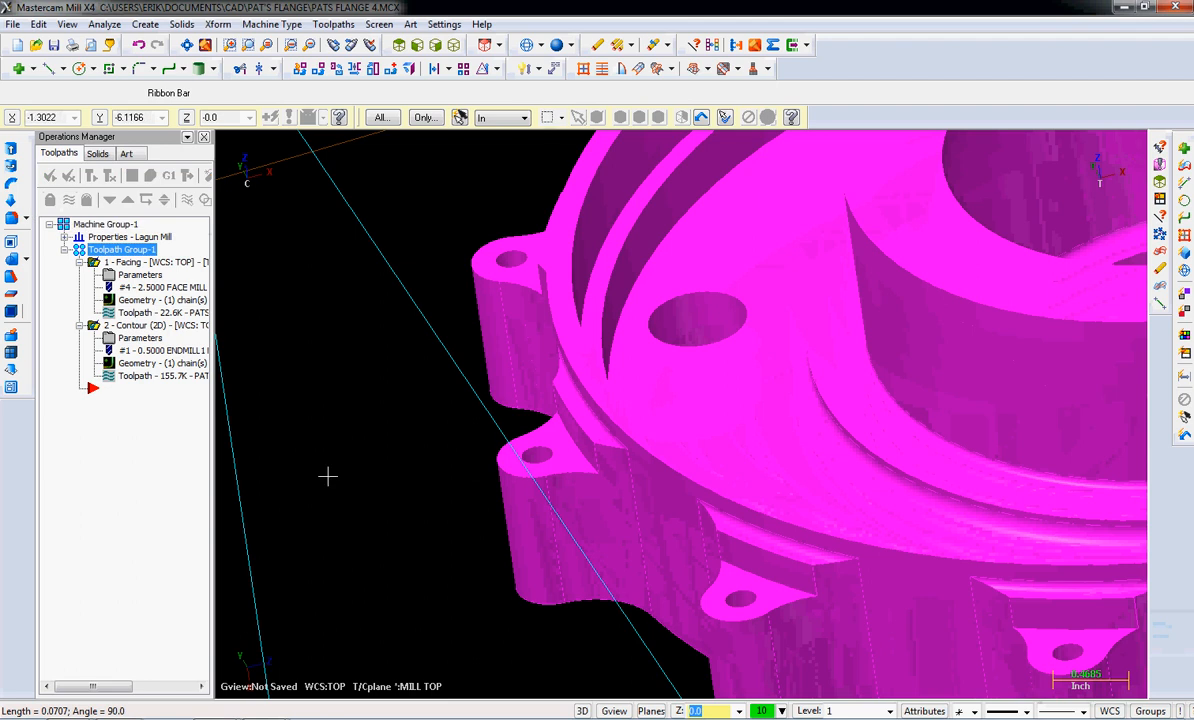
pyautogui.click(540, 456)
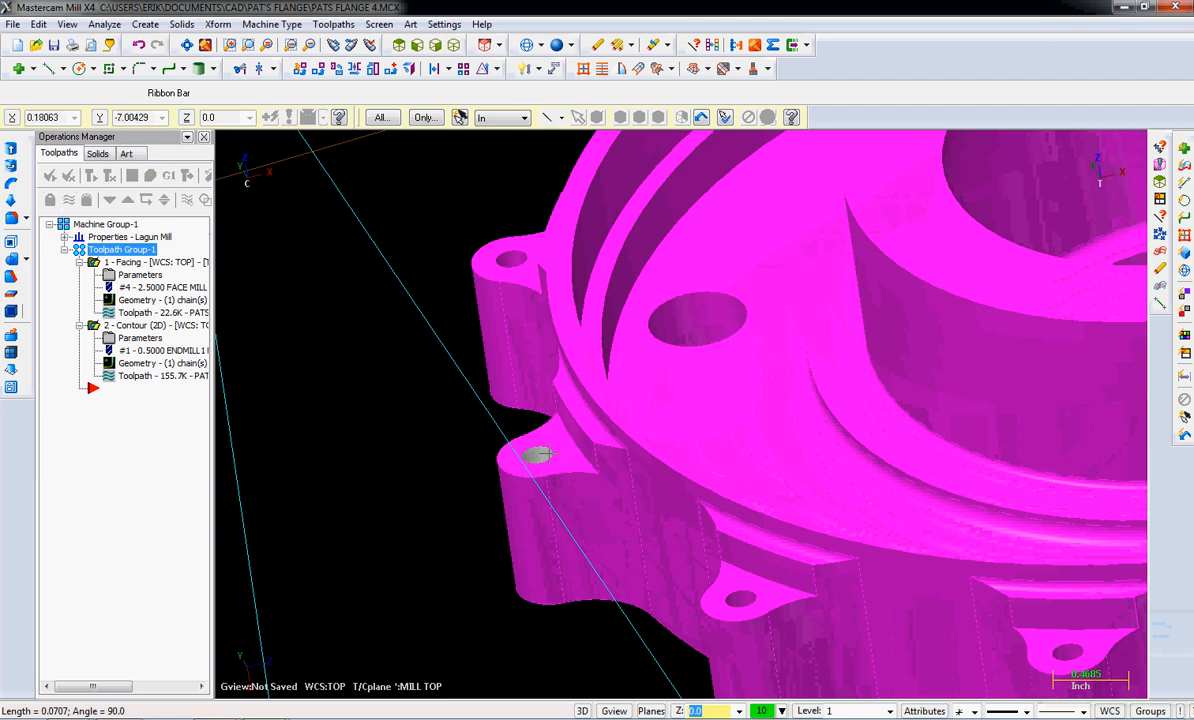
pyautogui.click(570, 440)
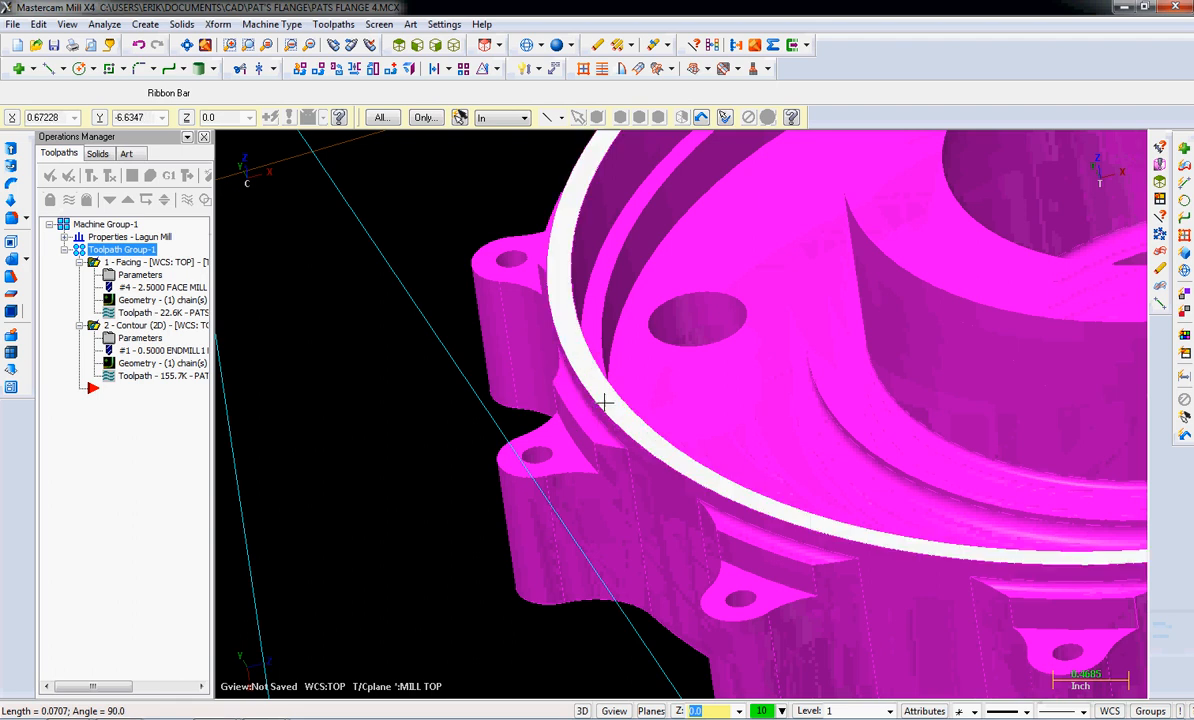
pyautogui.moveTo(600, 396)
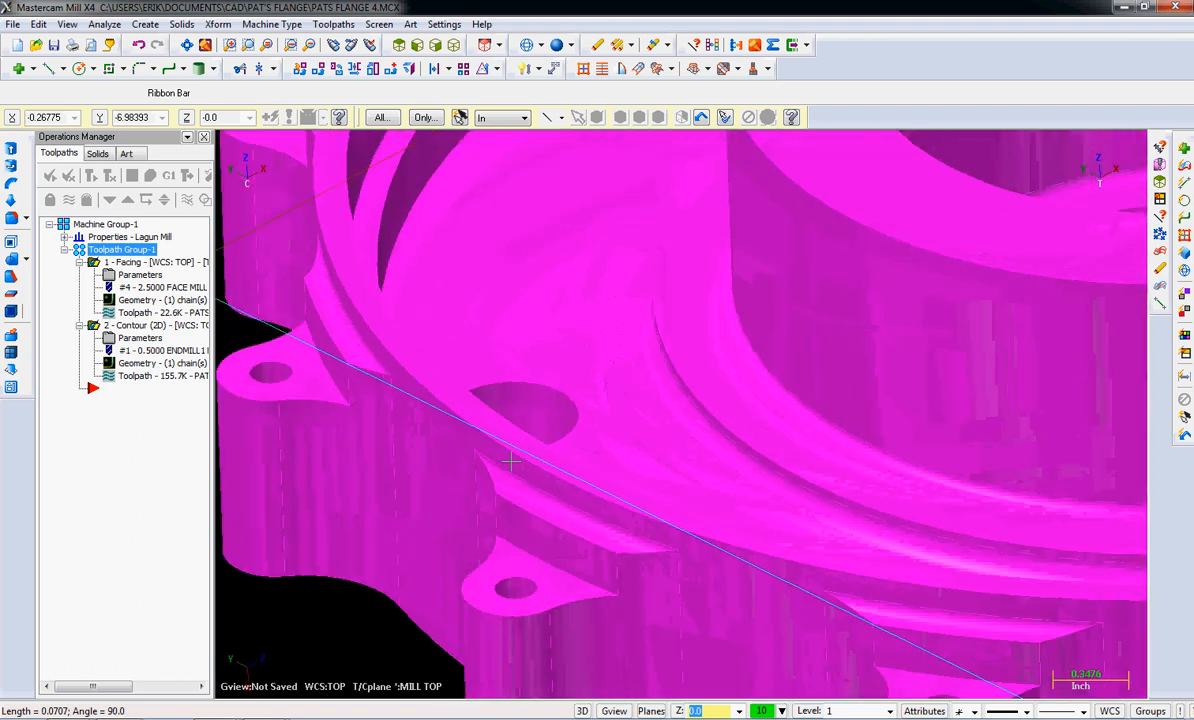
pyautogui.click(524, 550)
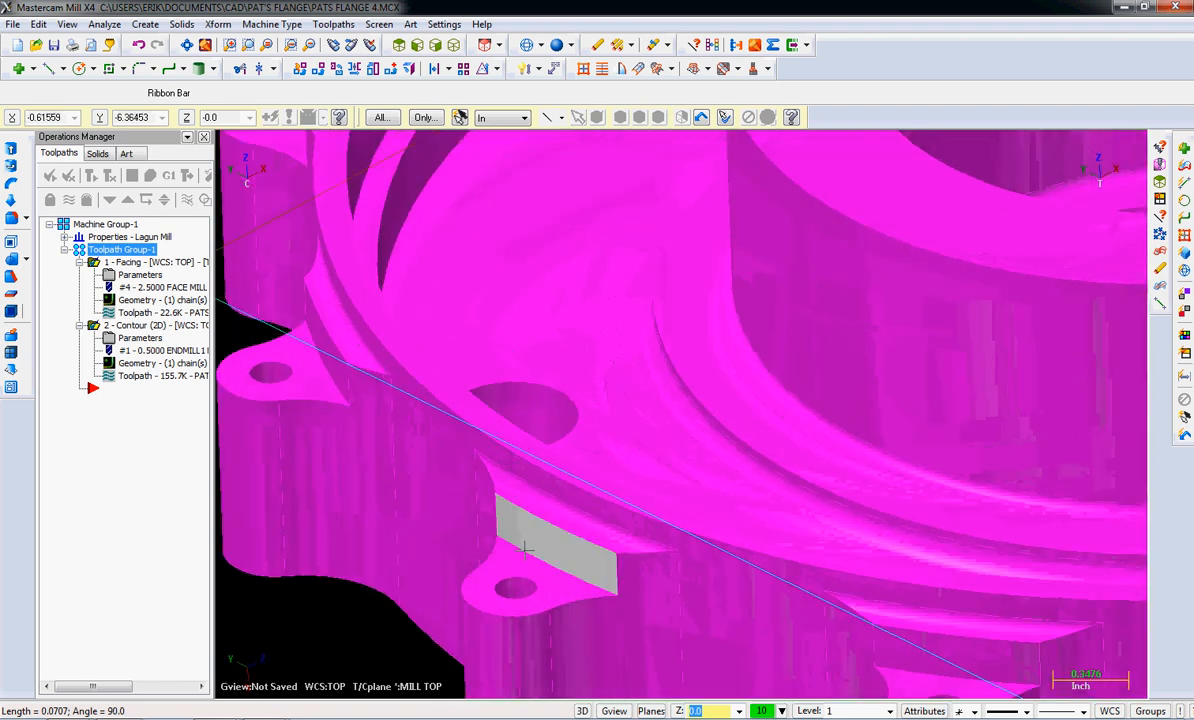
pyautogui.click(556, 544)
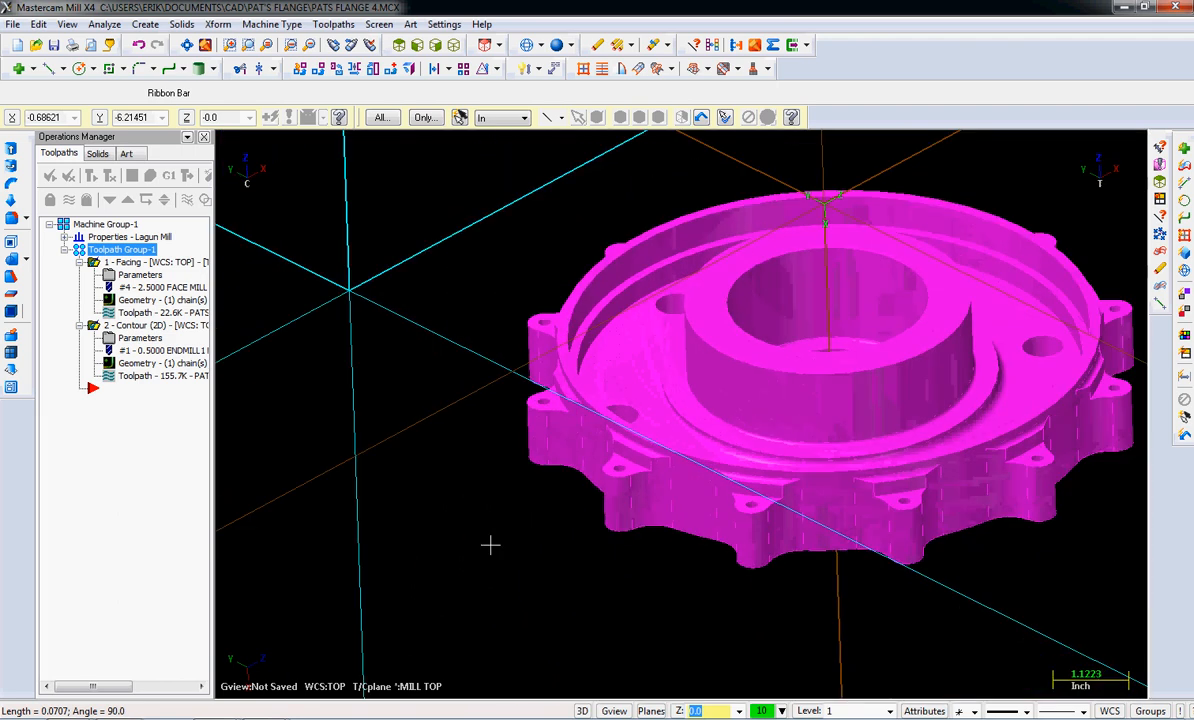
# - Create level 30 named 'tab construction' in the Level Manager and accept it
pyautogui.moveTo(490, 544); pyautogui.dragTo(826, 652)
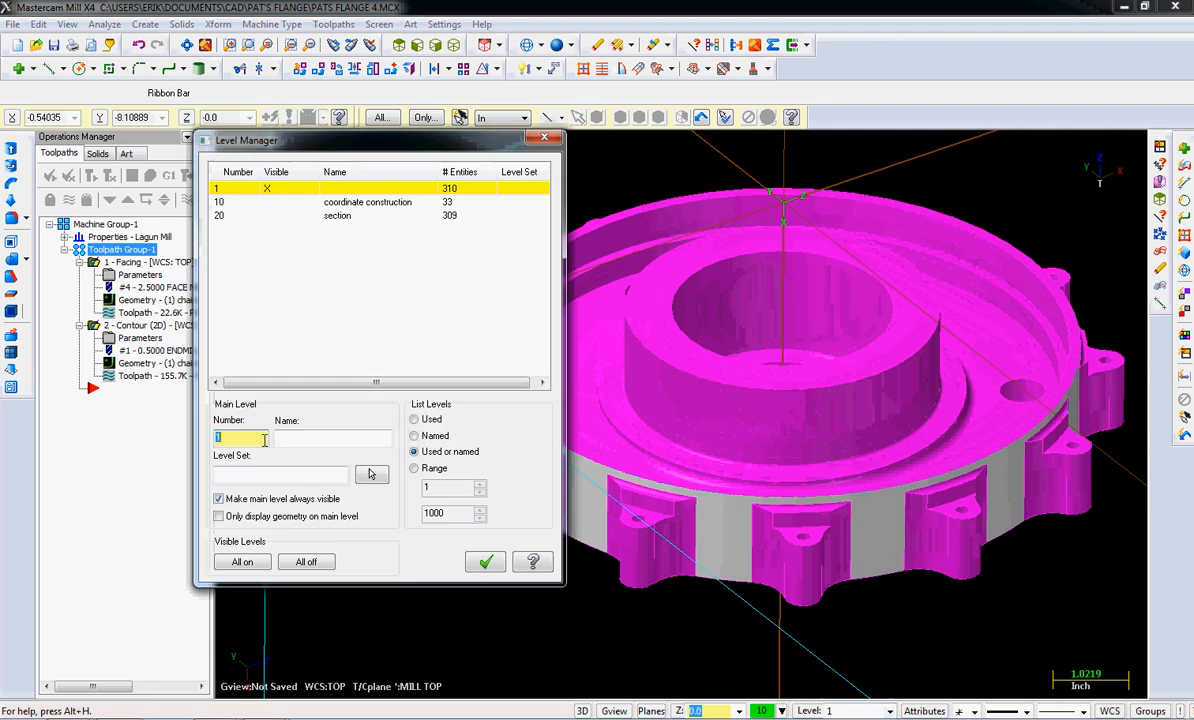
pyautogui.write('30')
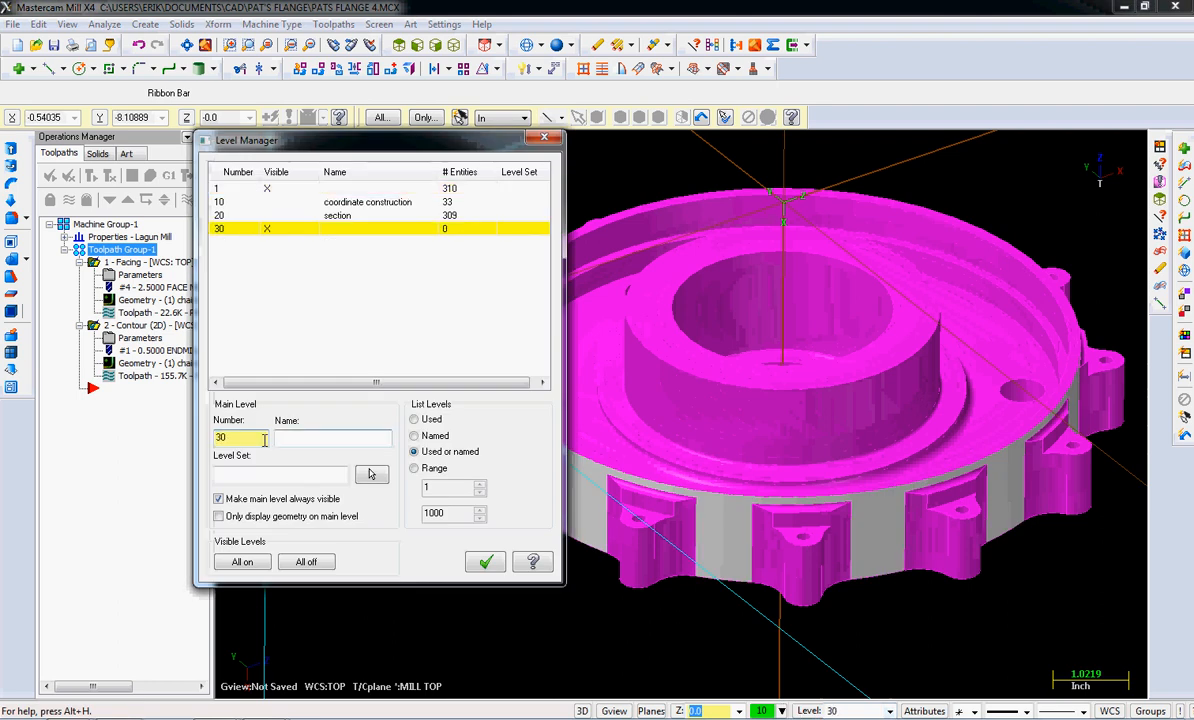
pyautogui.write('tab')
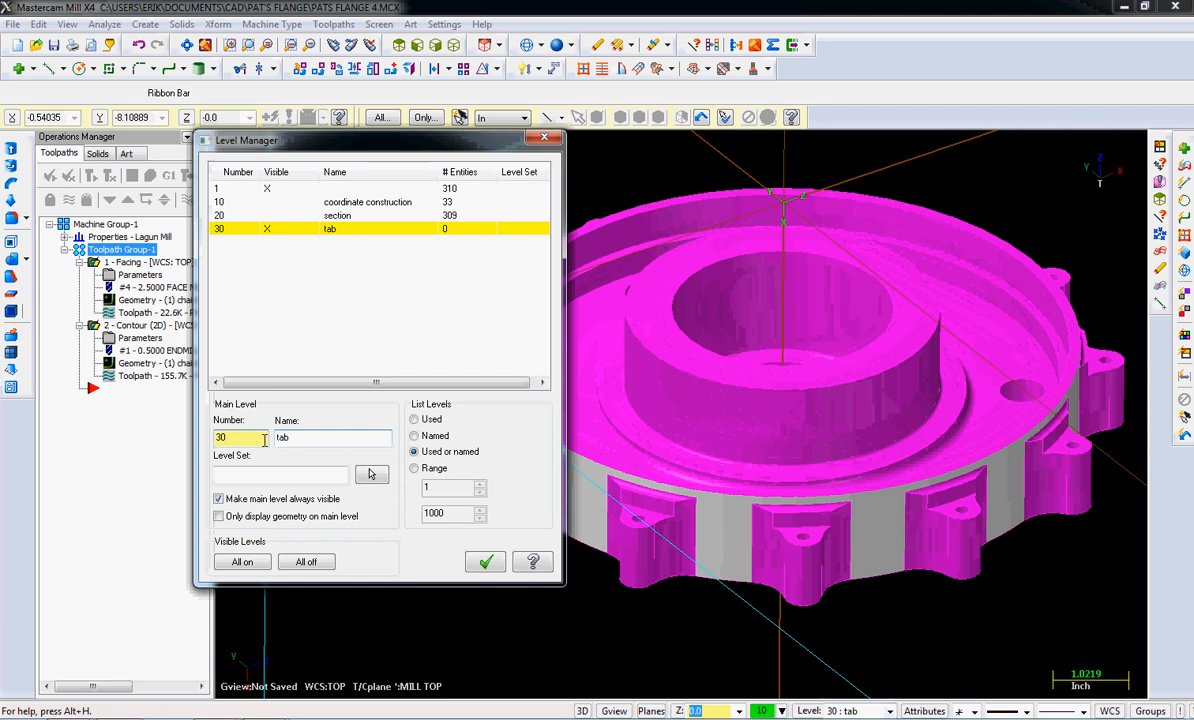
pyautogui.write('construction')
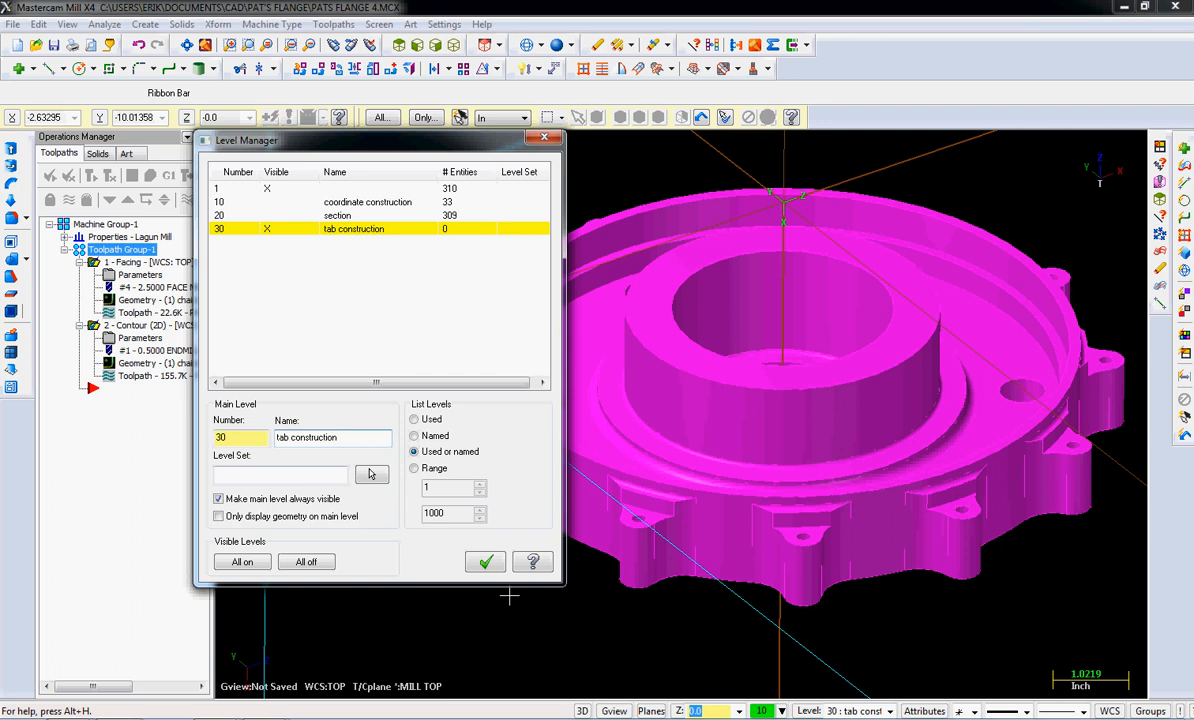
pyautogui.click(484, 560)
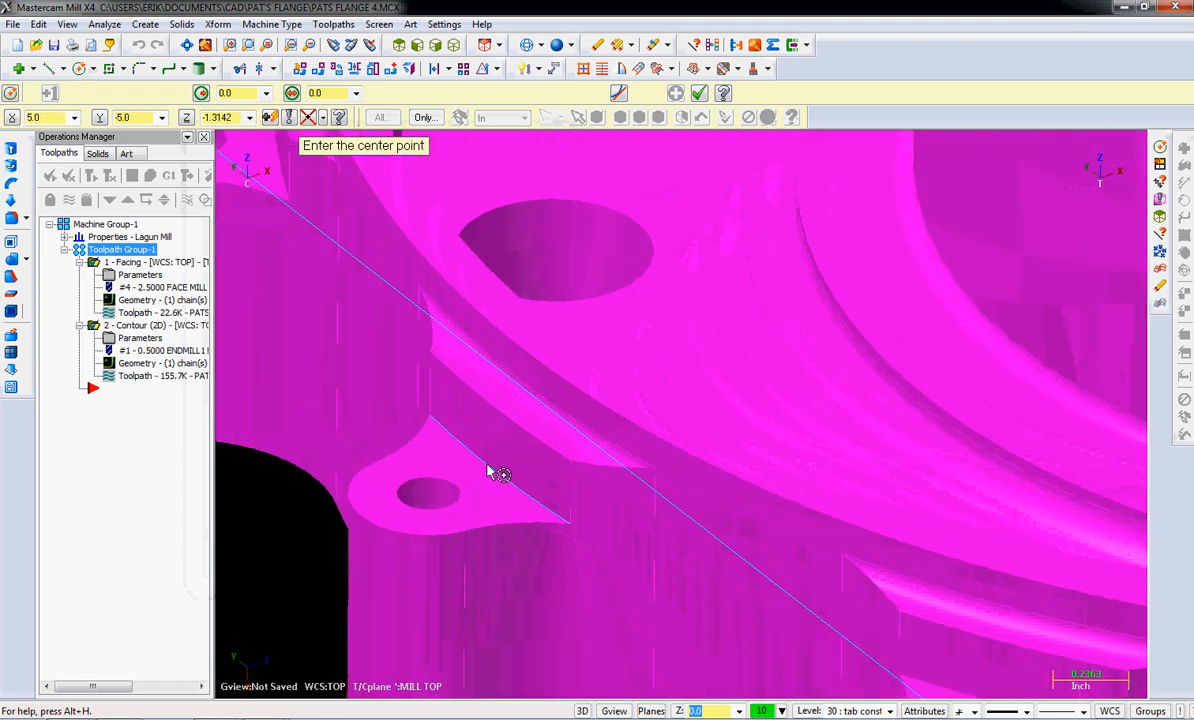
pyautogui.moveTo(476, 456)
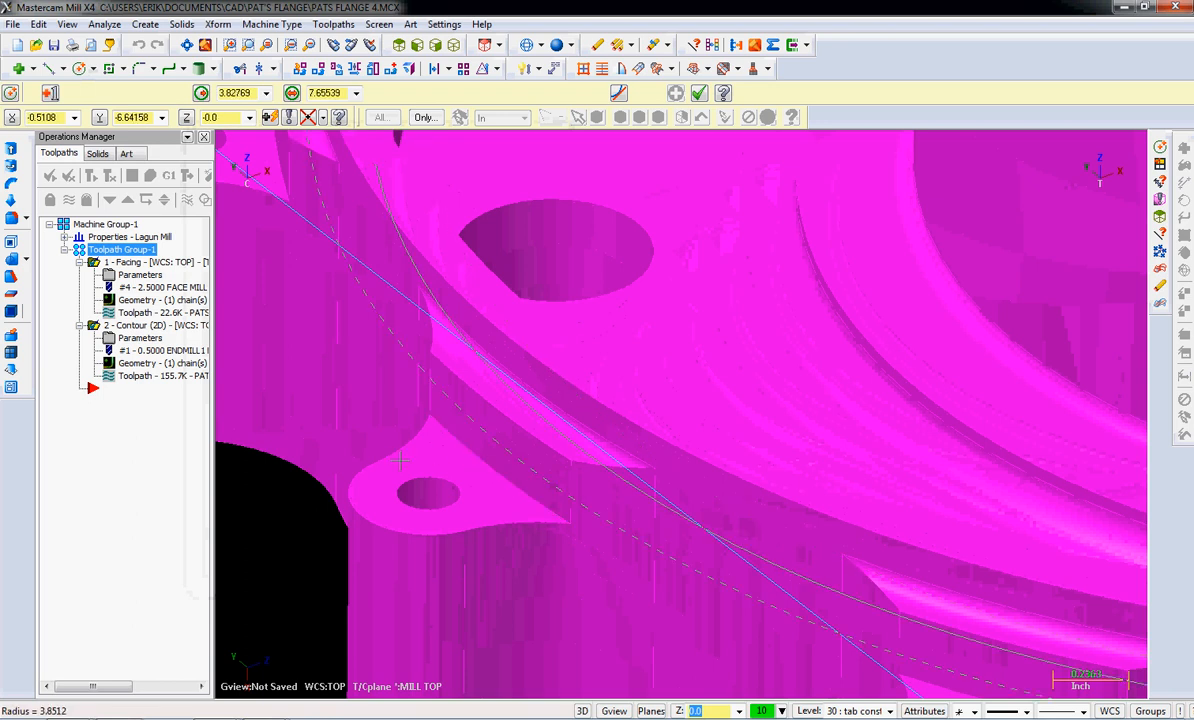
pyautogui.moveTo(430, 414)
pyautogui.write('4.125')
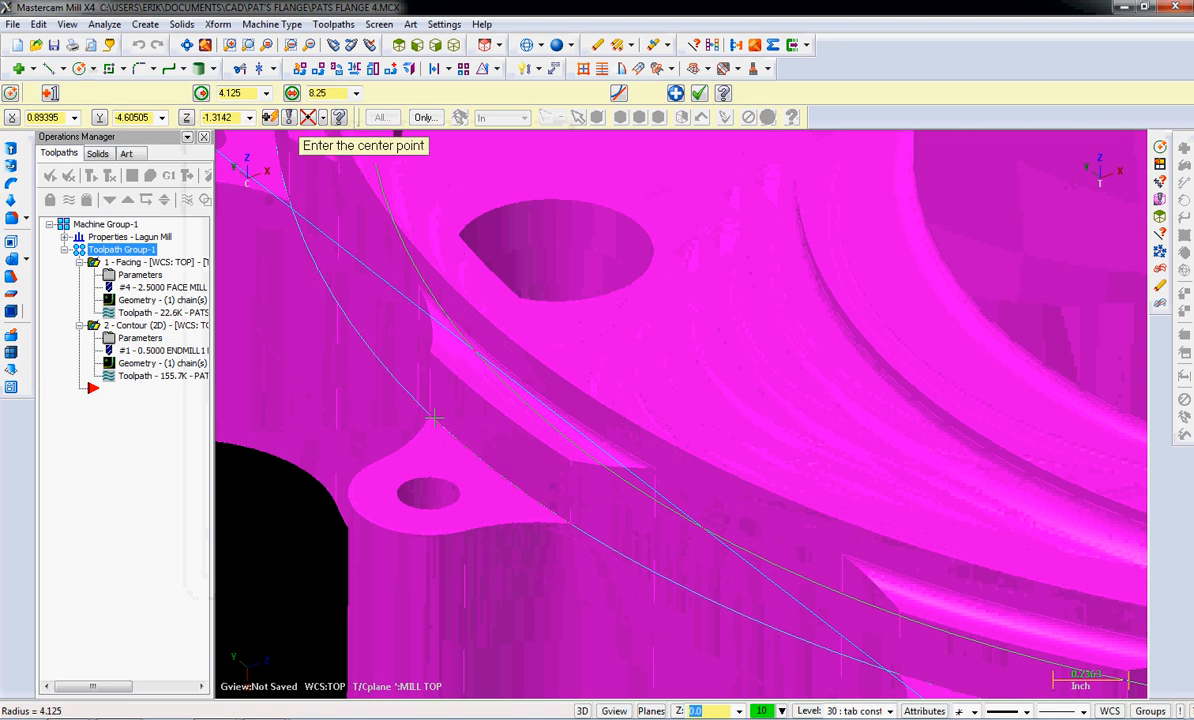
pyautogui.moveTo(512, 494)
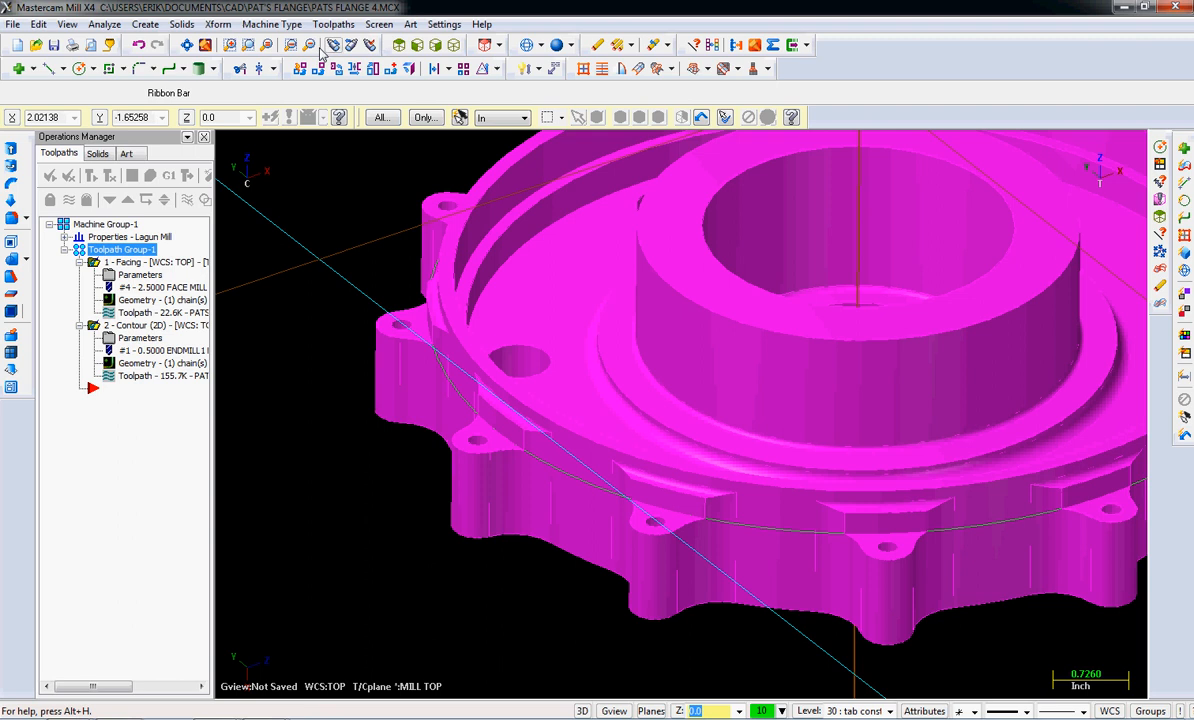
# - Start a Contour toolpath and chain the construction circle as its geometry
pyautogui.click(332, 24)
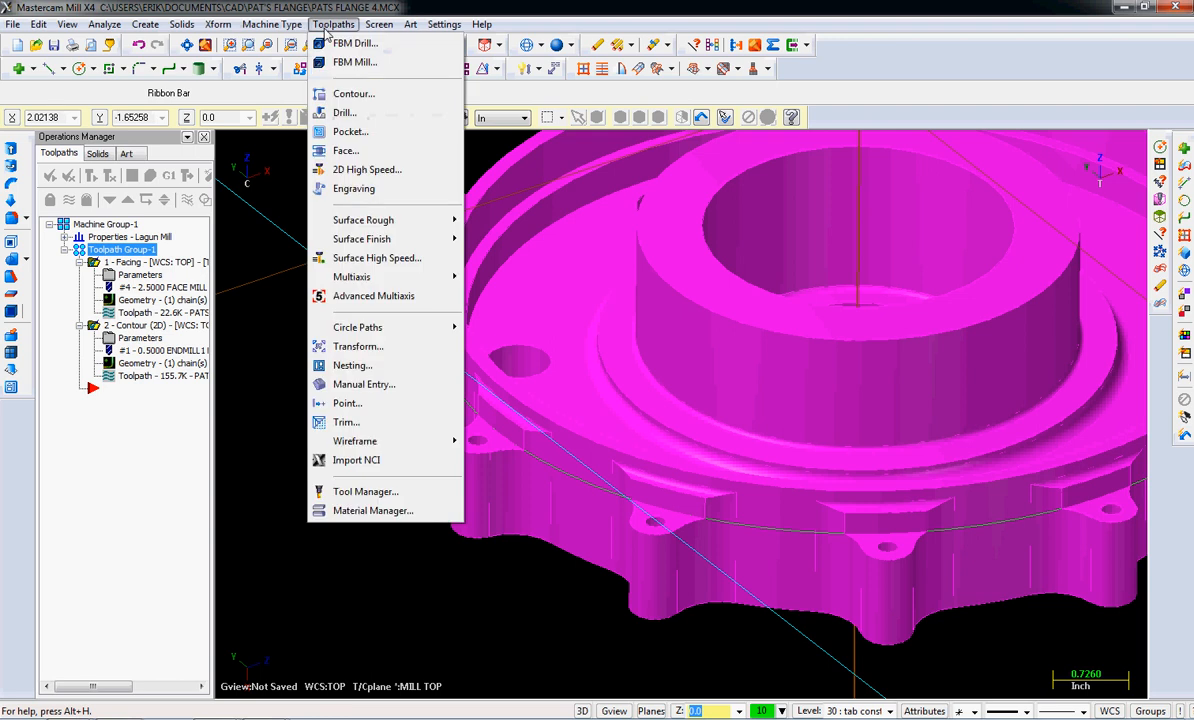
pyautogui.click(352, 94)
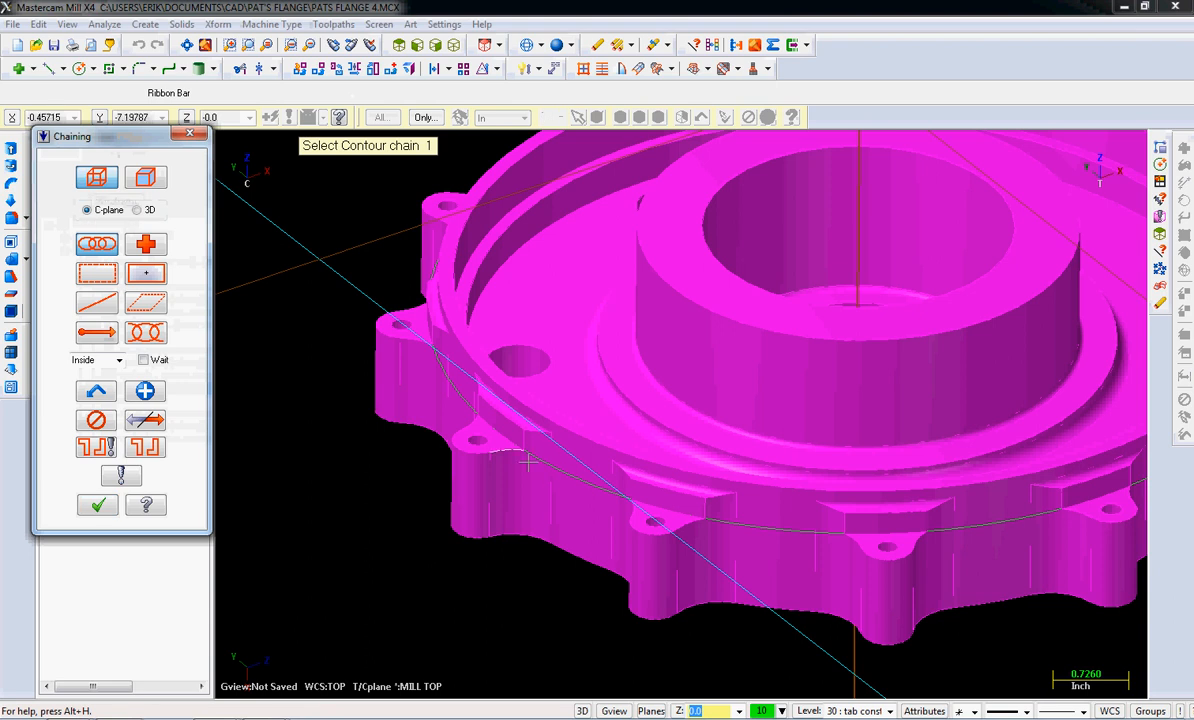
pyautogui.click(540, 464)
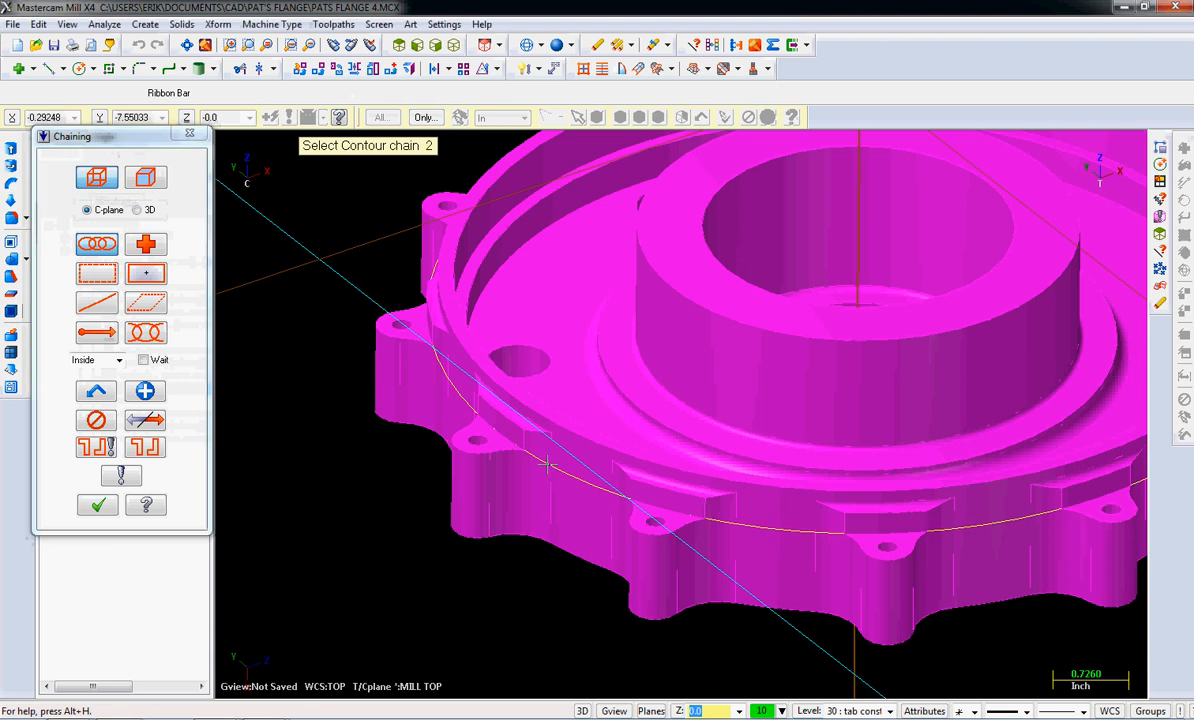
pyautogui.moveTo(352, 524)
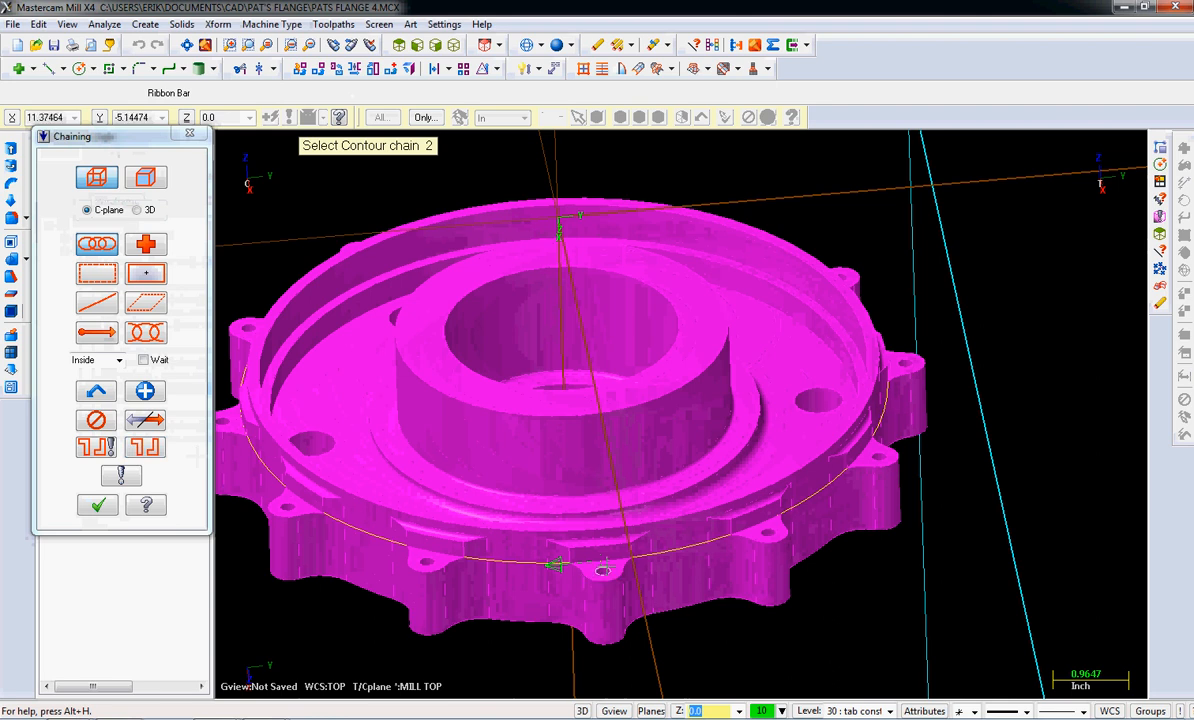
pyautogui.click(600, 568)
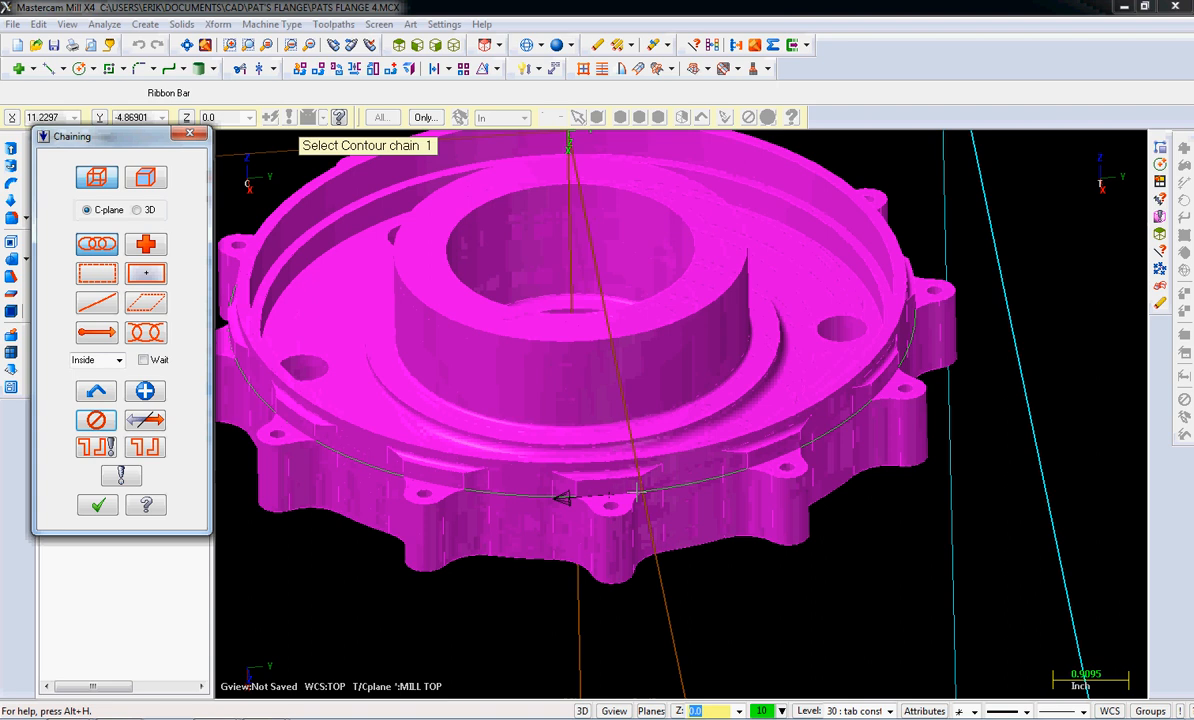
pyautogui.click(610, 498)
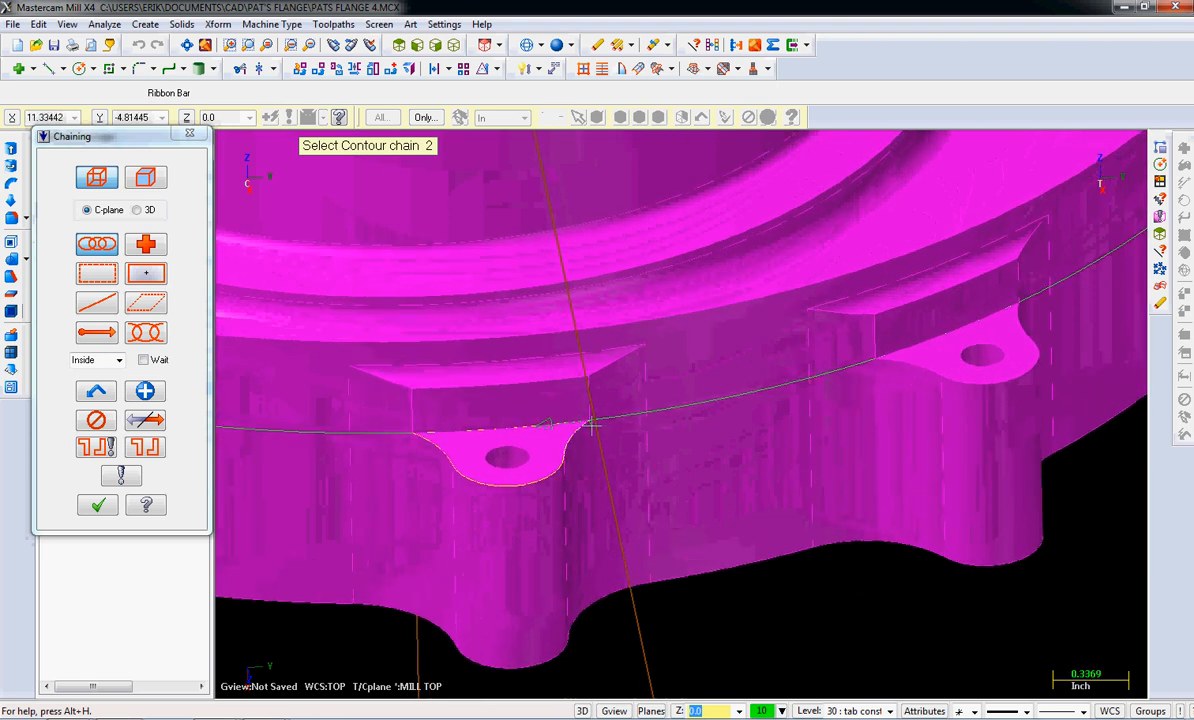
pyautogui.moveTo(238, 444)
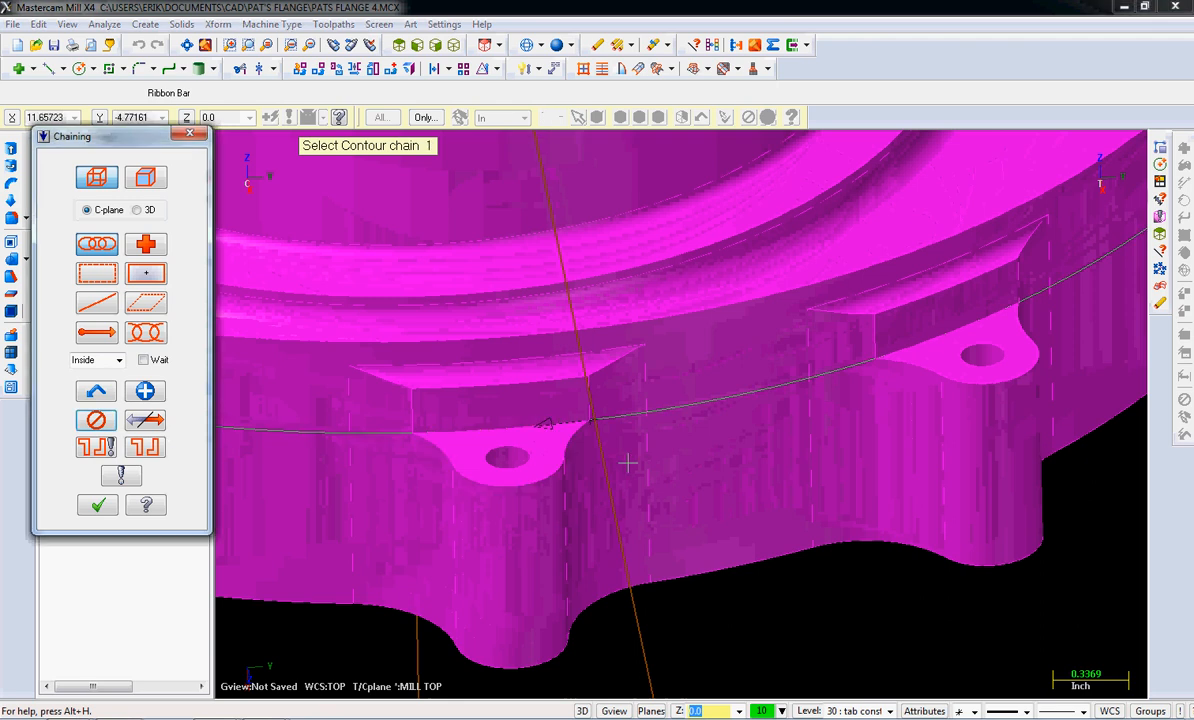
pyautogui.click(624, 416)
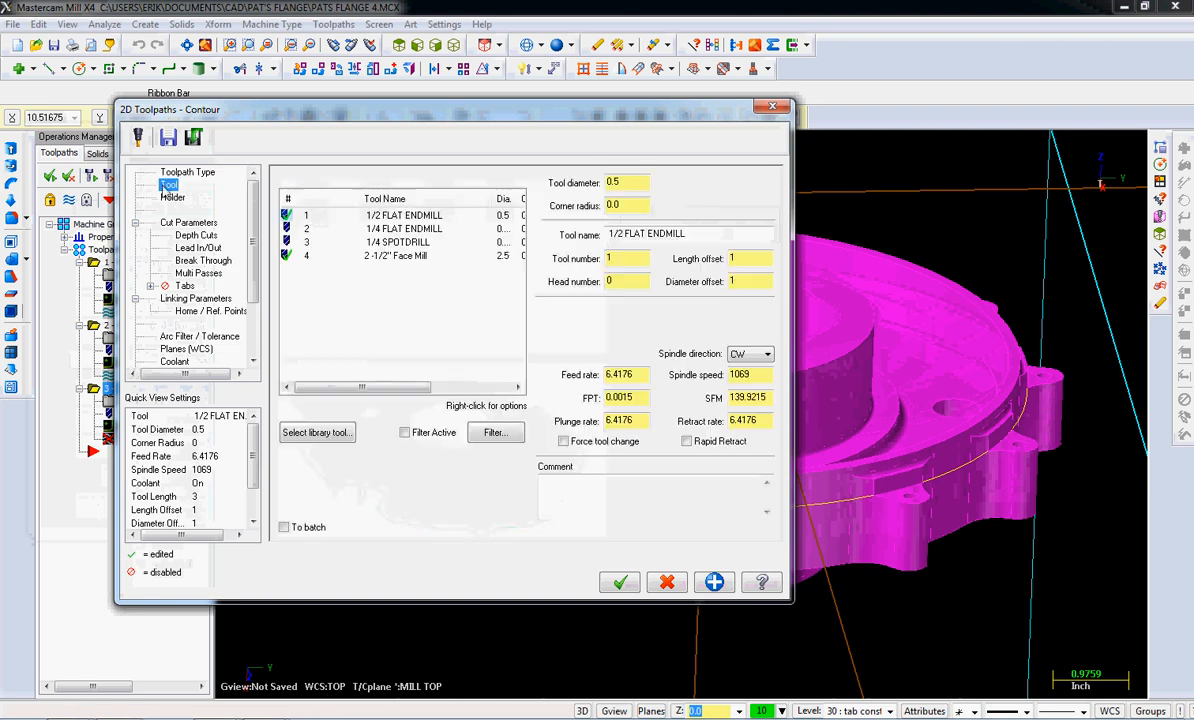
# - Review the holder, depth cut, lead in/out and break through pages, clearing the finish cuts
pyautogui.click(172, 198)
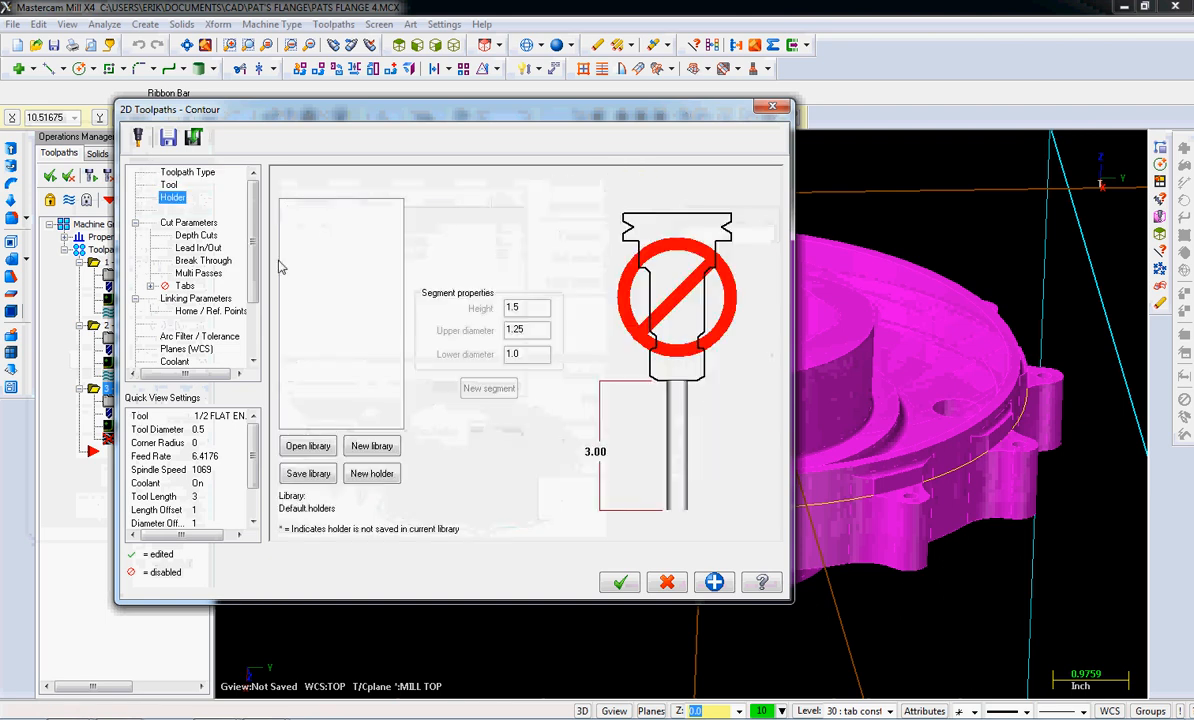
pyautogui.click(308, 444)
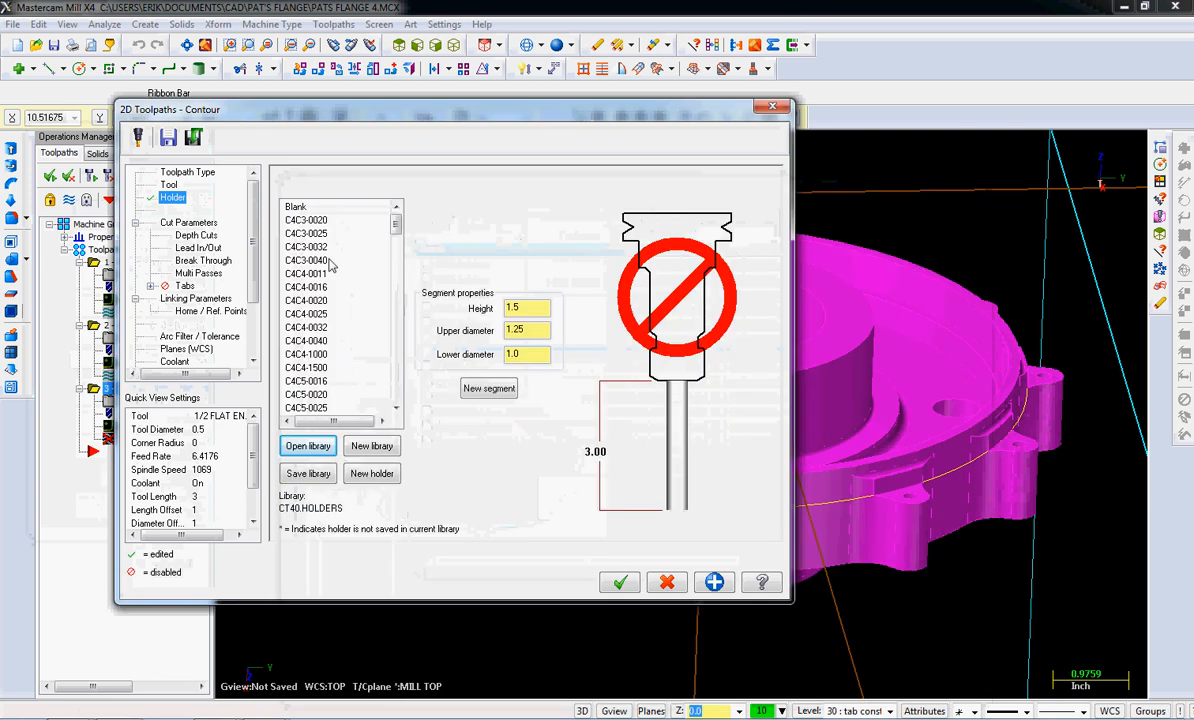
pyautogui.click(188, 222)
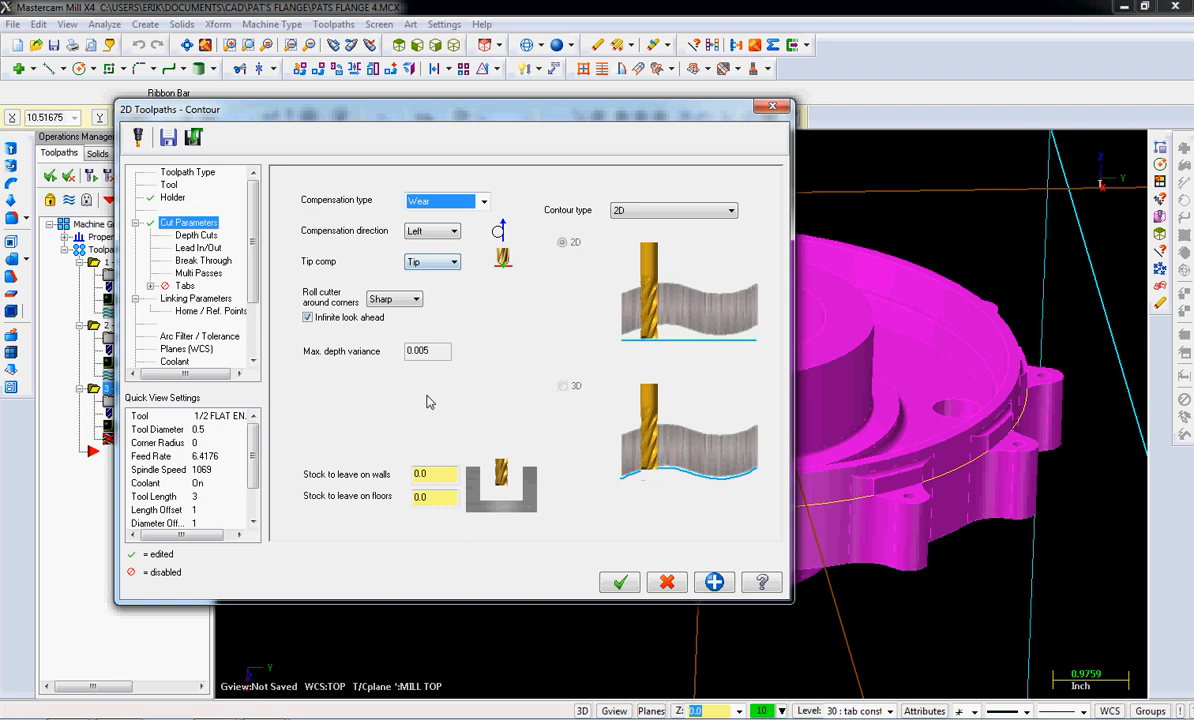
pyautogui.moveTo(218, 248)
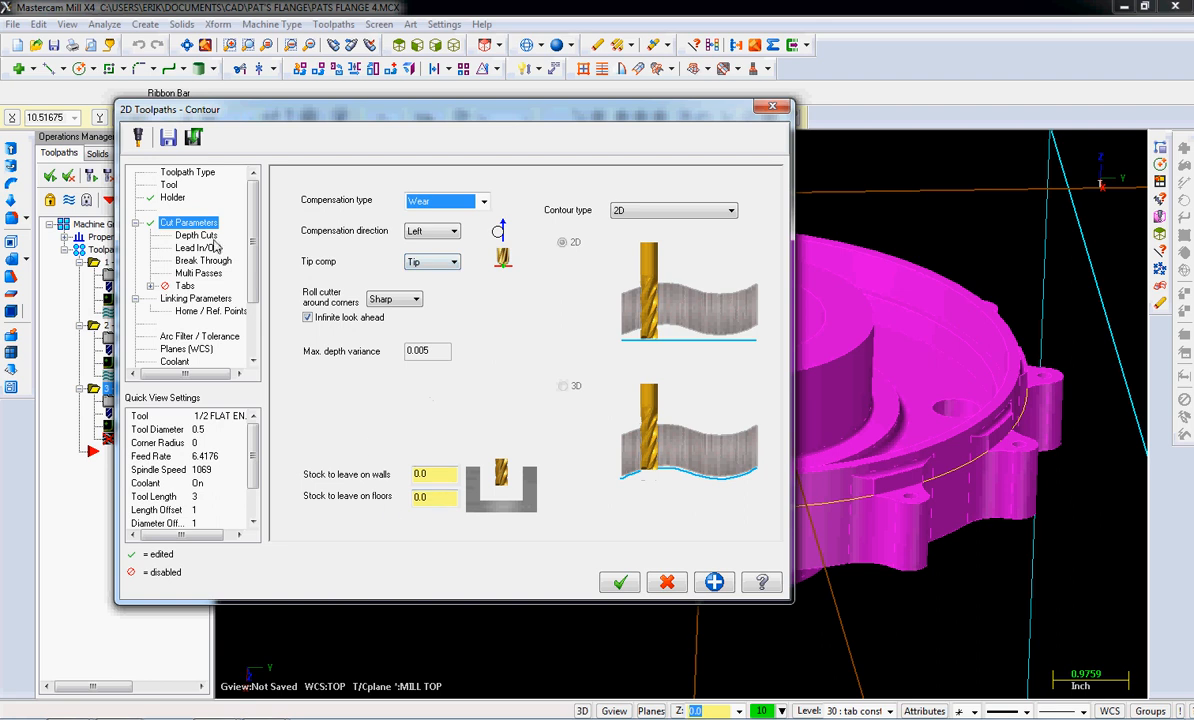
pyautogui.click(196, 236)
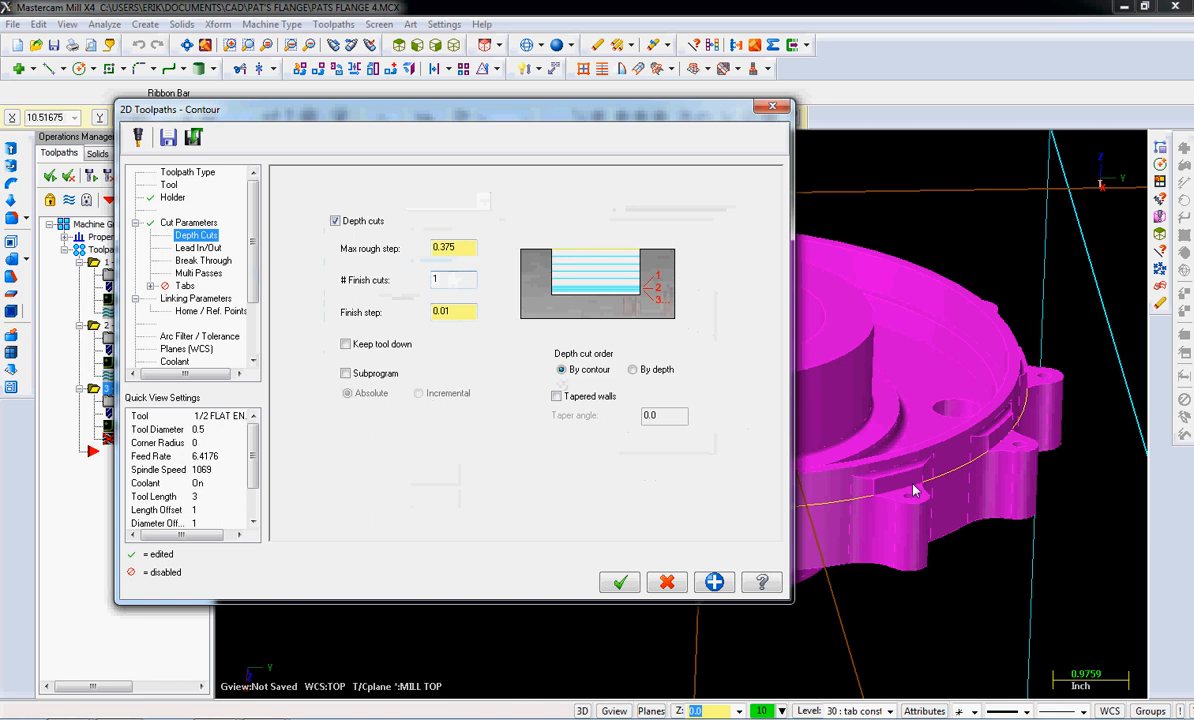
pyautogui.click(452, 280)
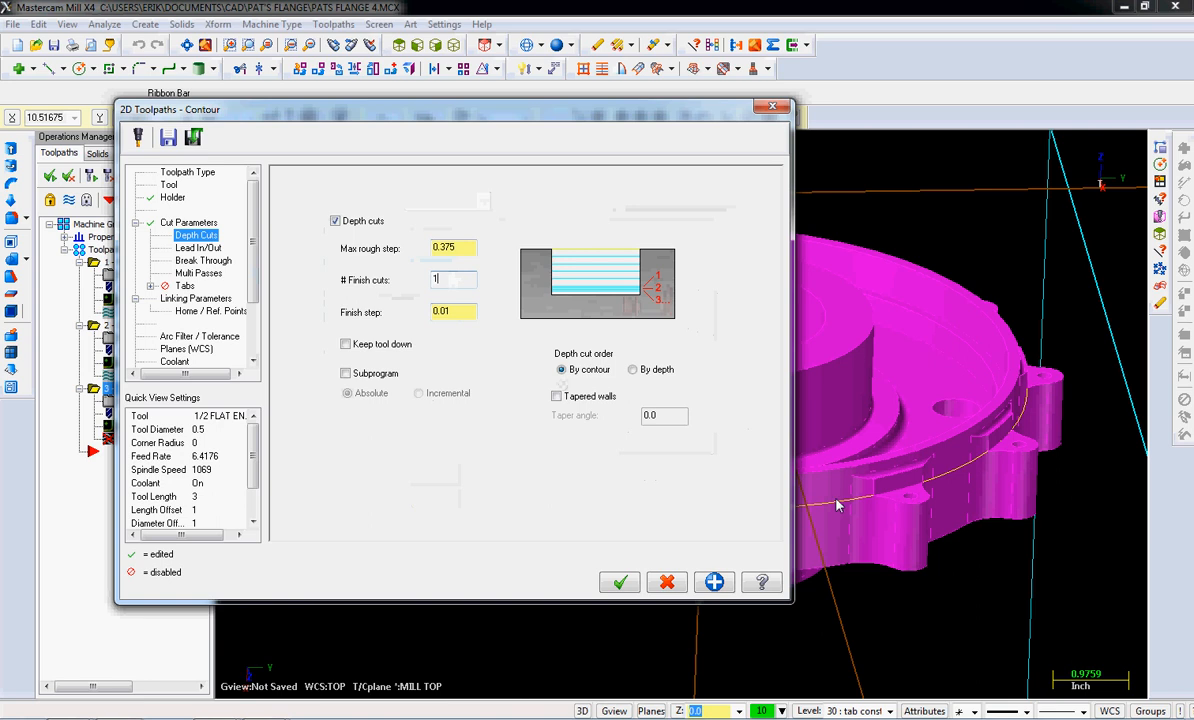
pyautogui.click(198, 248)
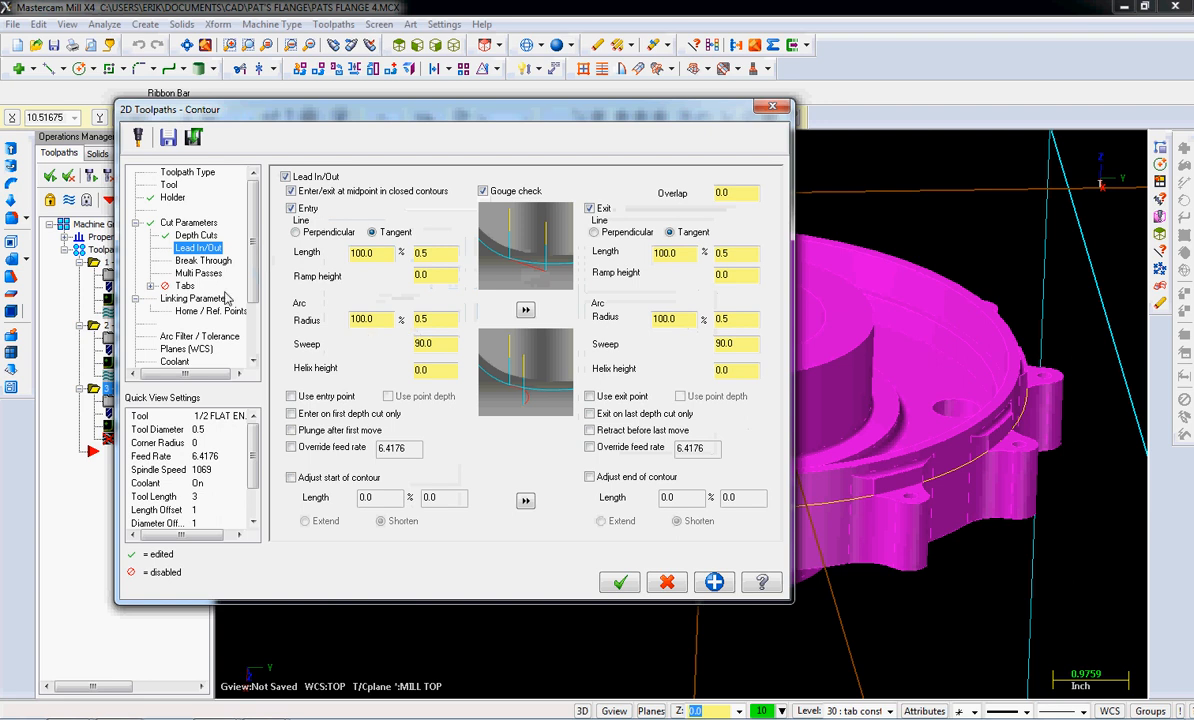
pyautogui.click(204, 260)
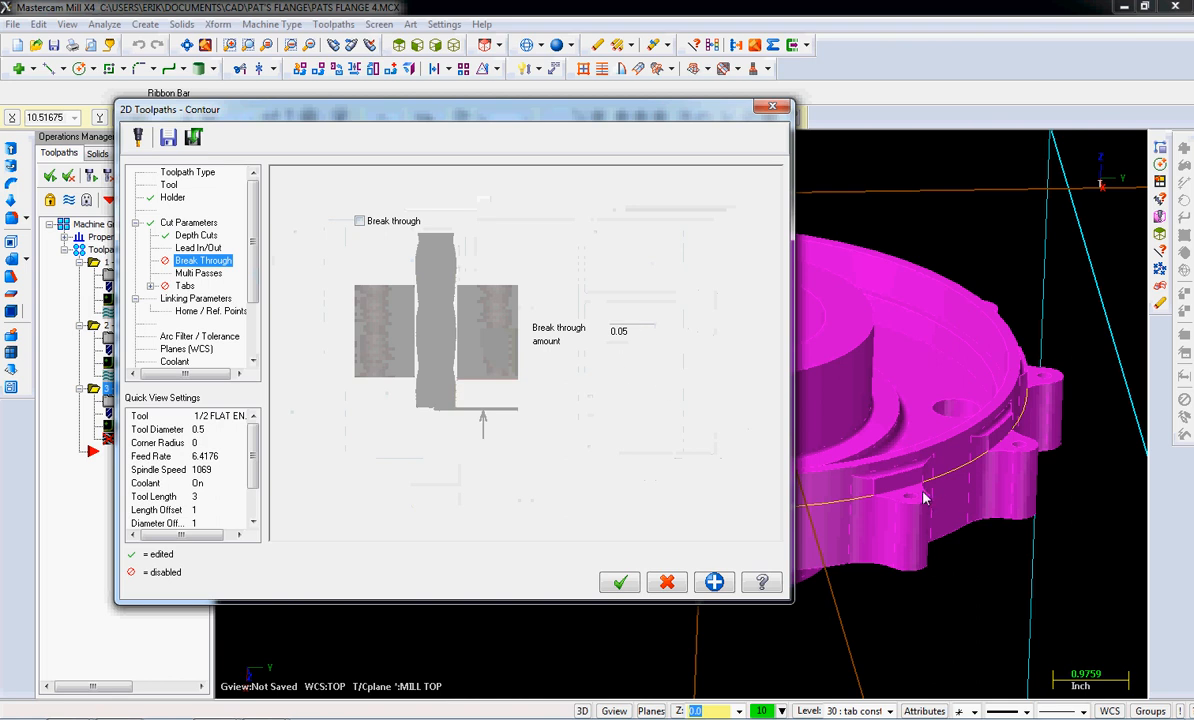
pyautogui.moveTo(930, 516)
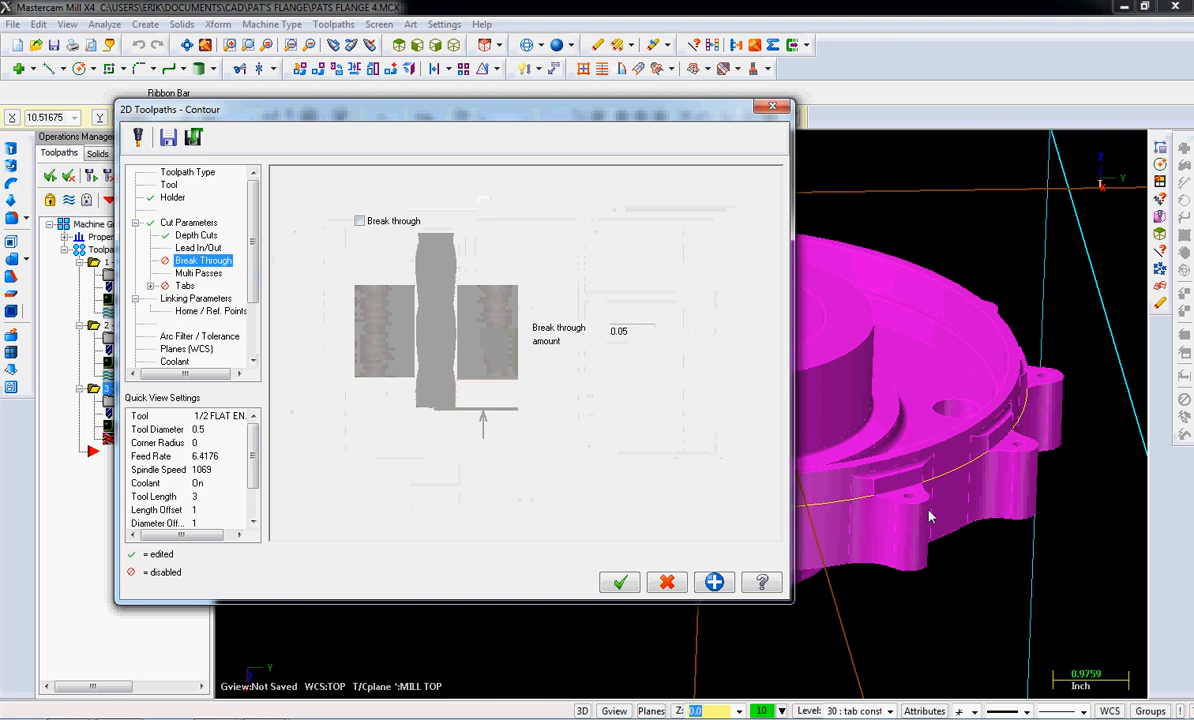
# - Set Multi Passes to 1 rough pass with a 0.02 finish spacing
pyautogui.click(198, 272)
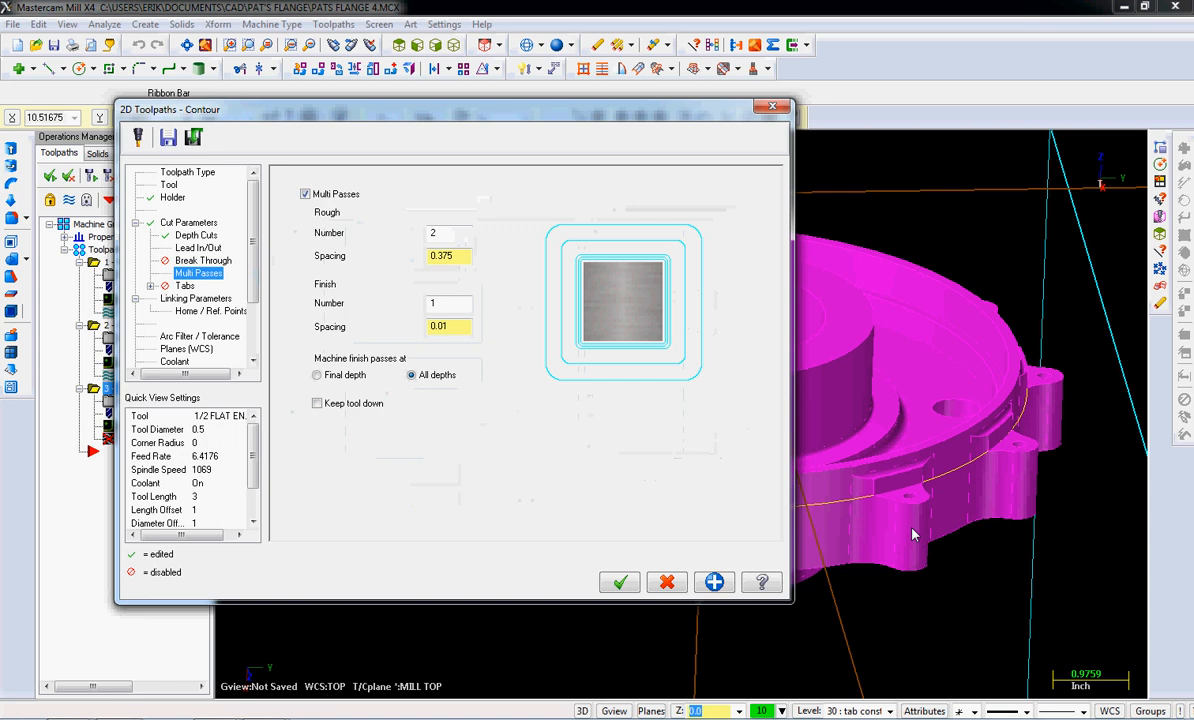
pyautogui.click(448, 232)
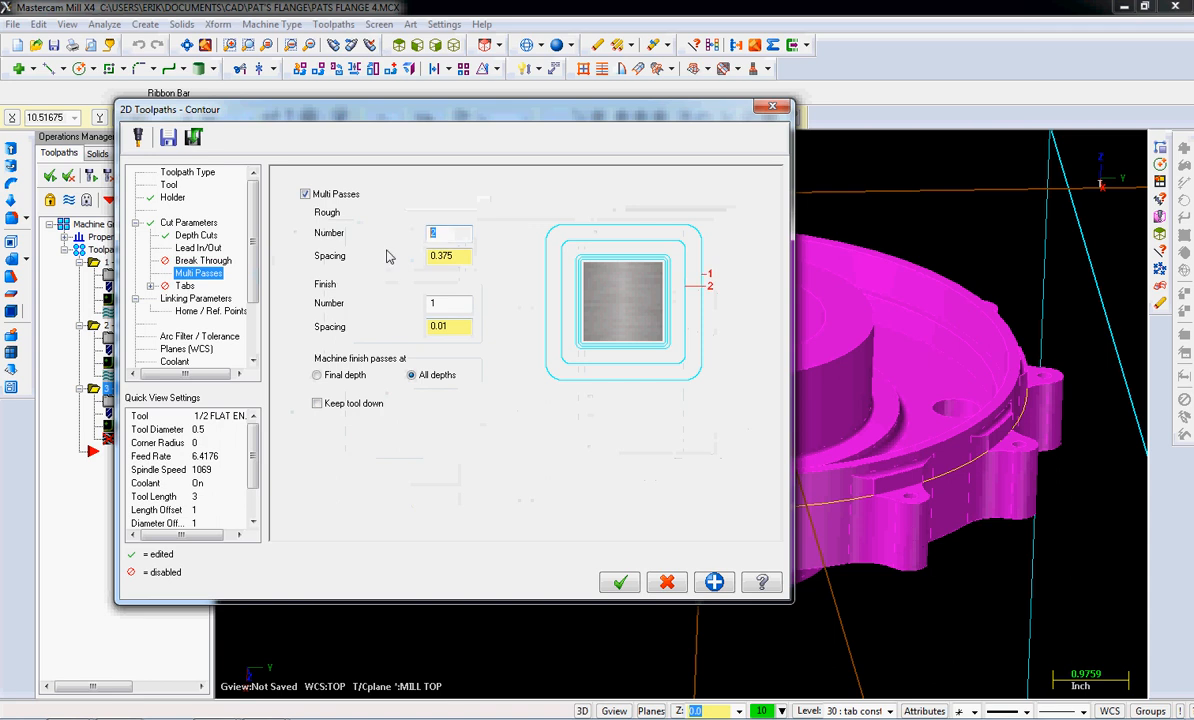
pyautogui.write('1')
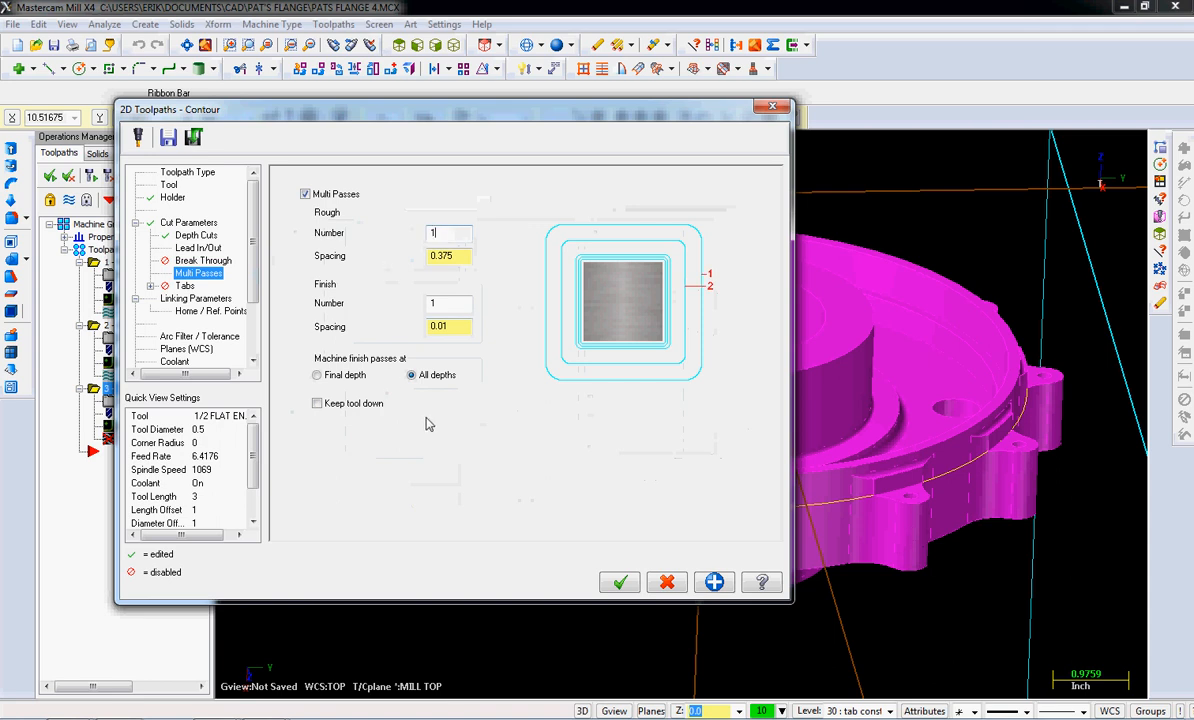
pyautogui.click(448, 326)
pyautogui.write('0.02')
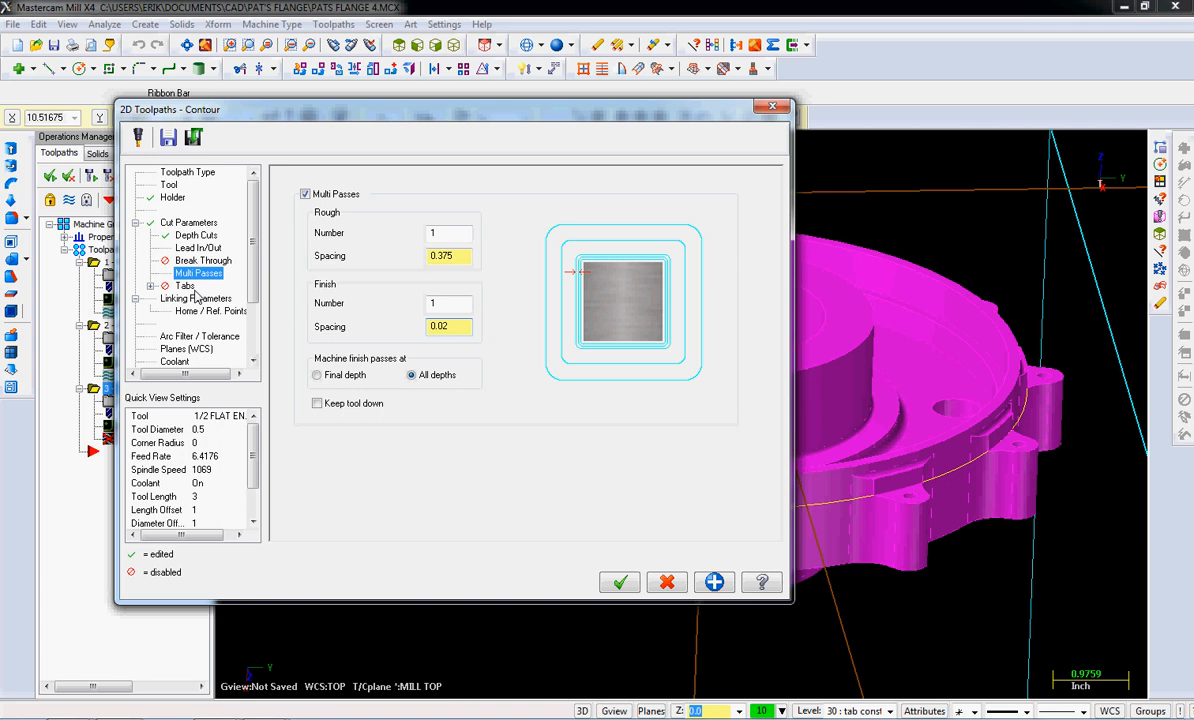
pyautogui.moveTo(200, 302)
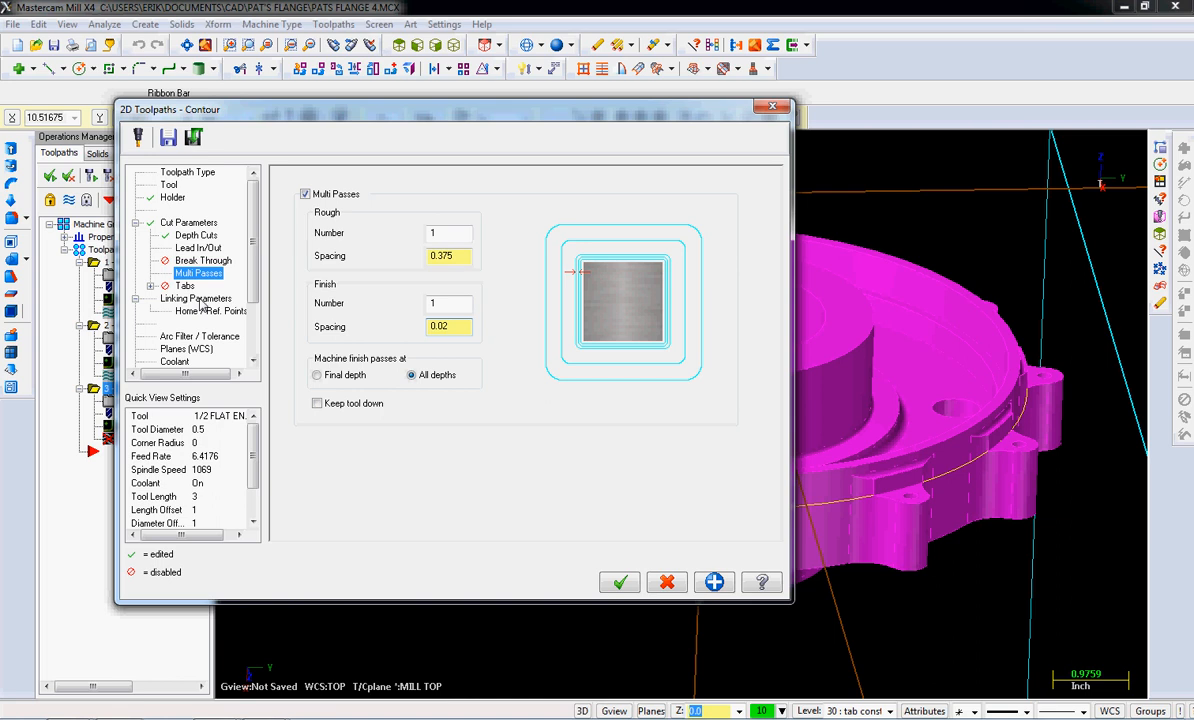
pyautogui.click(196, 298)
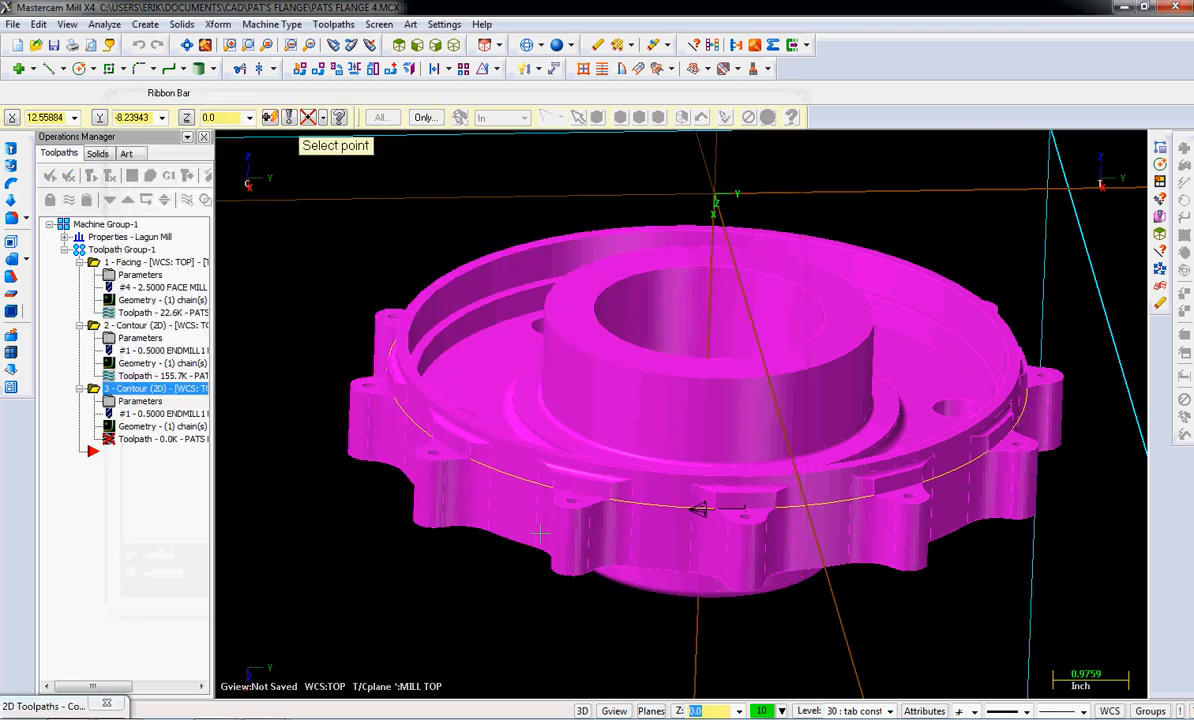
pyautogui.moveTo(596, 504)
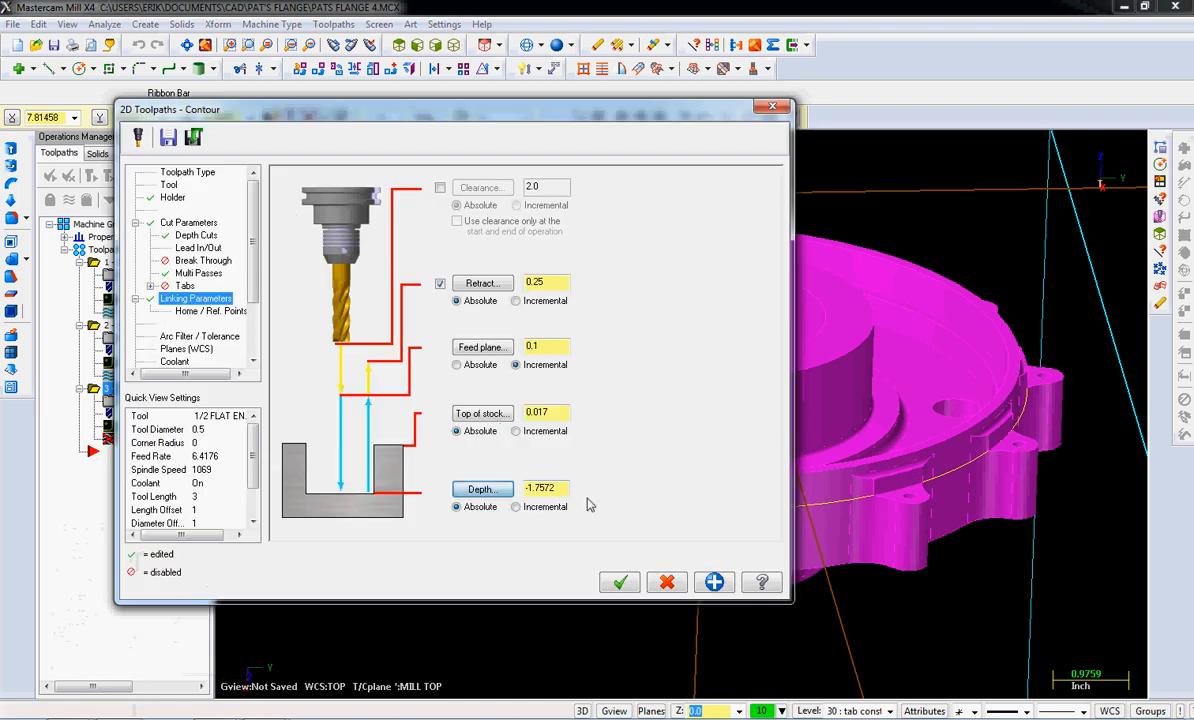
# - Pick the top of stock from a point on the part and turn flood coolant on
pyautogui.click(620, 582)
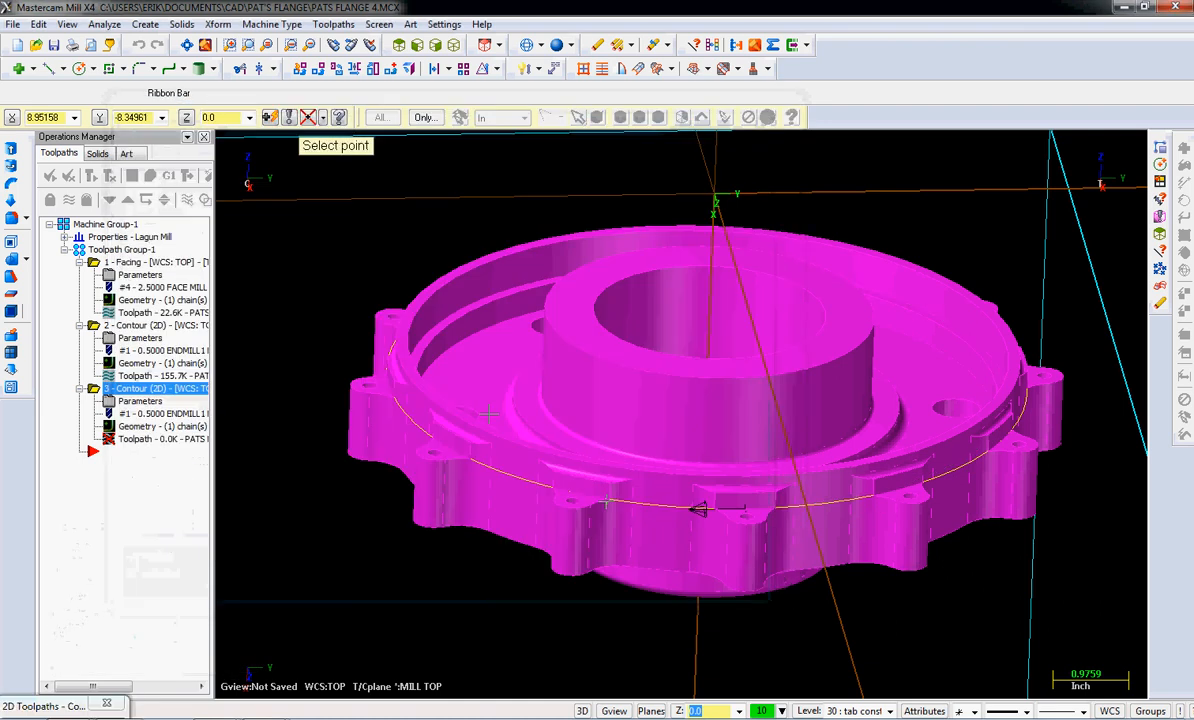
pyautogui.click(600, 510)
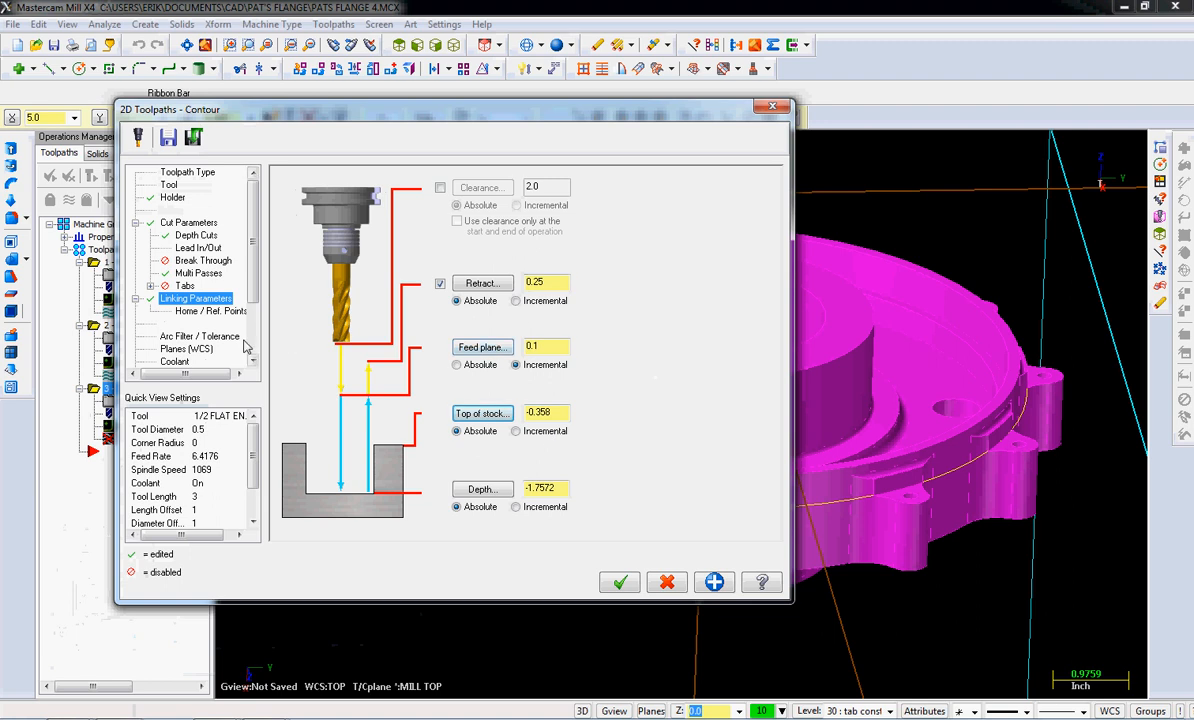
pyautogui.click(174, 360)
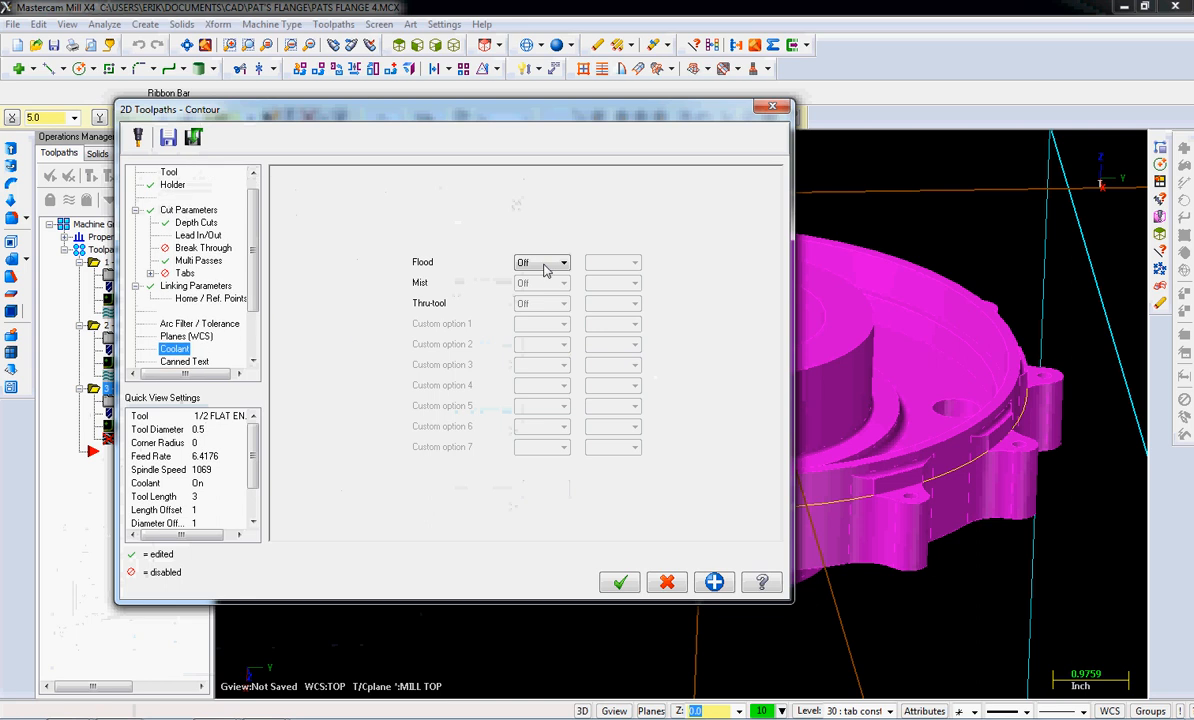
pyautogui.click(564, 262)
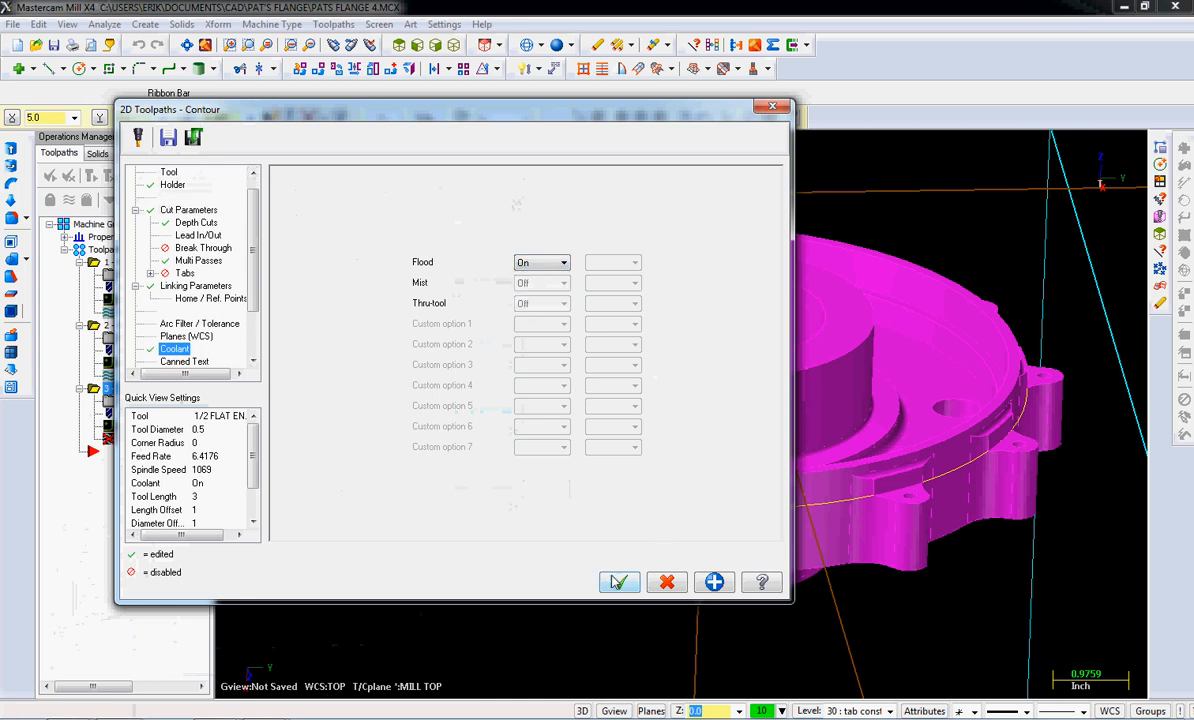
pyautogui.click(620, 582)
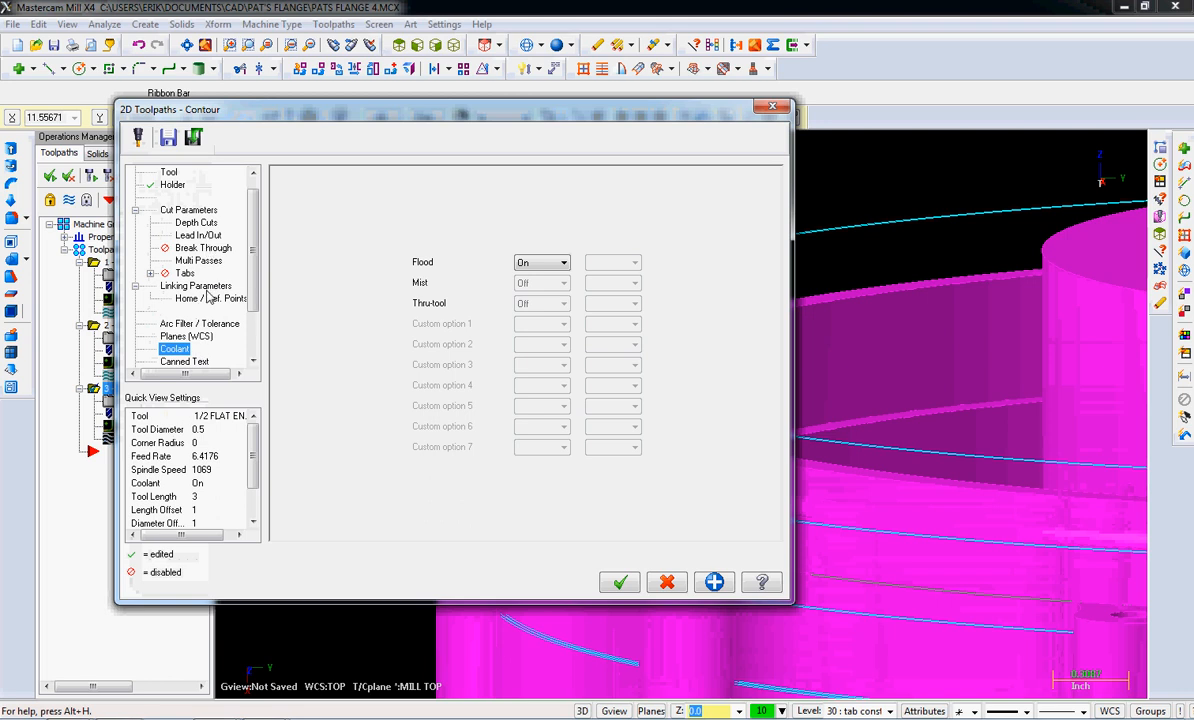
# - Accept the linking depths and regenerate the contour, then view the flange edge up close
pyautogui.click(618, 582)
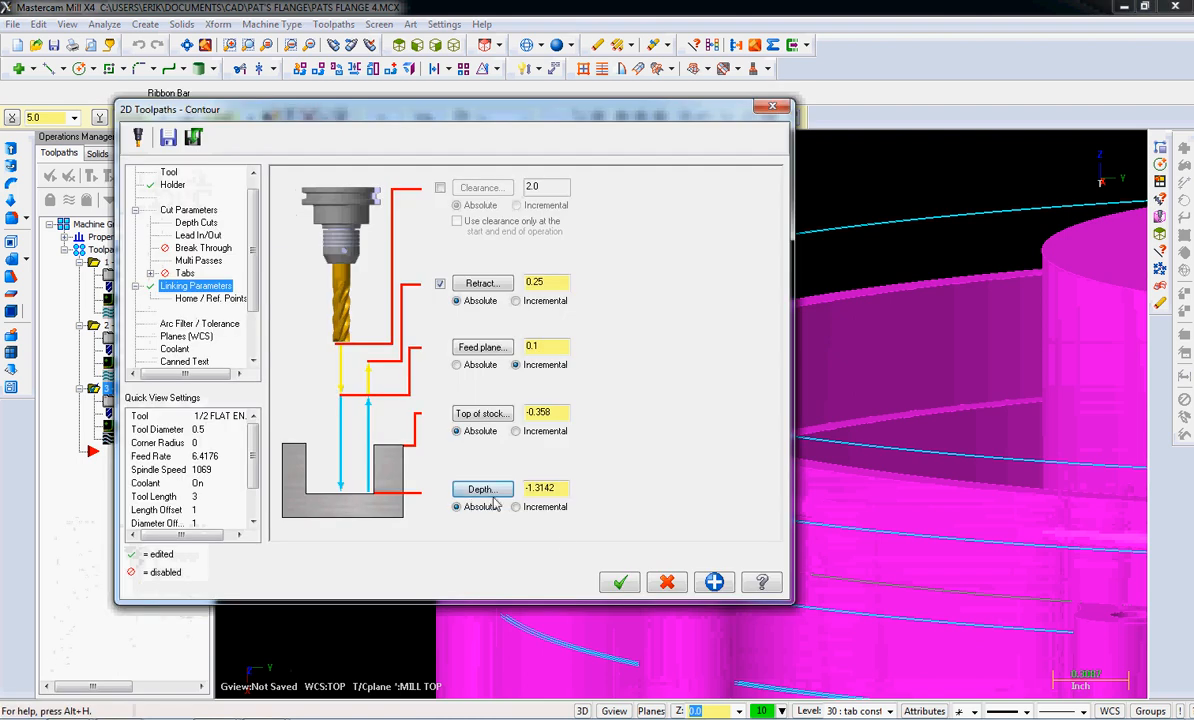
pyautogui.click(620, 582)
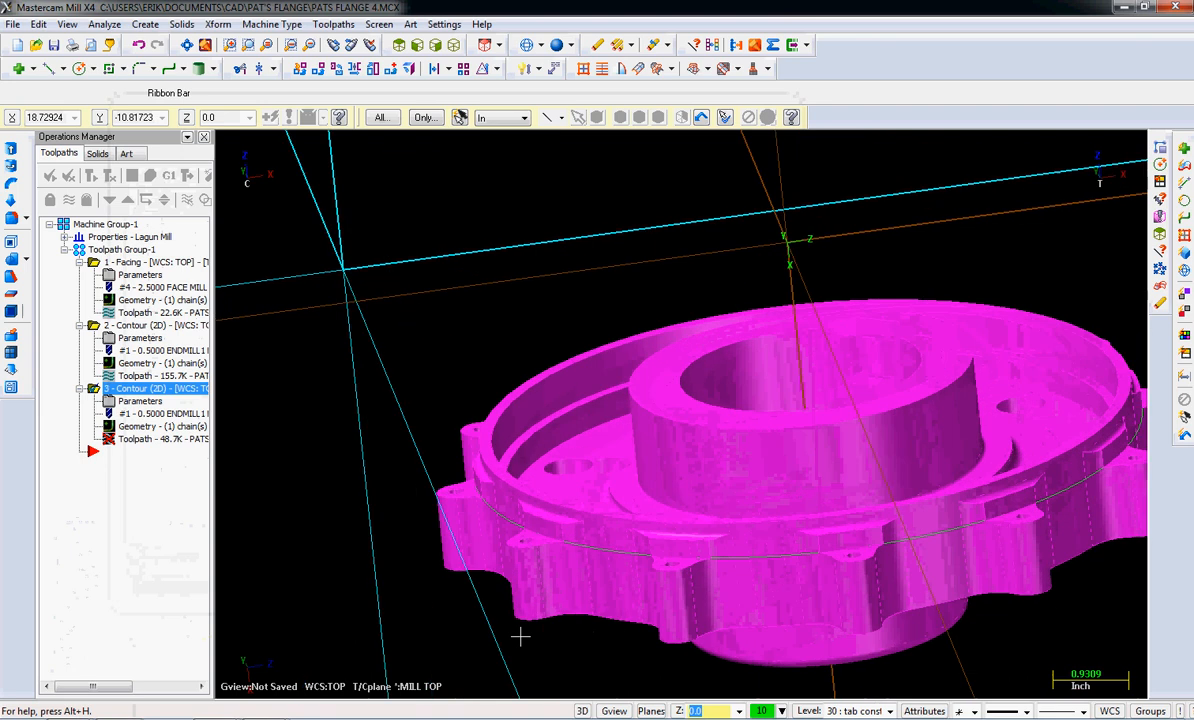
pyautogui.moveTo(520, 636); pyautogui.dragTo(240, 442)
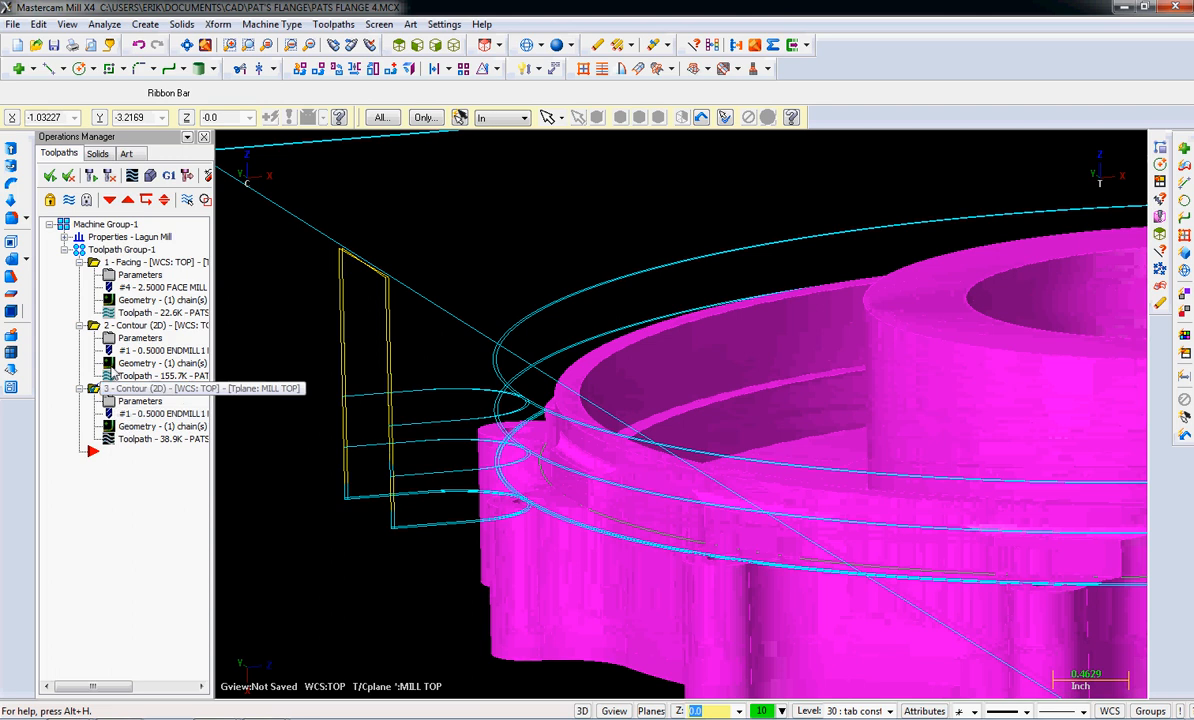
pyautogui.click(150, 388)
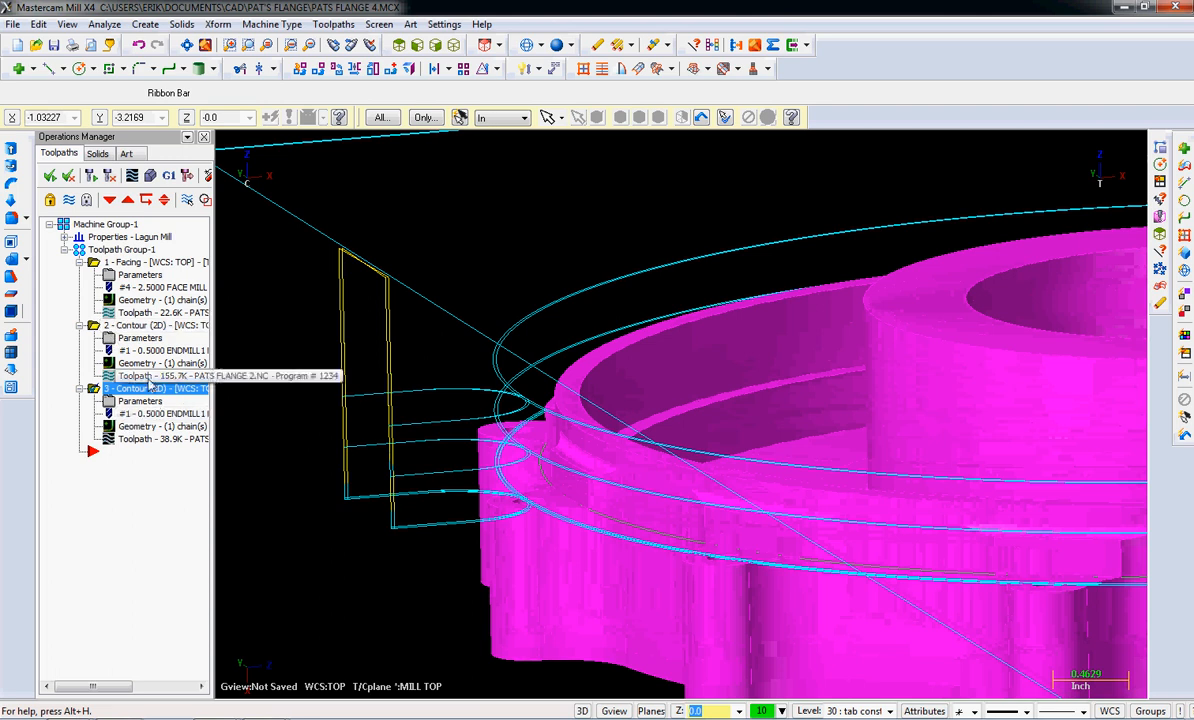
pyautogui.doubleClick(140, 400)
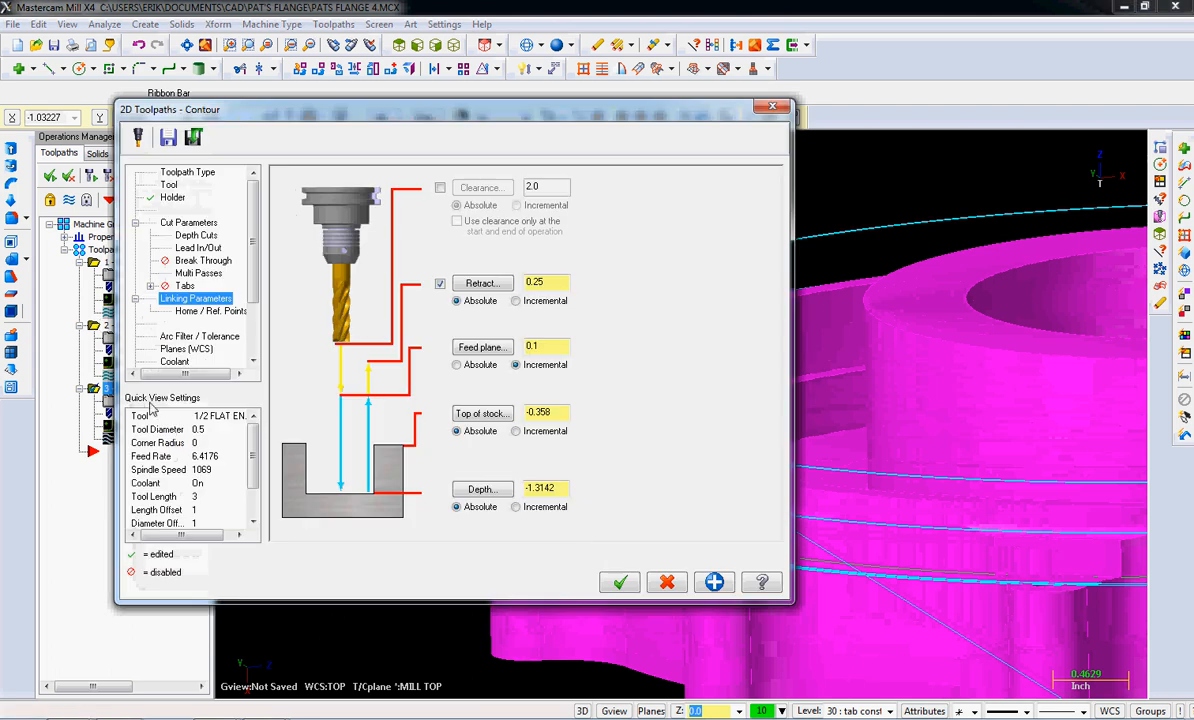
pyautogui.click(620, 582)
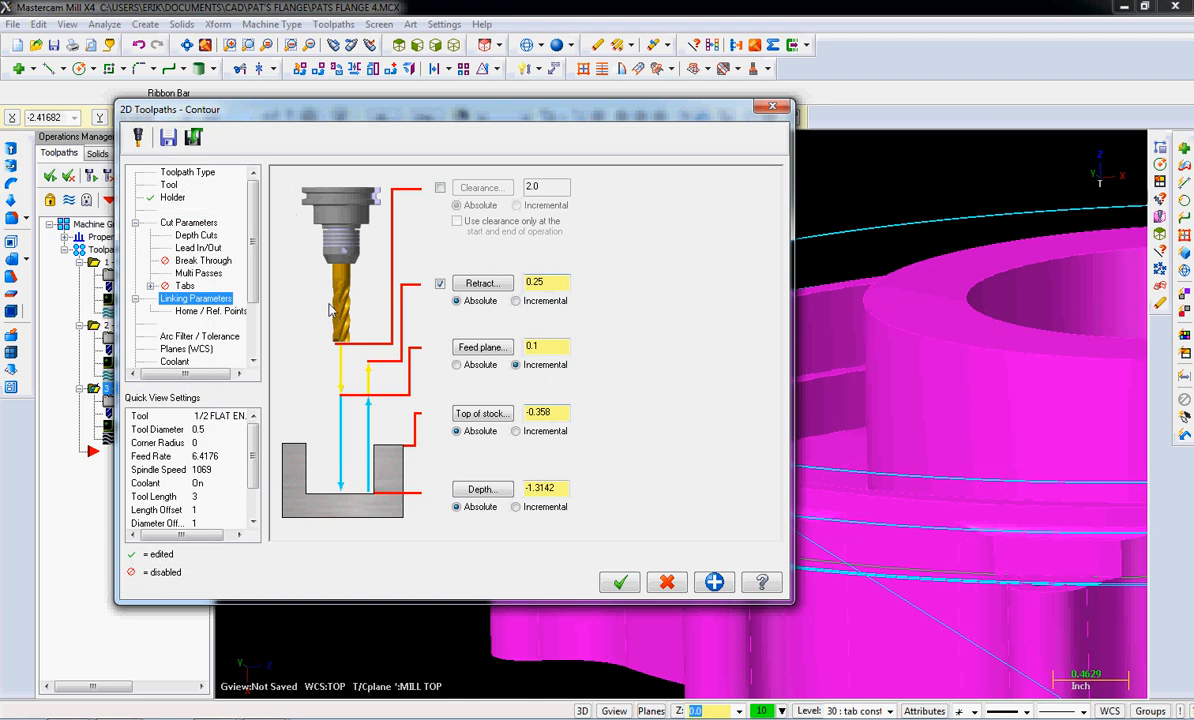
pyautogui.moveTo(196, 236)
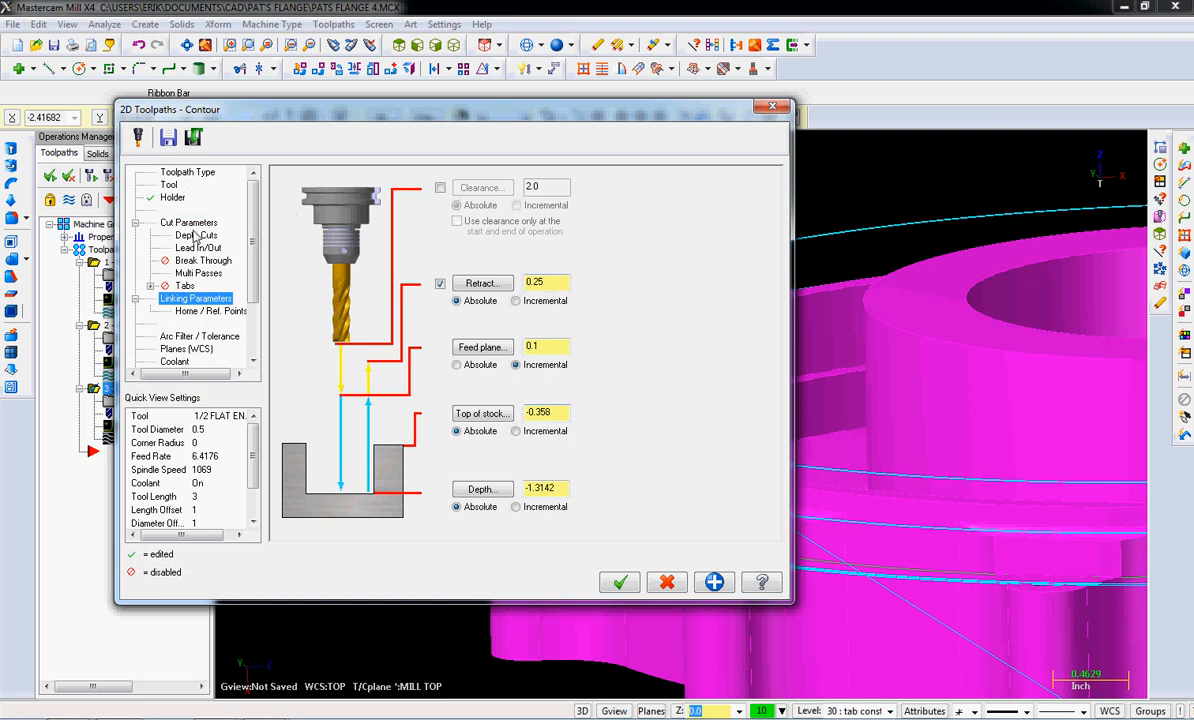
pyautogui.click(196, 234)
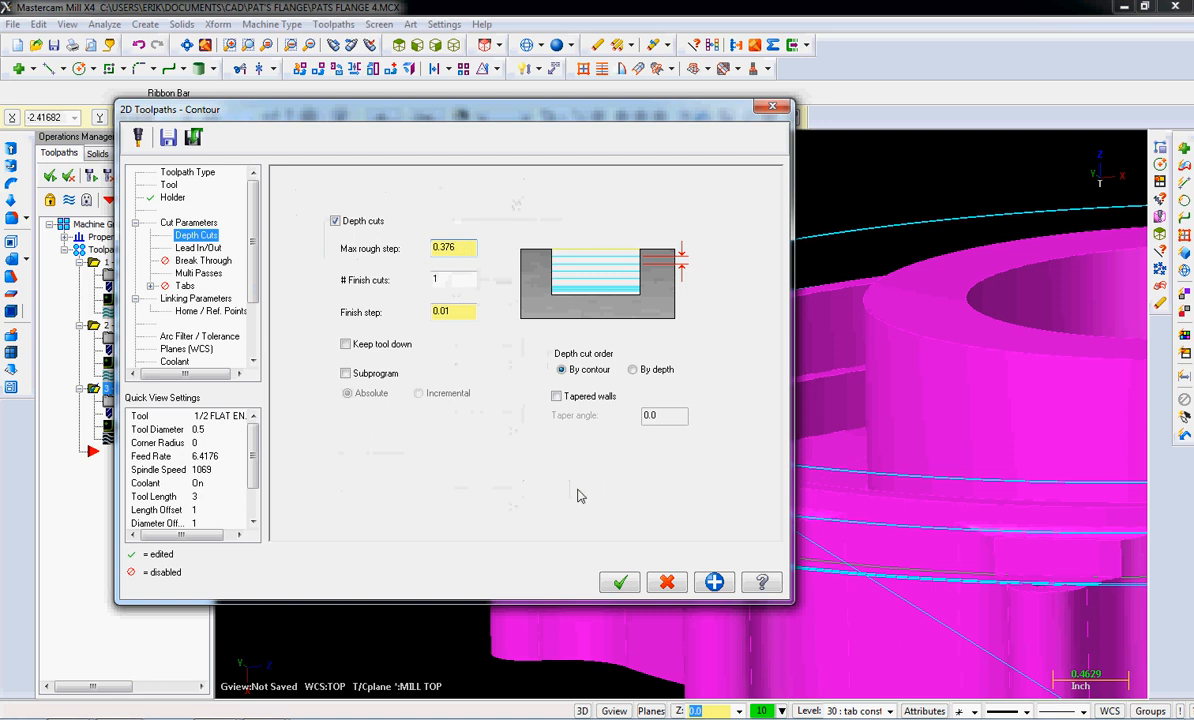
pyautogui.click(620, 582)
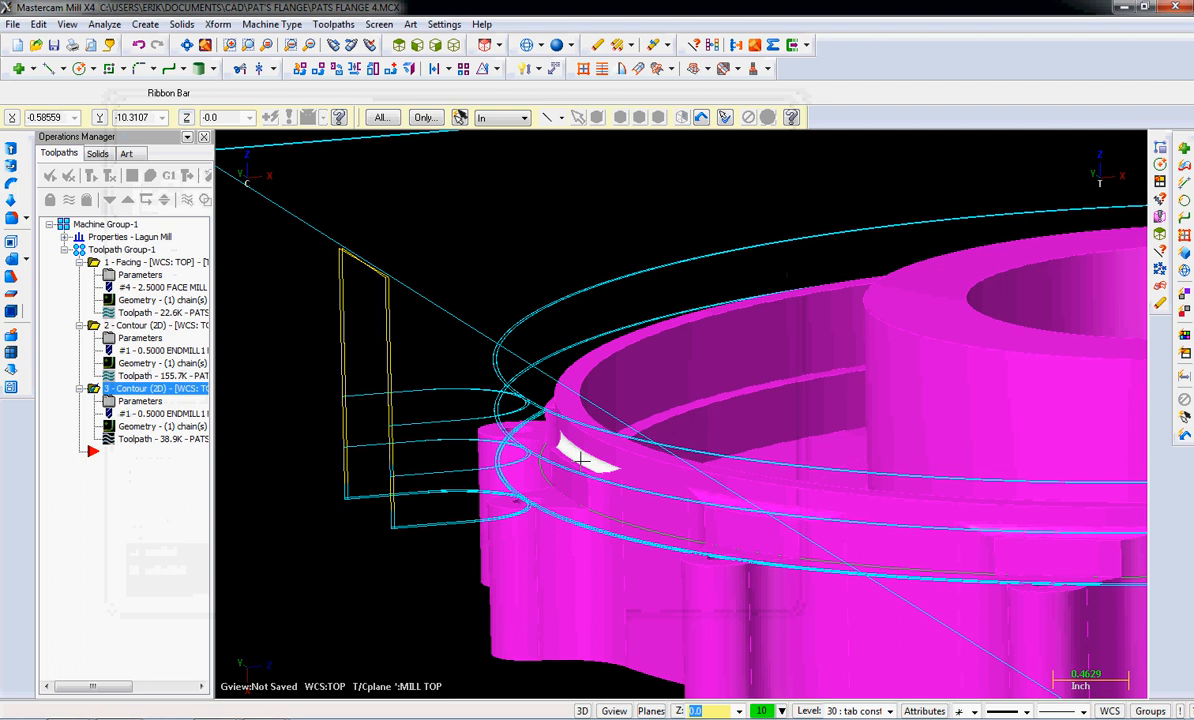
# - In Tool Manager add another 1/2 flat endmill as tool 5
pyautogui.click(332, 24)
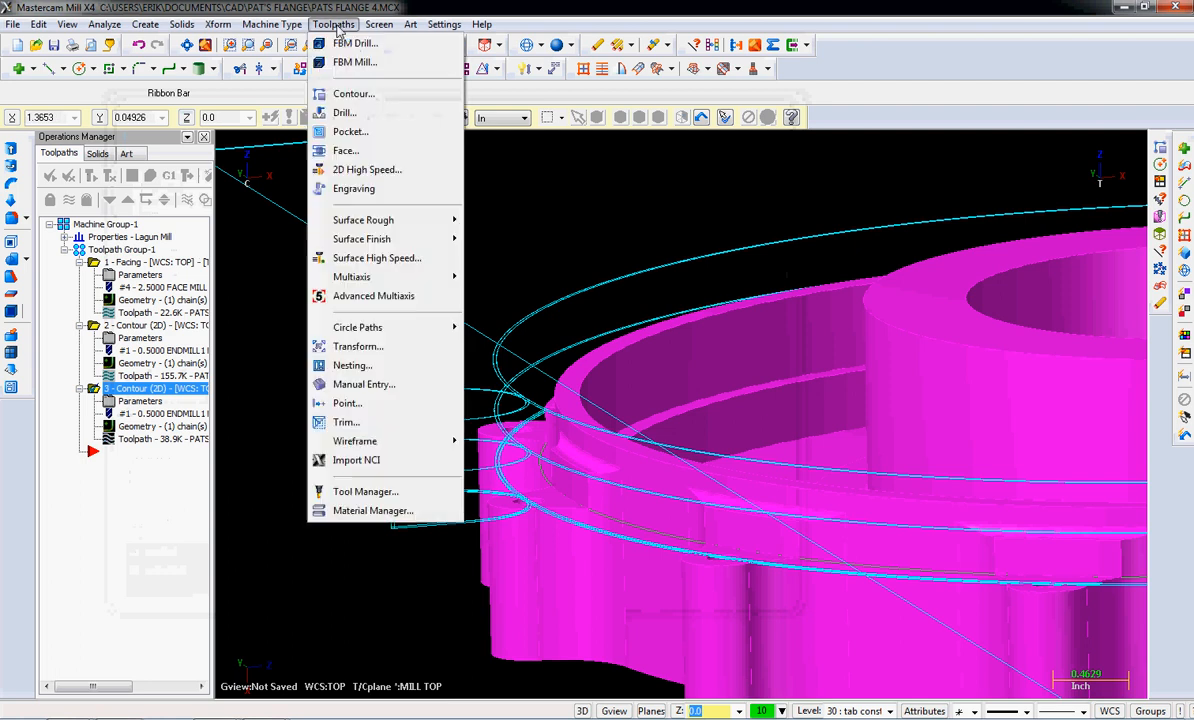
pyautogui.click(364, 492)
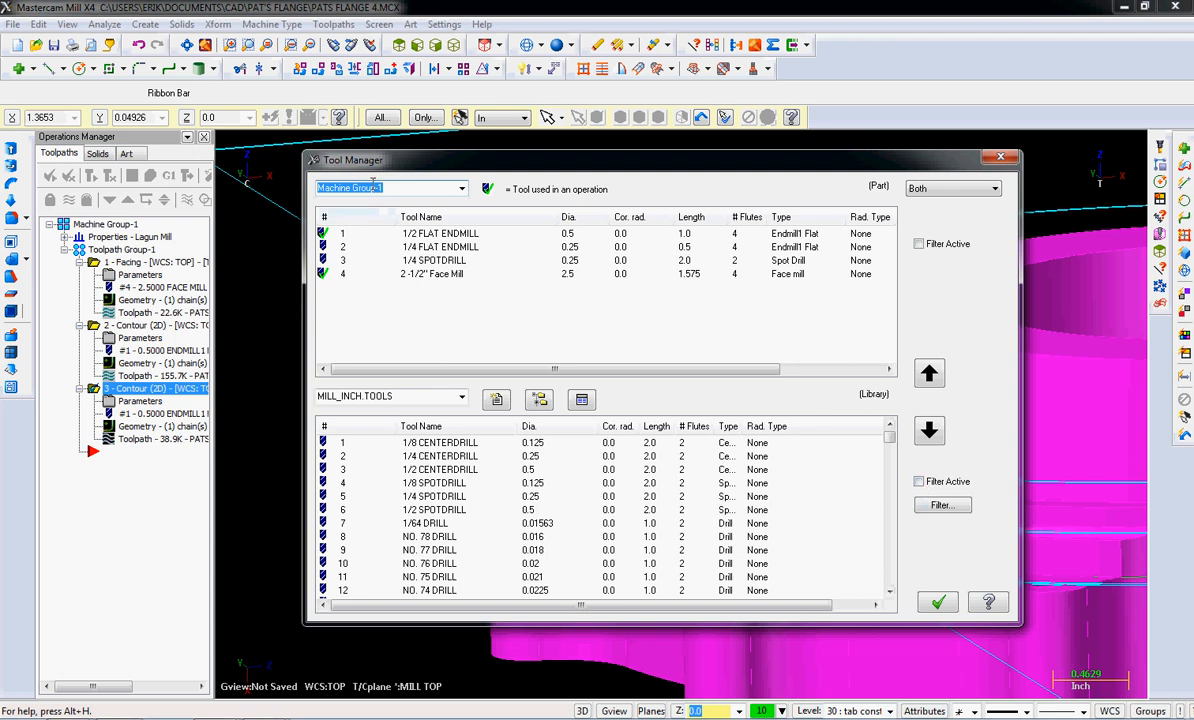
pyautogui.rightClick(440, 232)
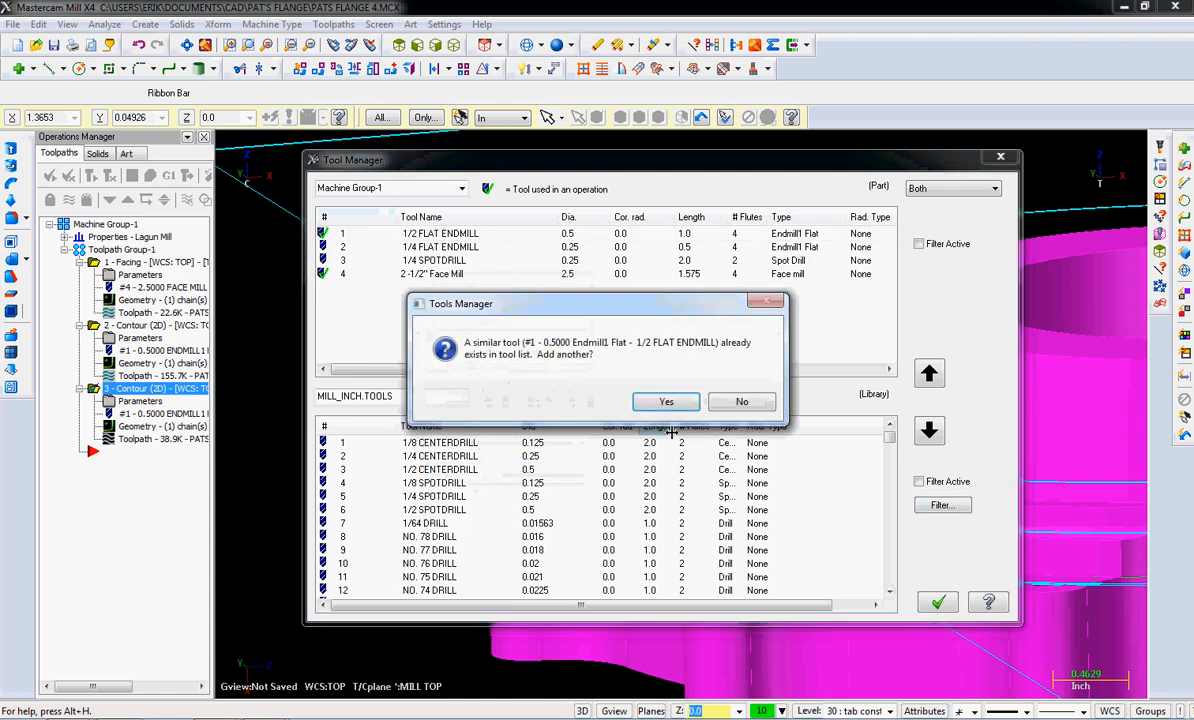
pyautogui.click(664, 400)
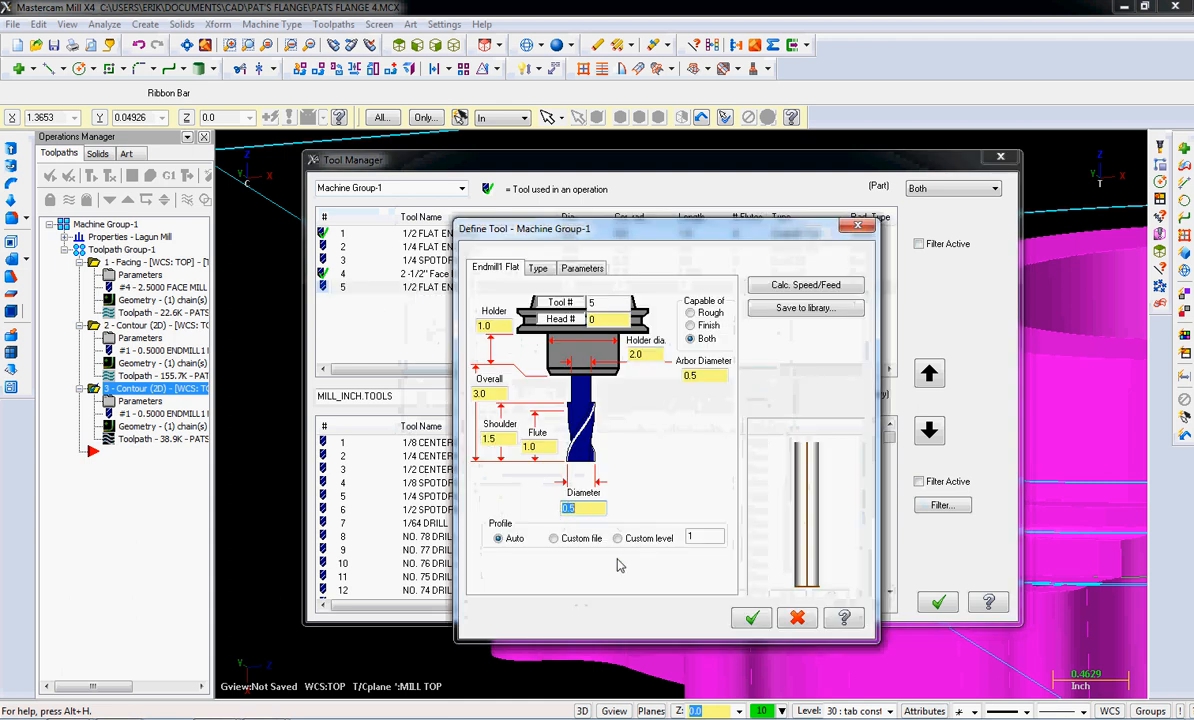
# - Make tool 5 a Bull Mill with a 0.0625 corner radius
pyautogui.click(538, 268)
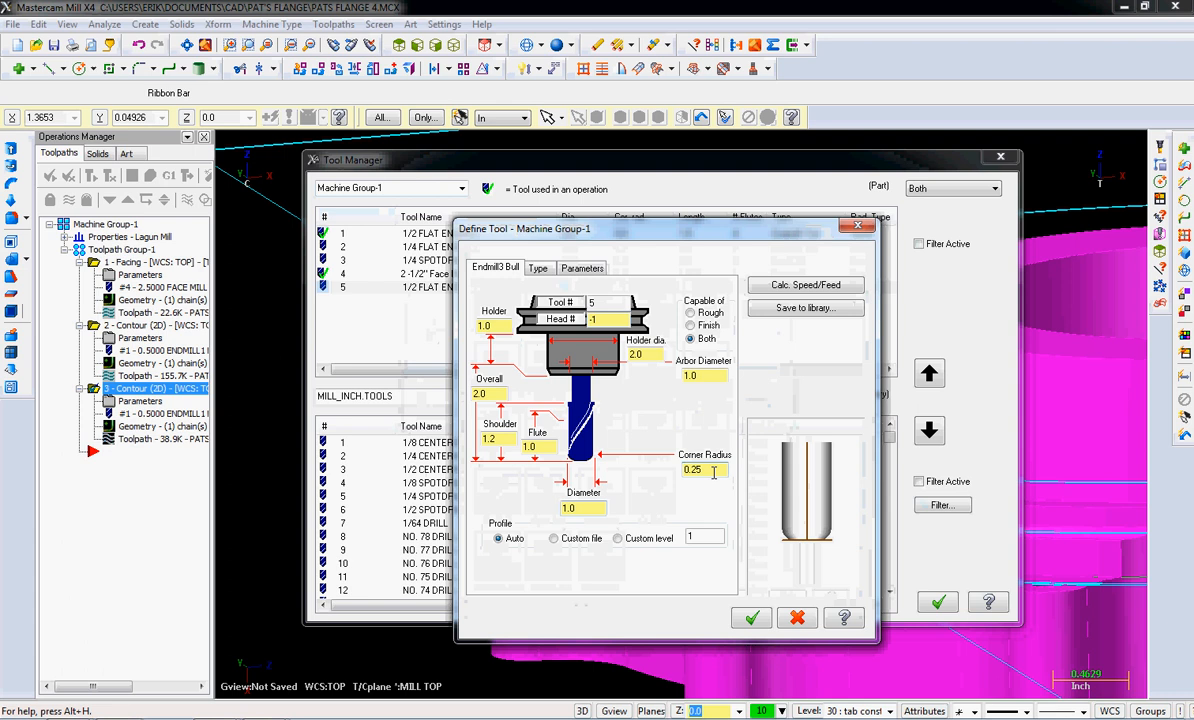
pyautogui.click(700, 470)
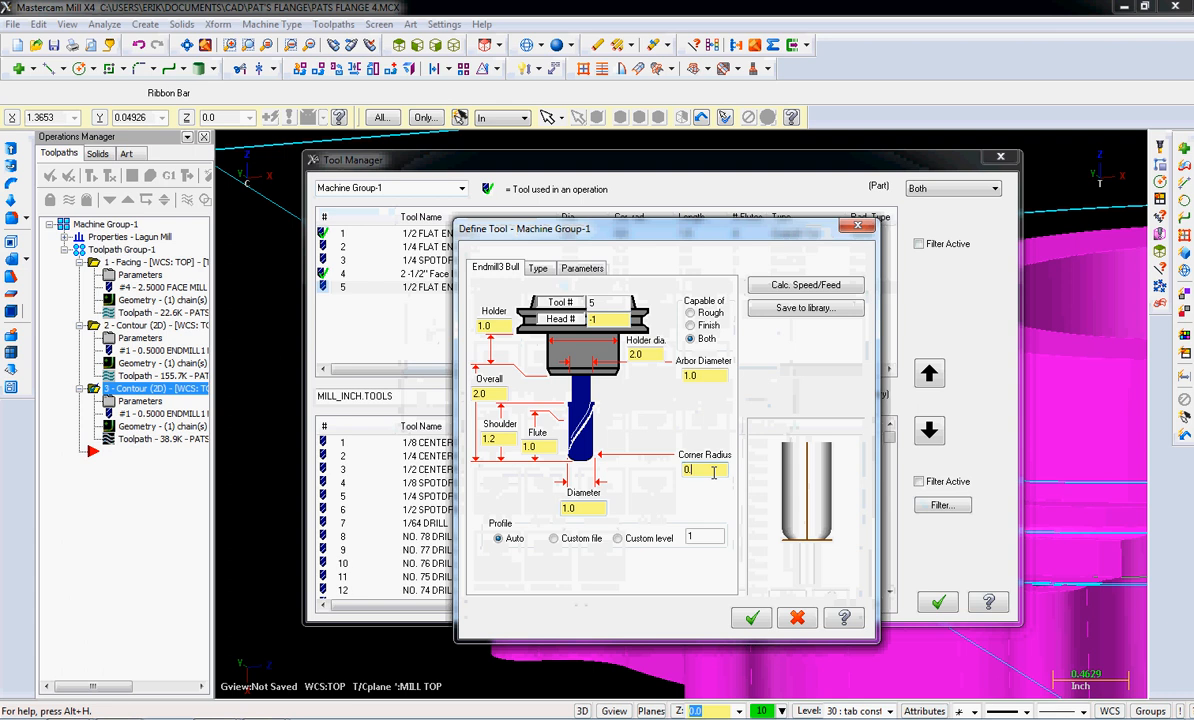
pyautogui.write('0.0625')
pyautogui.click(582, 508)
pyautogui.write('0.5')
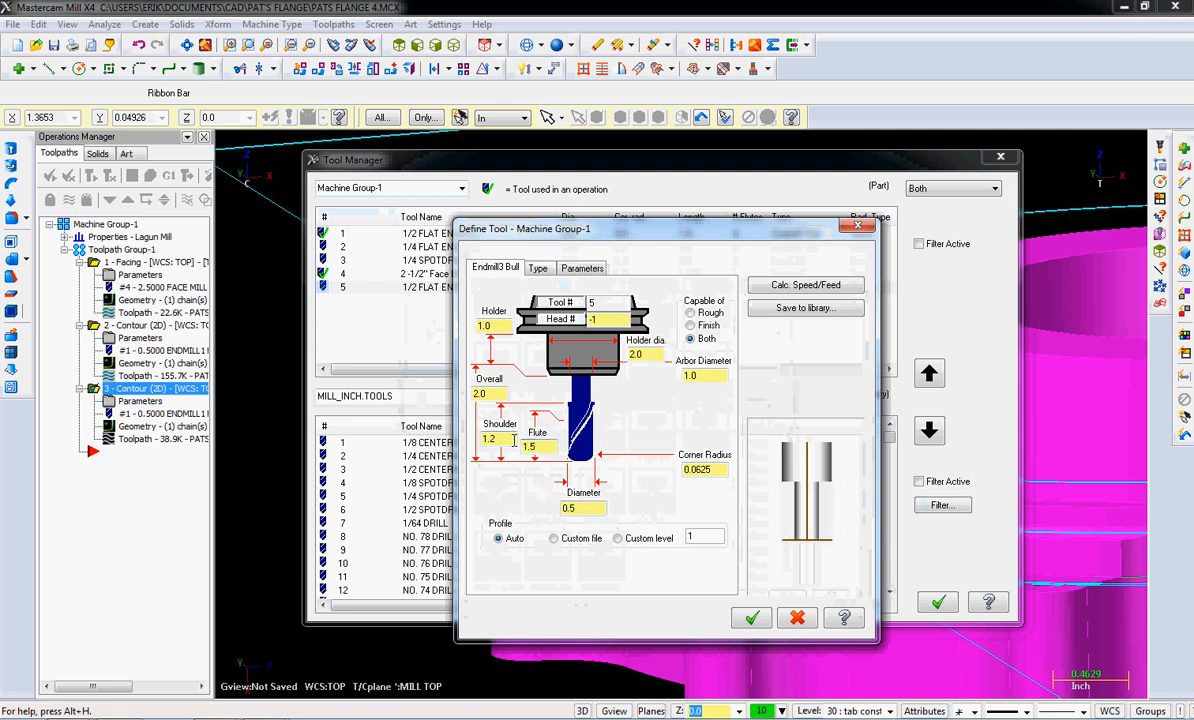
pyautogui.write('.2')
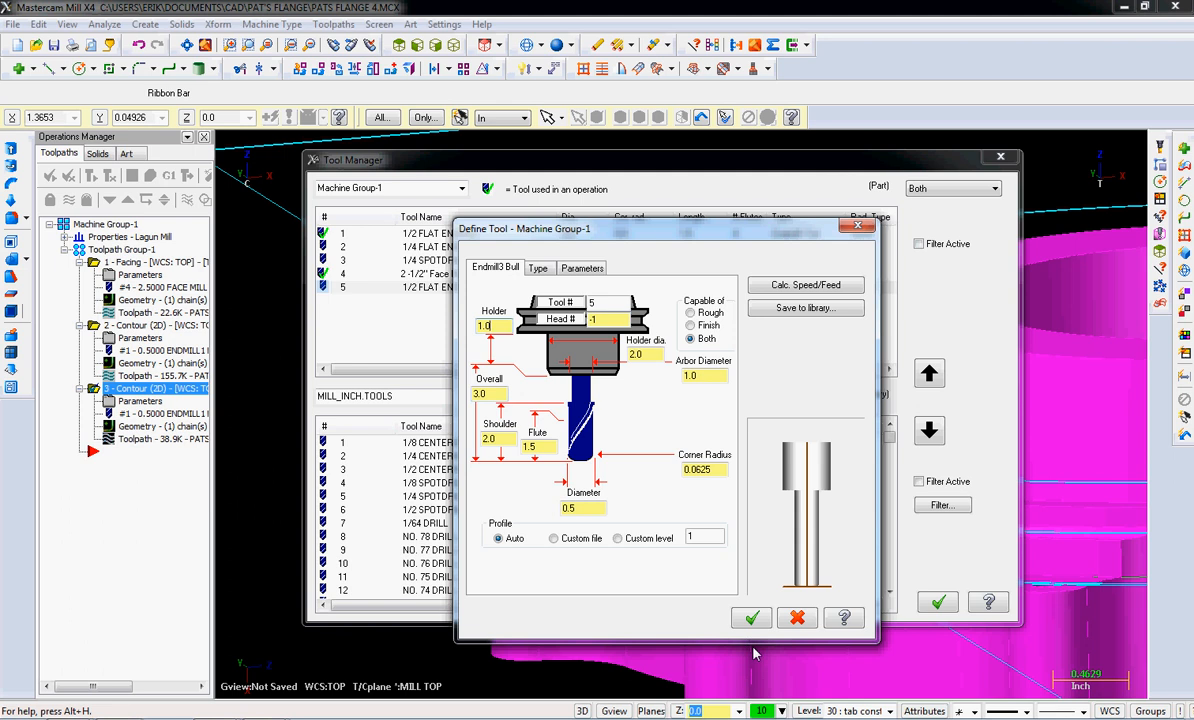
pyautogui.moveTo(578, 468)
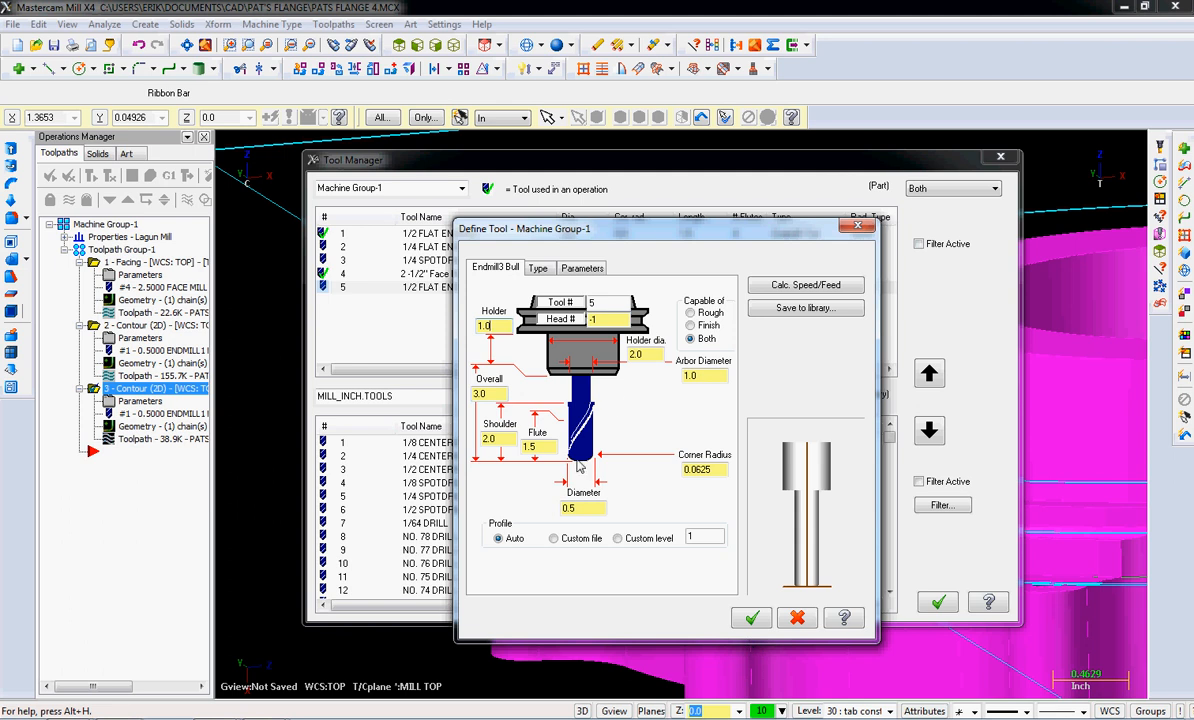
pyautogui.moveTo(614, 376)
pyautogui.write('0.5')
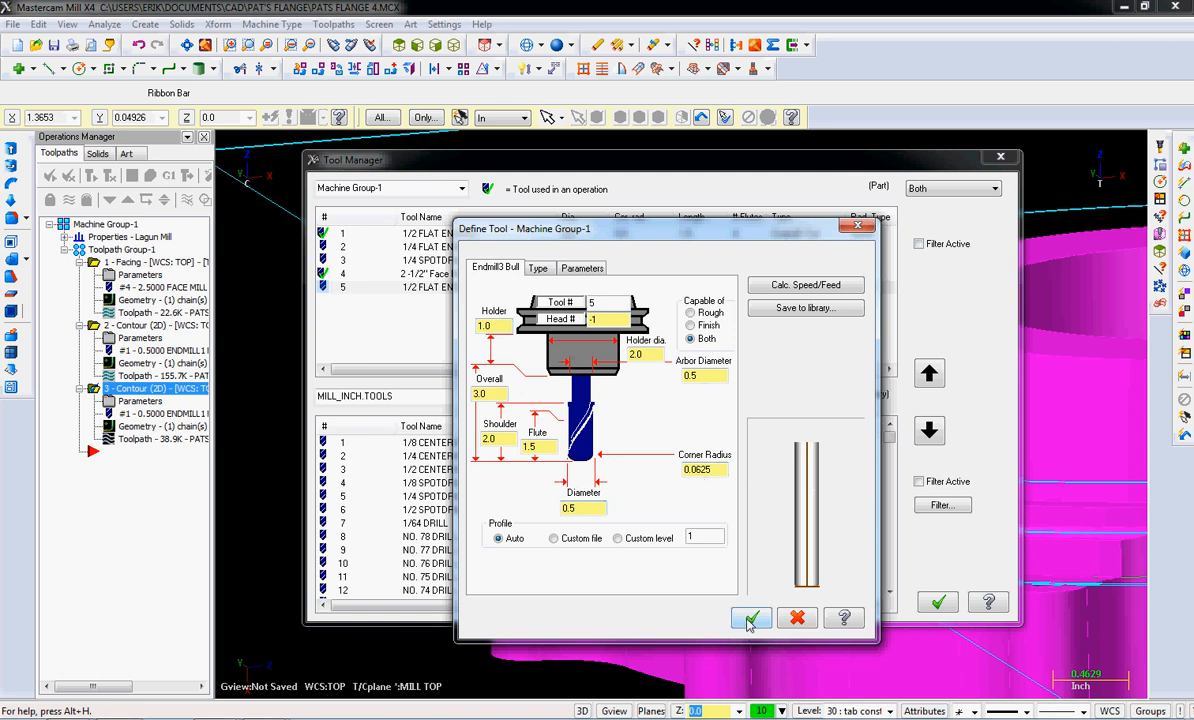
pyautogui.click(752, 616)
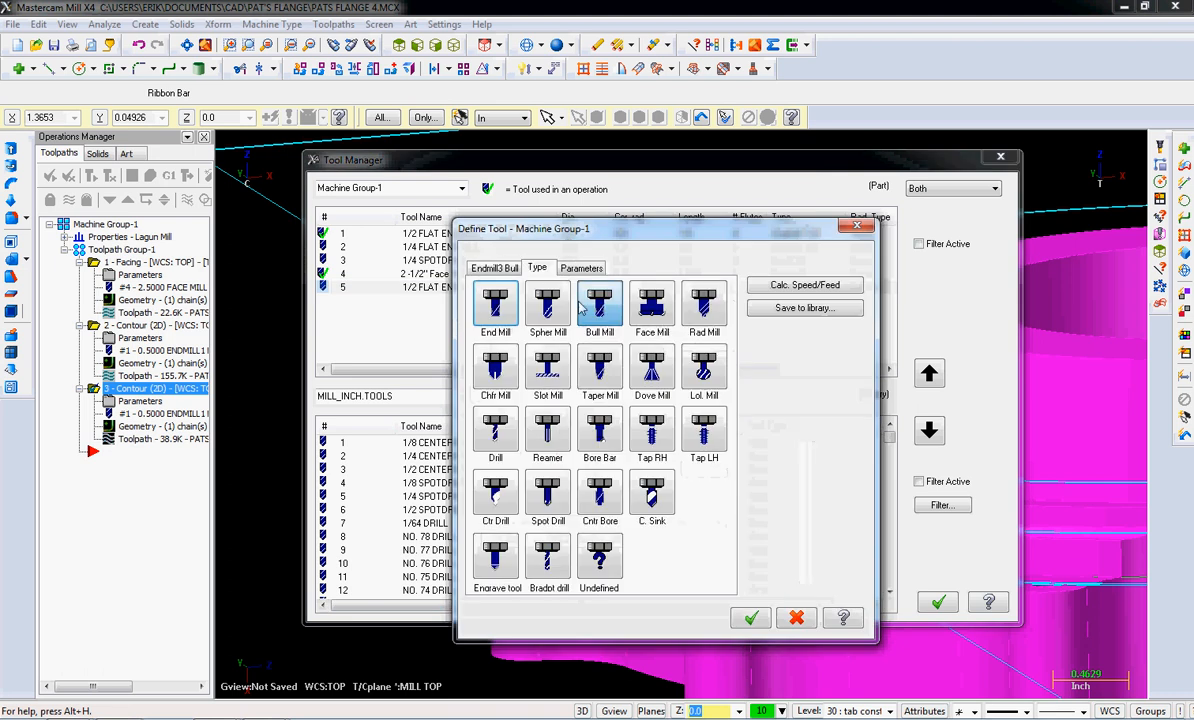
# - Name the tool '1/2 BULL ENDMILL 0.0625 rad' on its parameters and confirm the definition
pyautogui.click(580, 268)
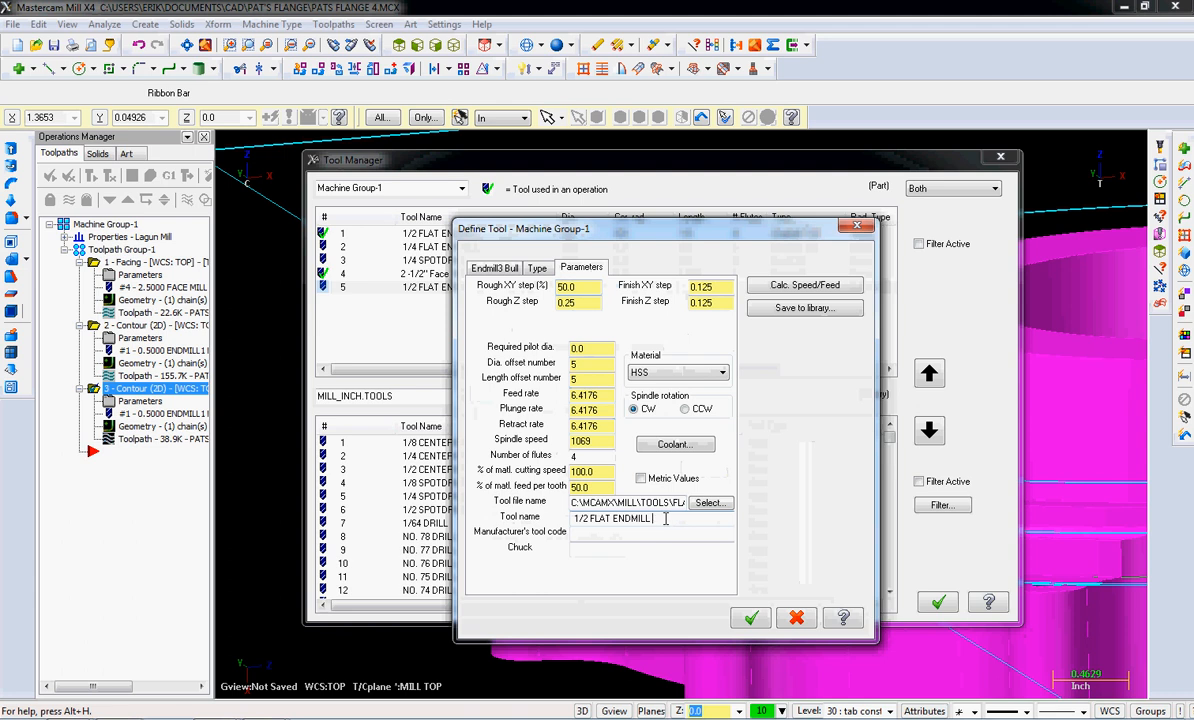
pyautogui.write('0.036')
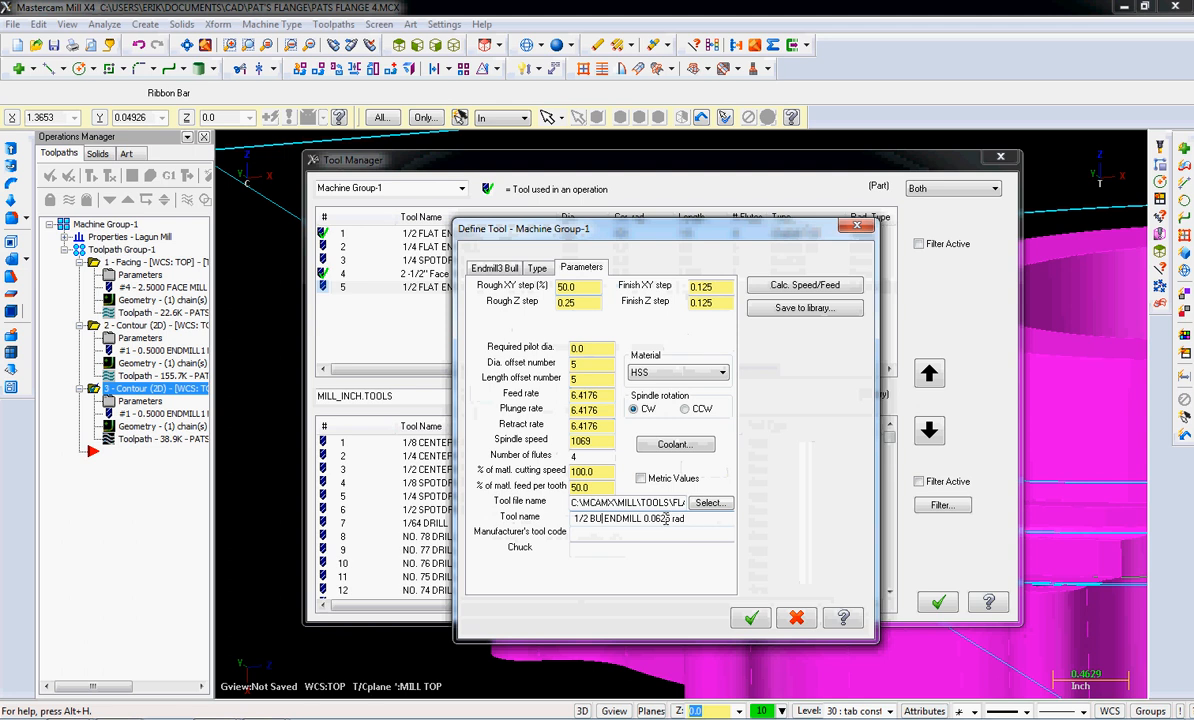
pyautogui.write('1/2 BULL ENDMILL 0.0625 rad')
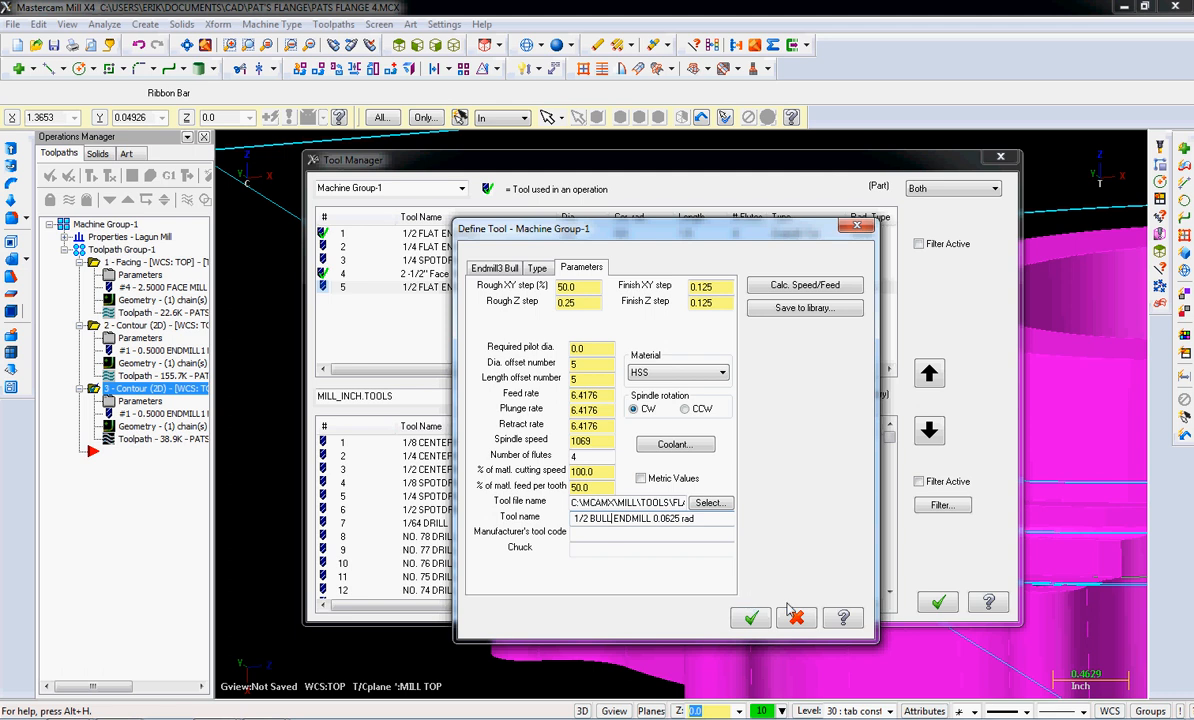
pyautogui.moveTo(536, 700)
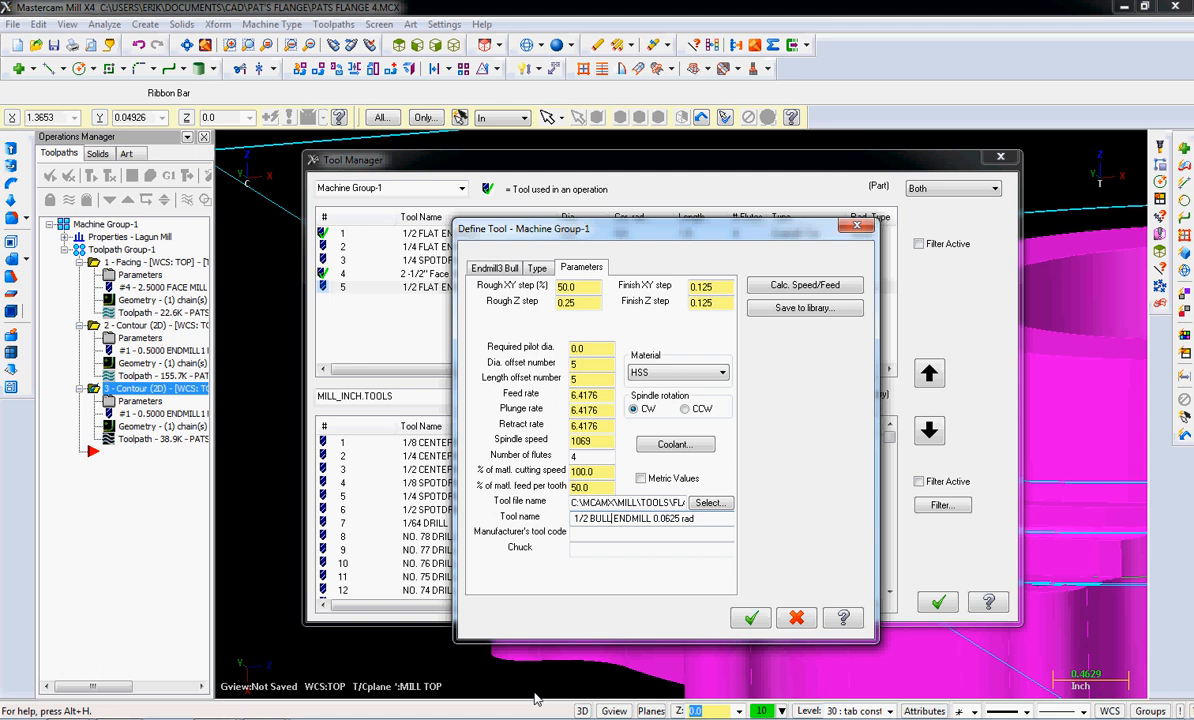
pyautogui.moveTo(552, 704)
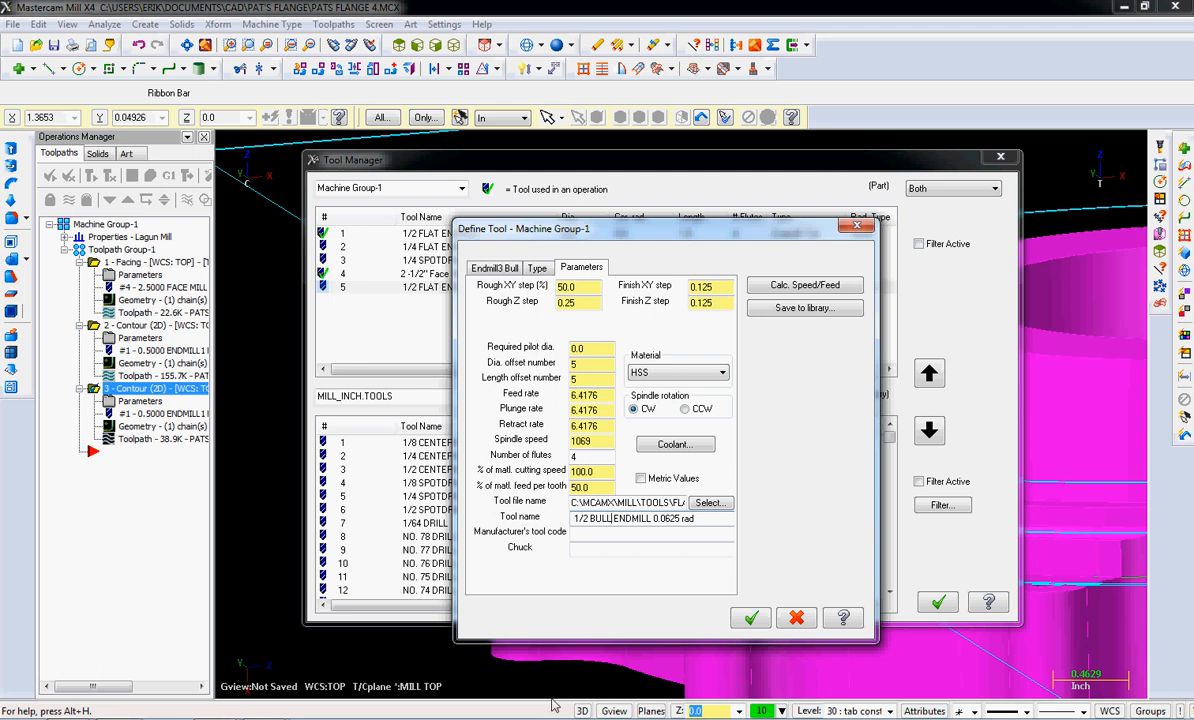
pyautogui.click(750, 616)
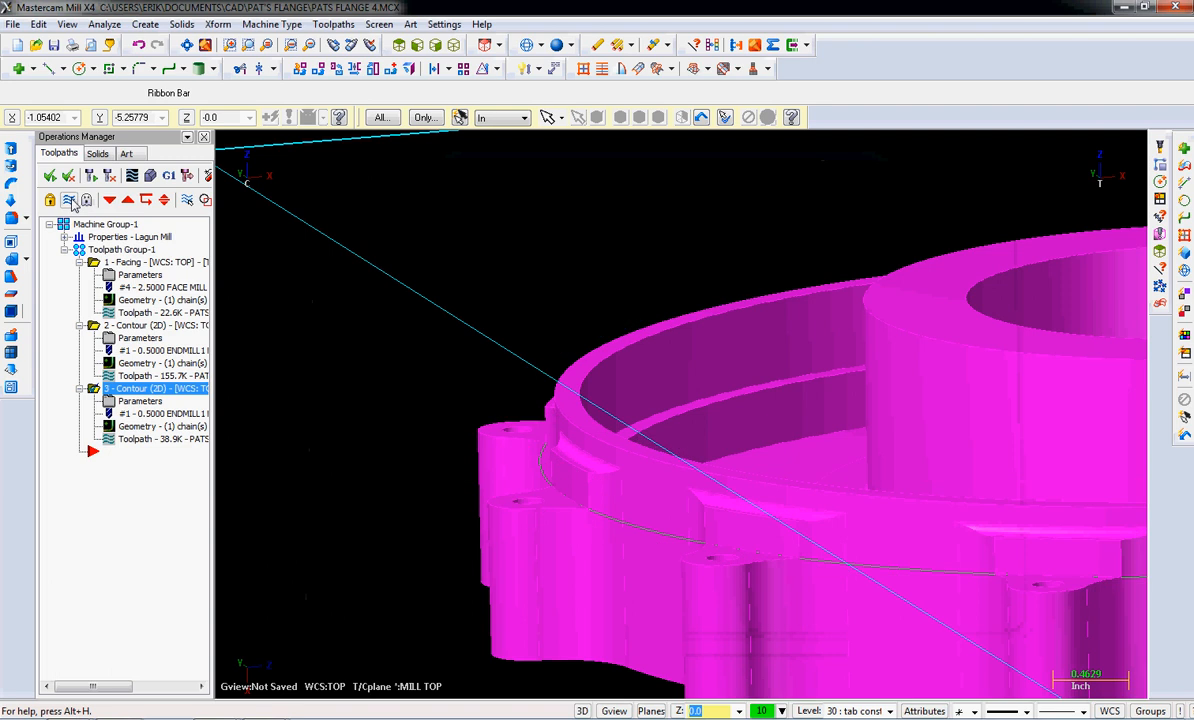
# - Add a fourth contour operation and bring up its chained geometry in Chain Manager
pyautogui.click(332, 24)
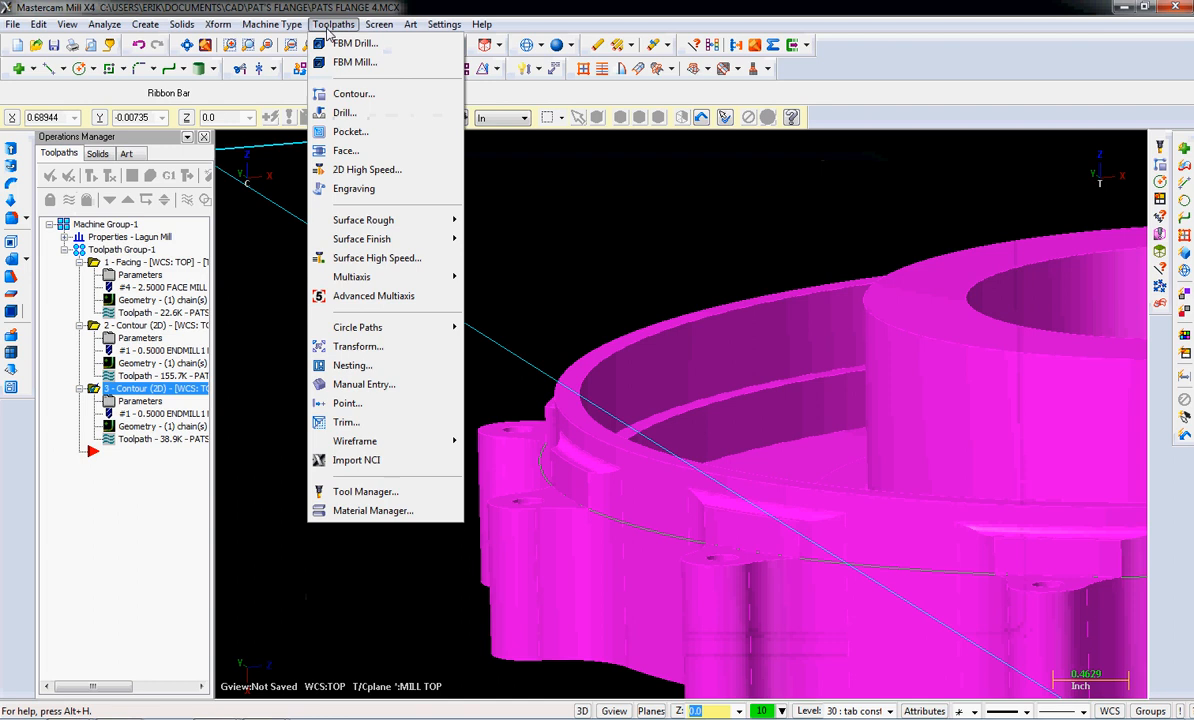
pyautogui.moveTo(332, 32)
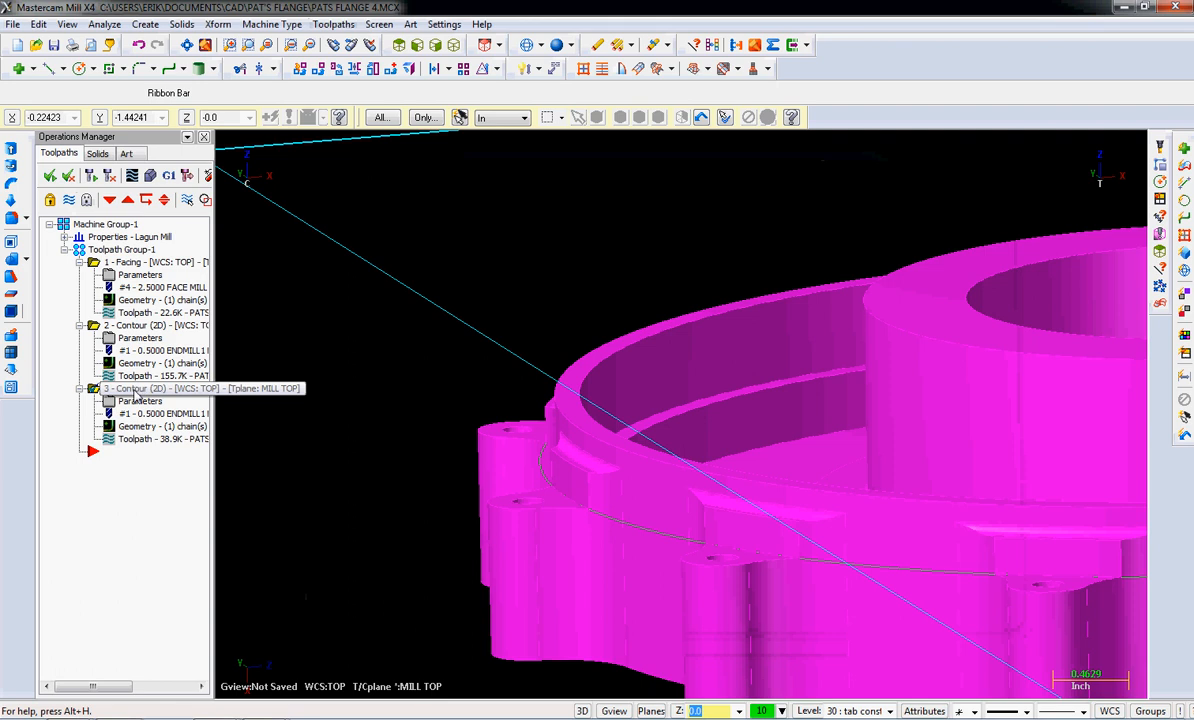
pyautogui.click(156, 388)
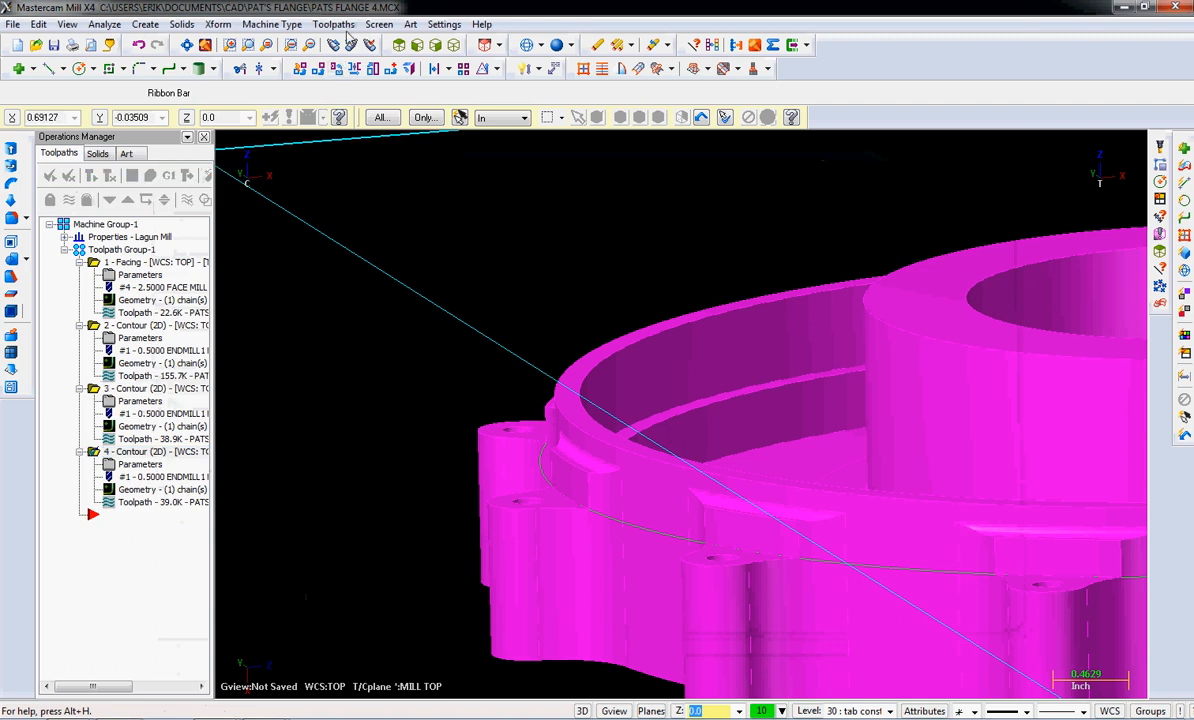
pyautogui.click(334, 24)
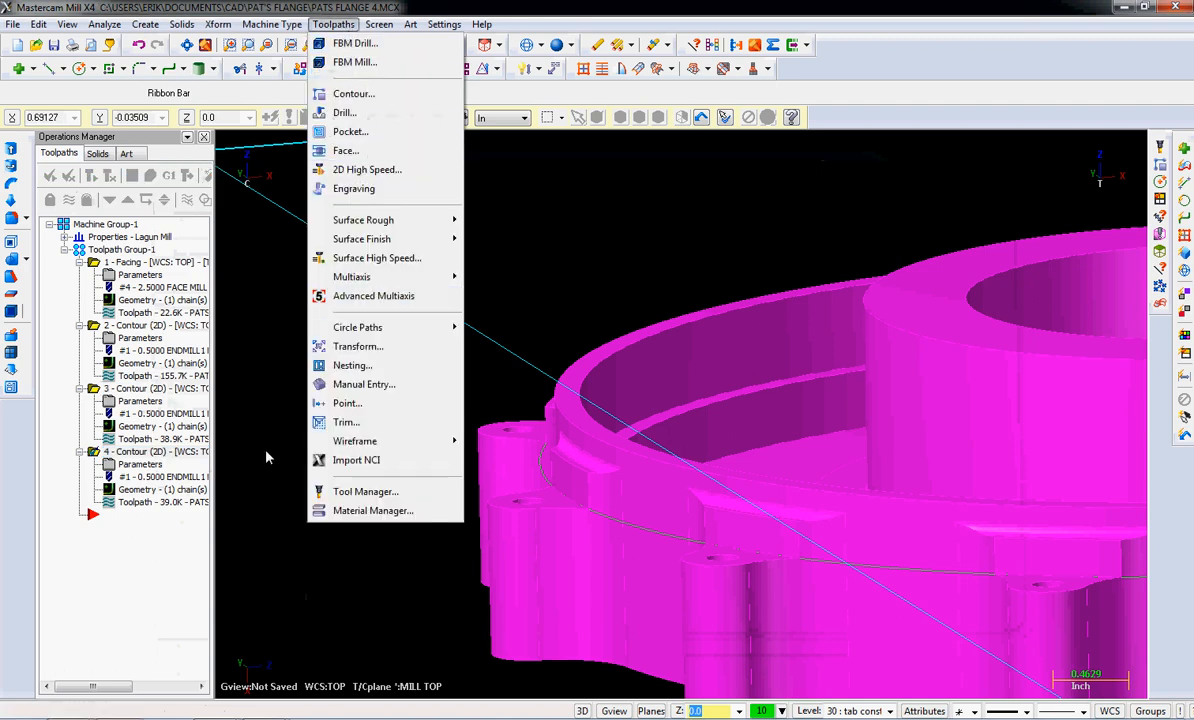
pyautogui.click(156, 452)
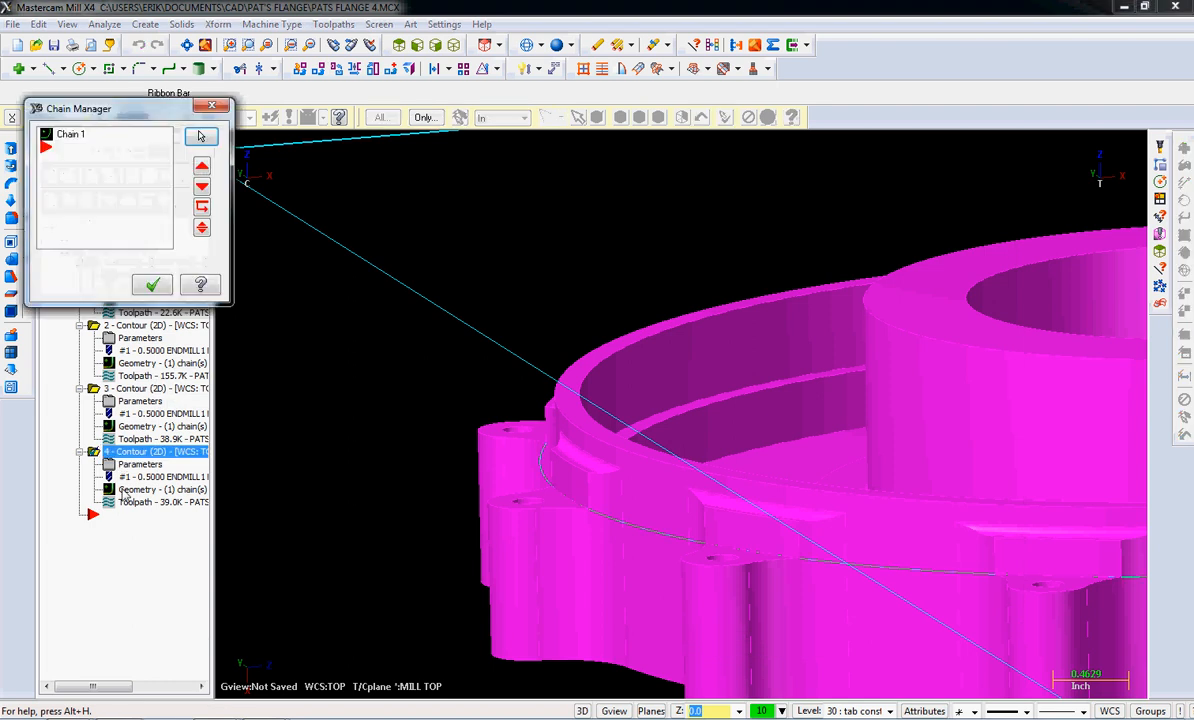
pyautogui.moveTo(72, 152)
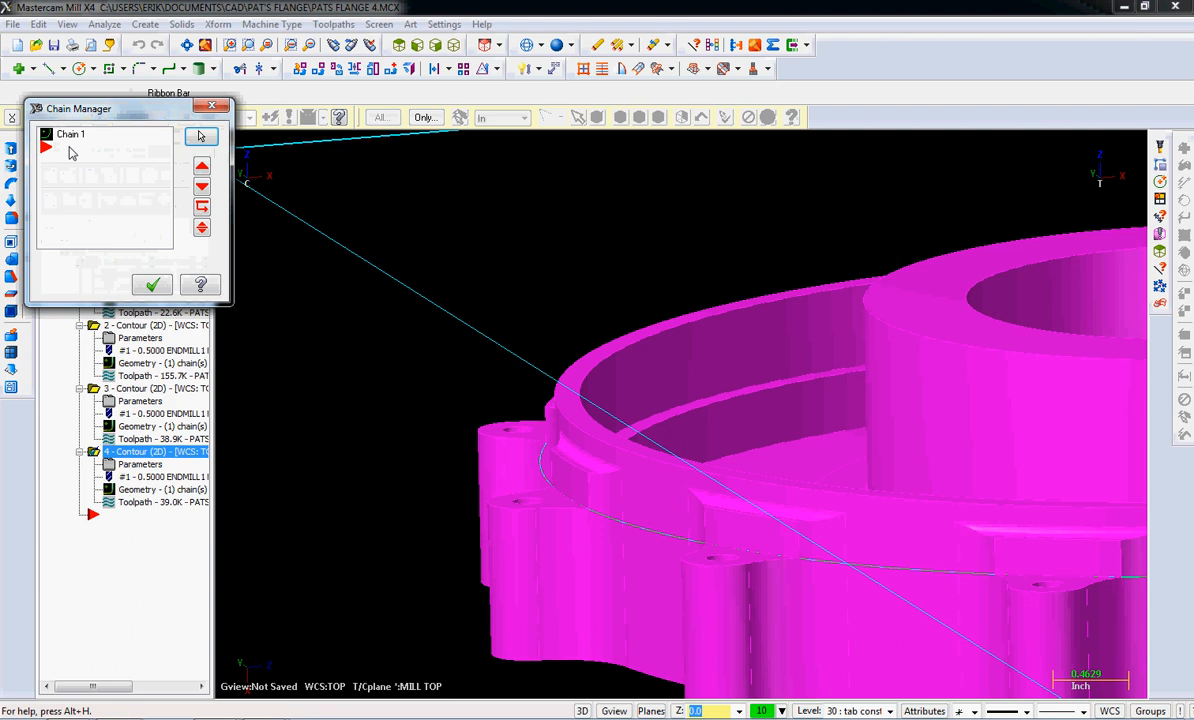
# - Rechain all, picking the flange outline as the fourth contour's new chain
pyautogui.rightClick(106, 160)
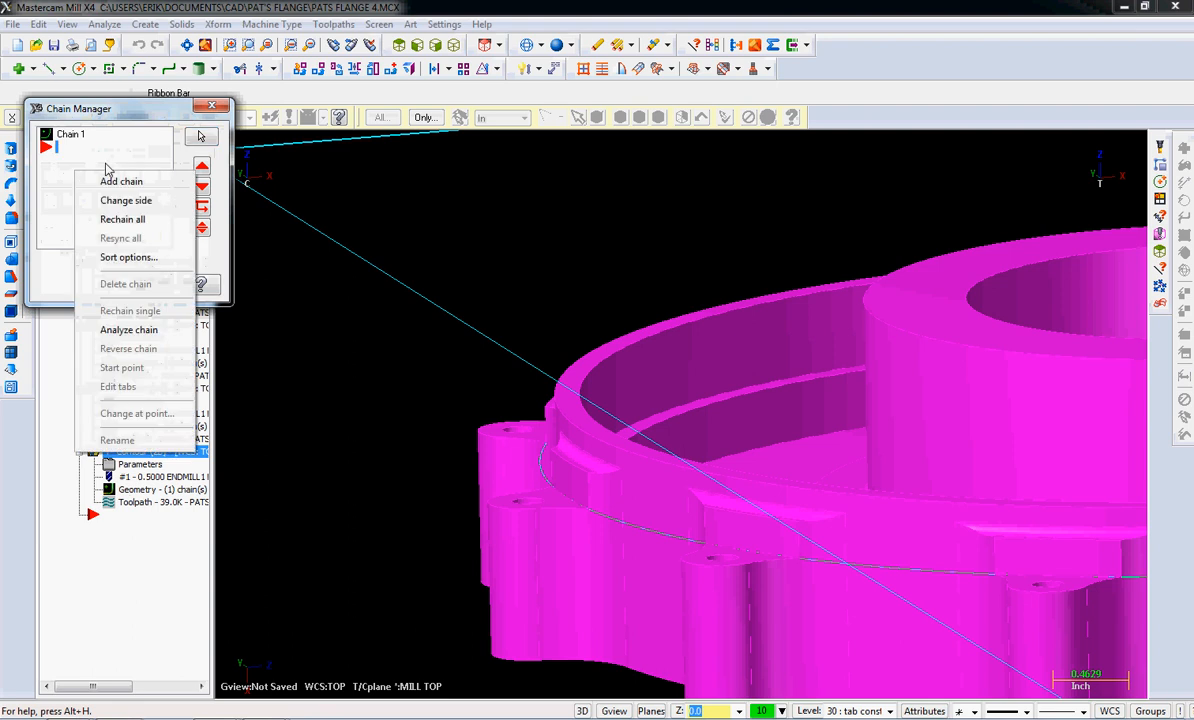
pyautogui.moveTo(126, 200)
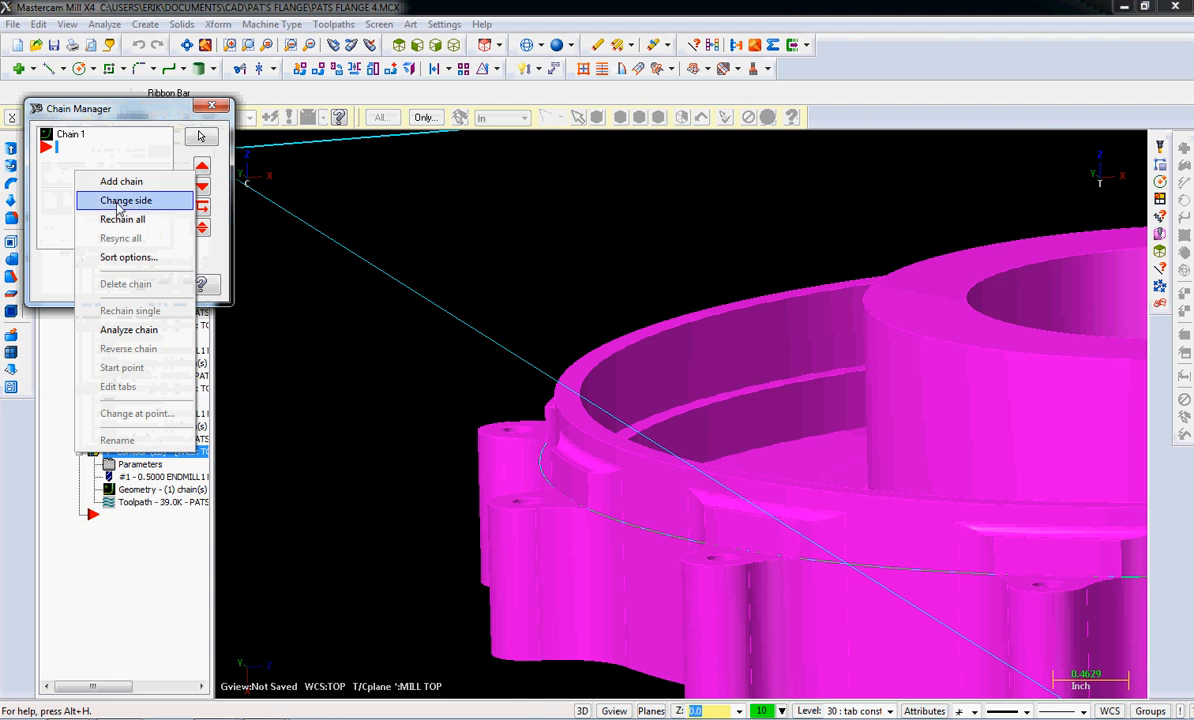
pyautogui.click(120, 180)
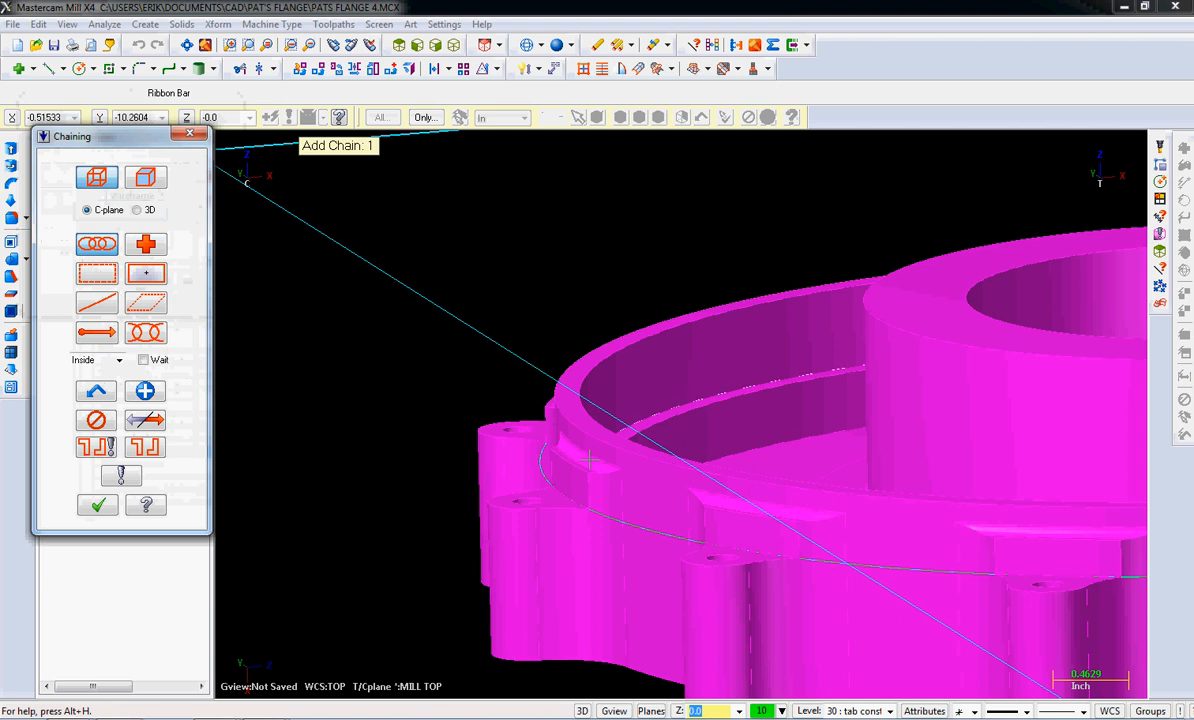
pyautogui.moveTo(568, 468)
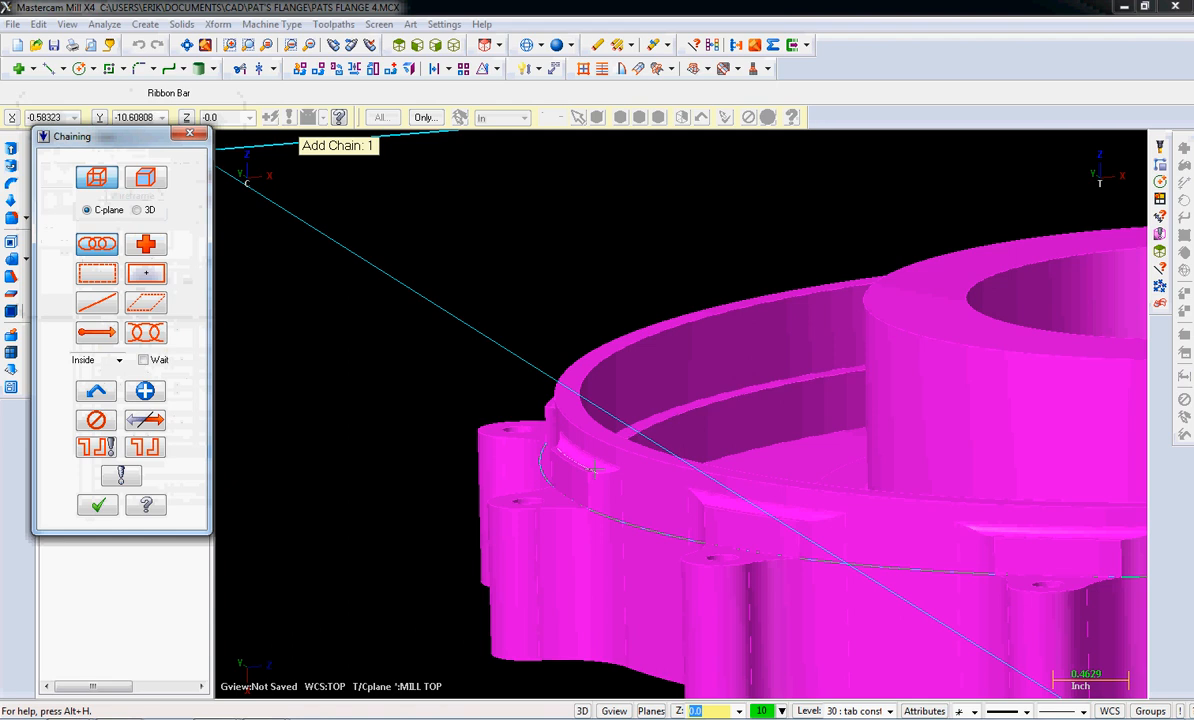
pyautogui.moveTo(596, 470)
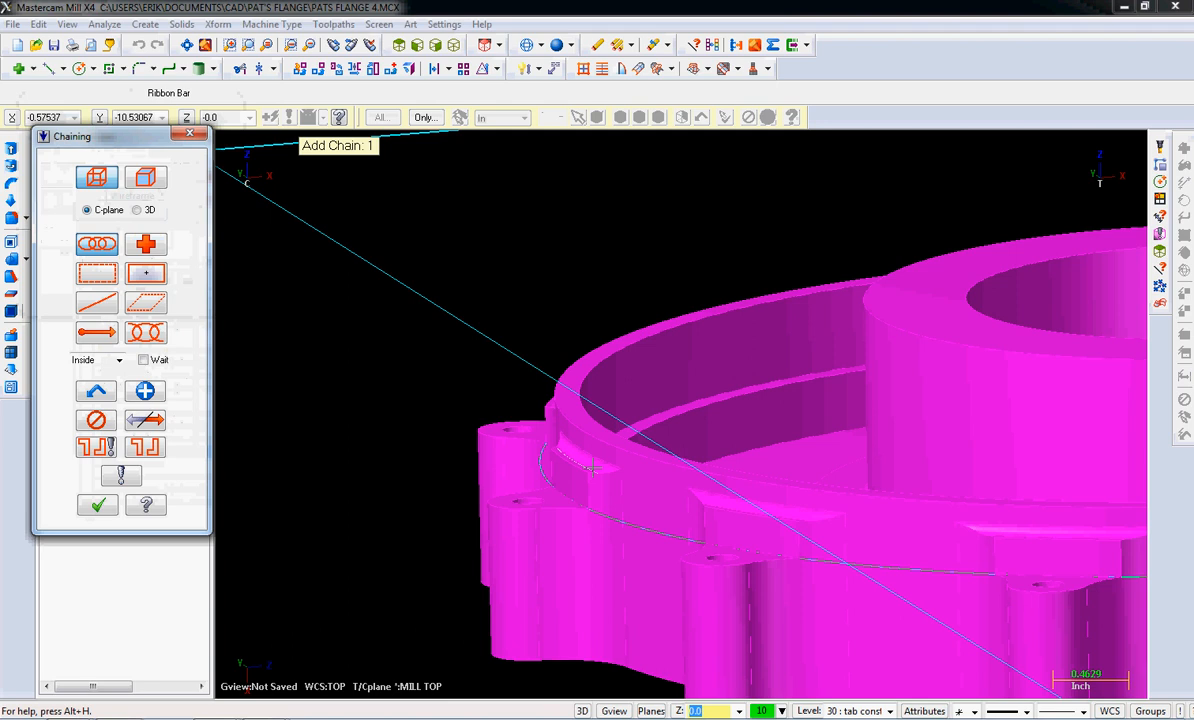
pyautogui.click(598, 442)
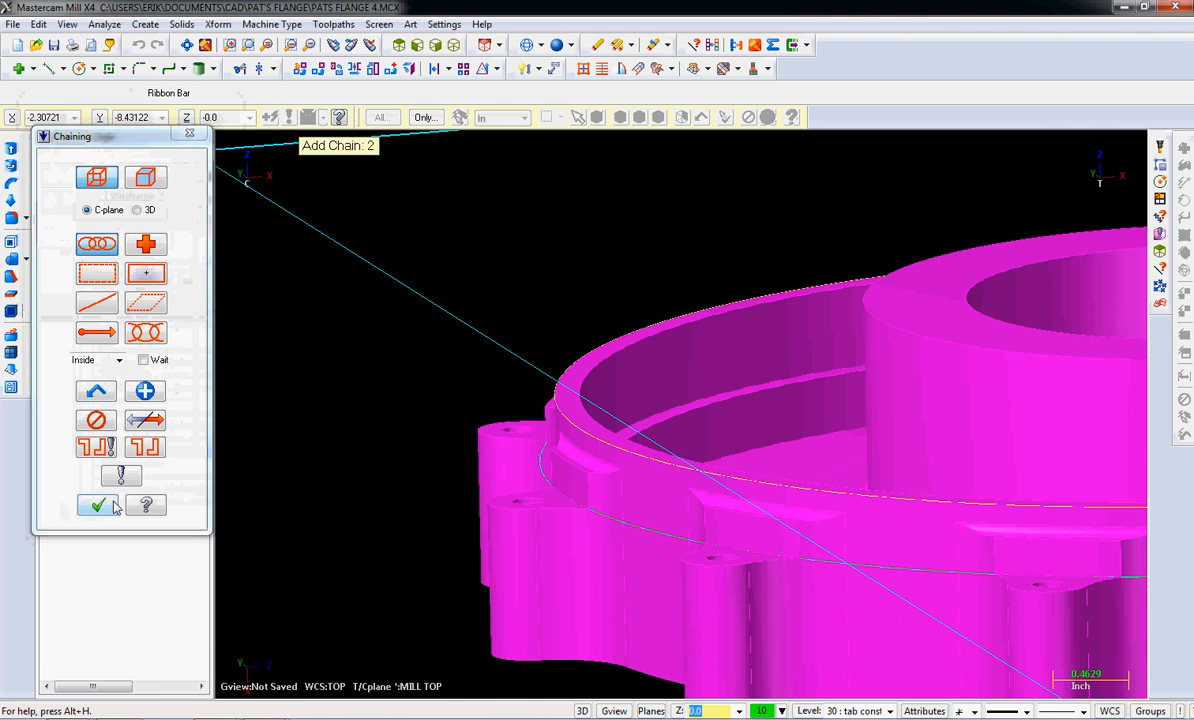
pyautogui.click(96, 504)
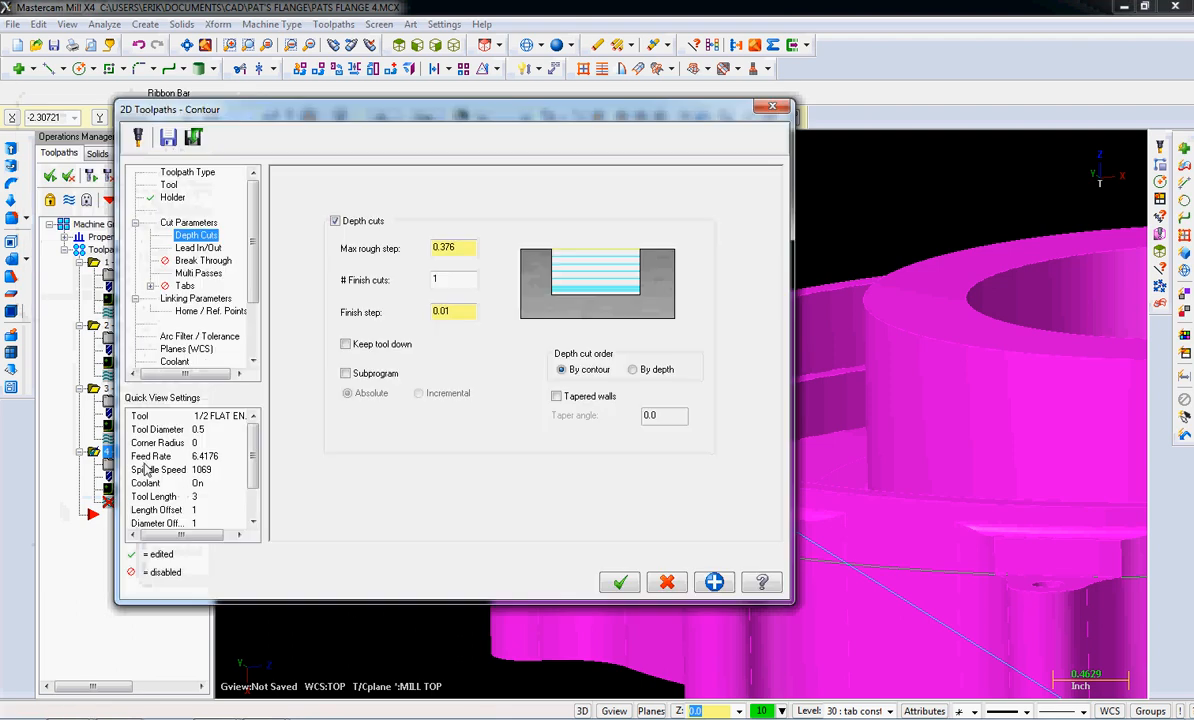
# - Pick the fourth contour's depth from the part as -1.0842 and accept the settings
pyautogui.click(196, 298)
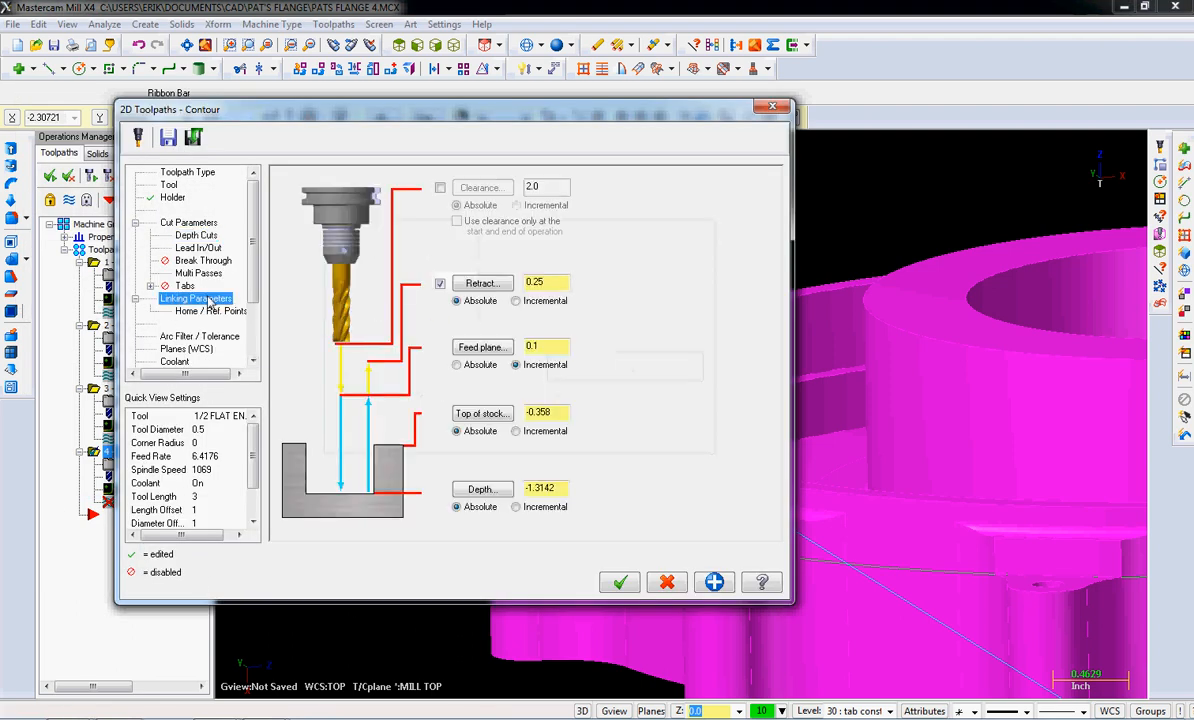
pyautogui.click(620, 582)
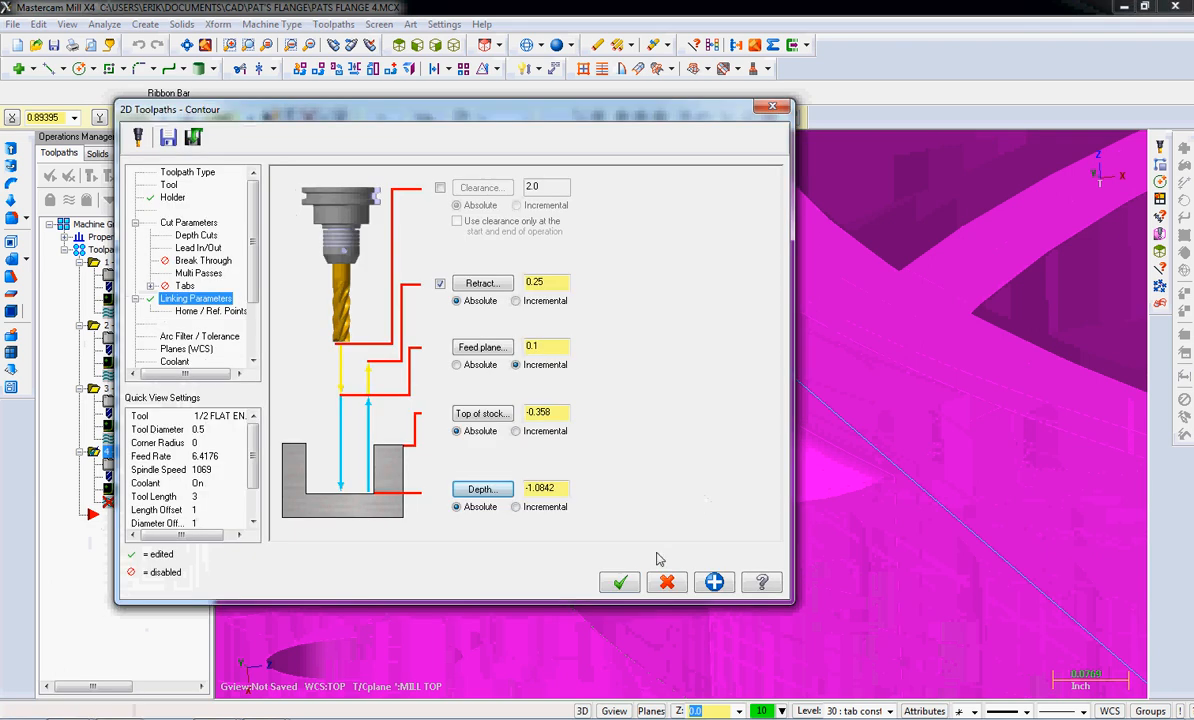
pyautogui.click(620, 582)
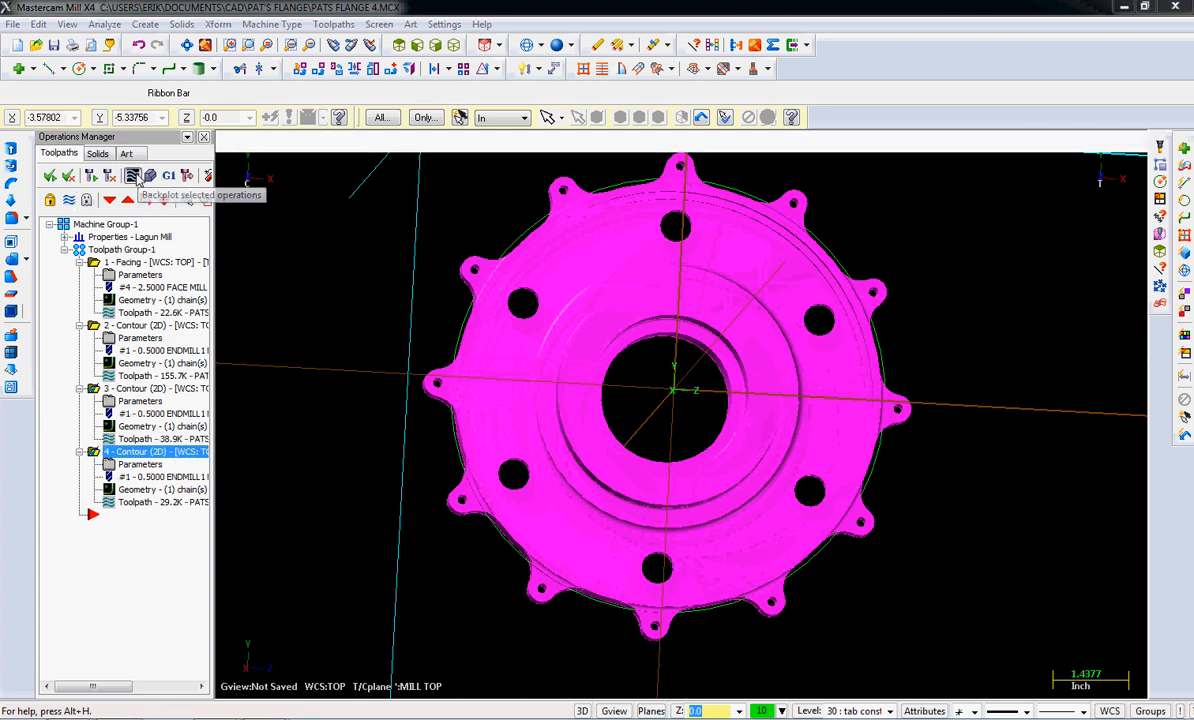
# - Regenerate the changed contour and switch to the Right (WCS) standard view
pyautogui.click(132, 176)
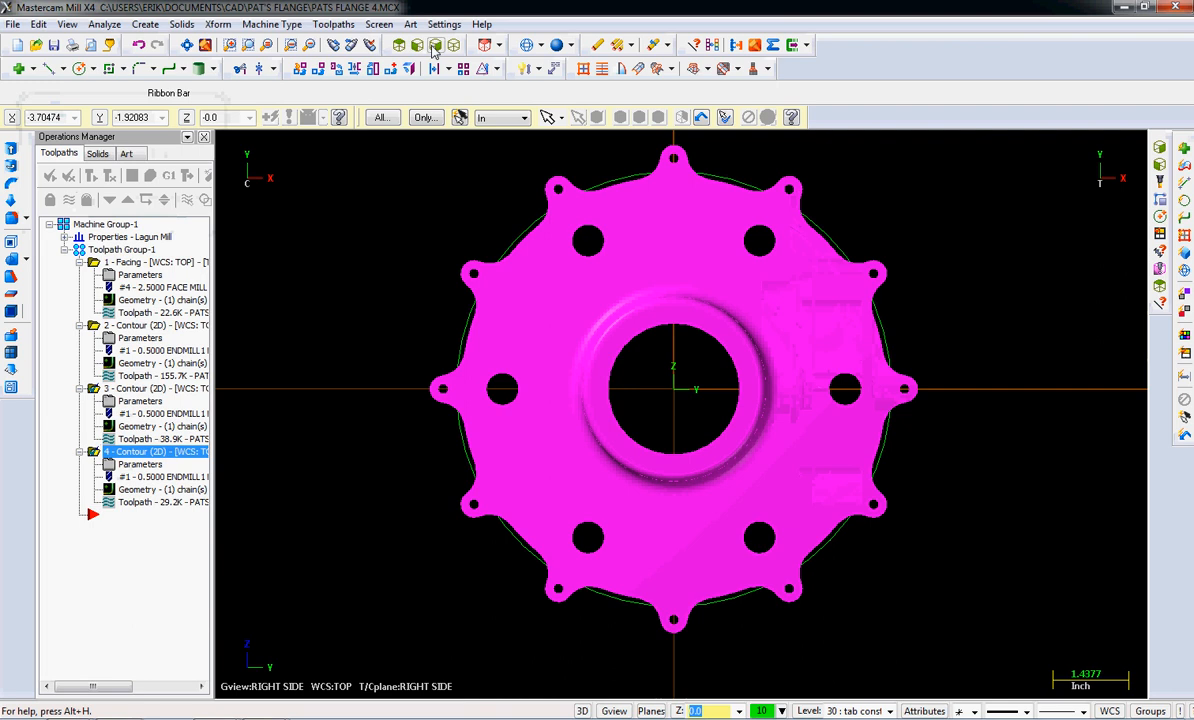
pyautogui.moveTo(68, 24)
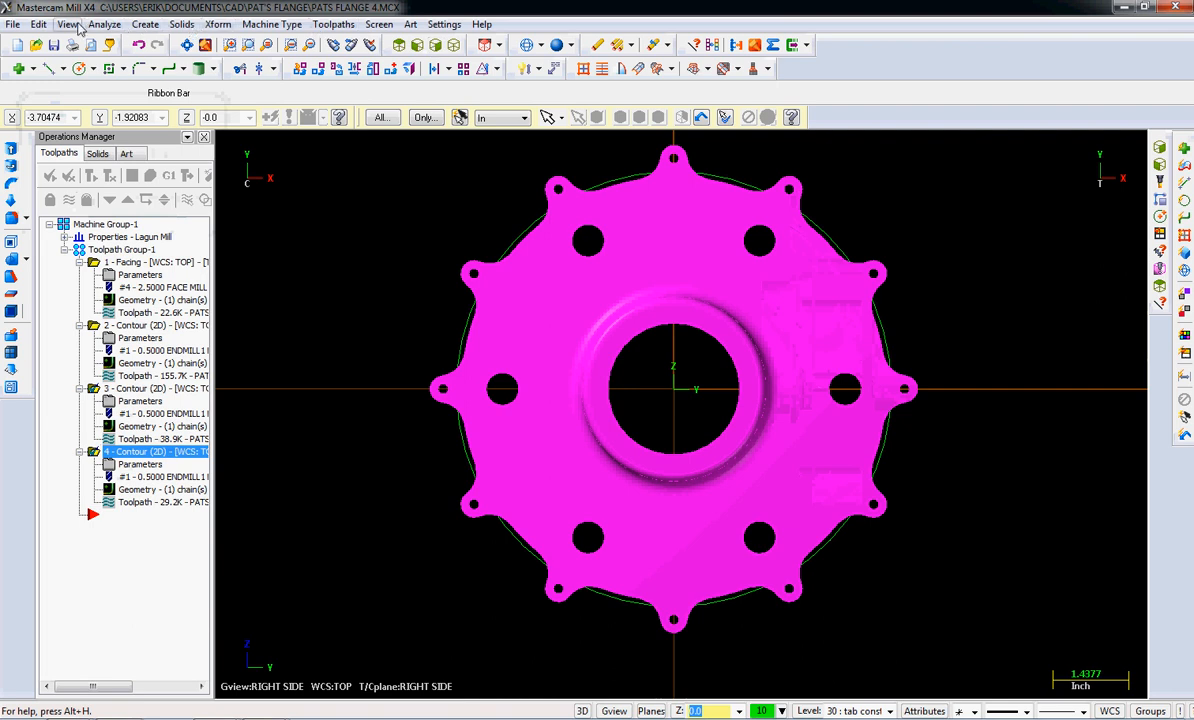
pyautogui.click(68, 24)
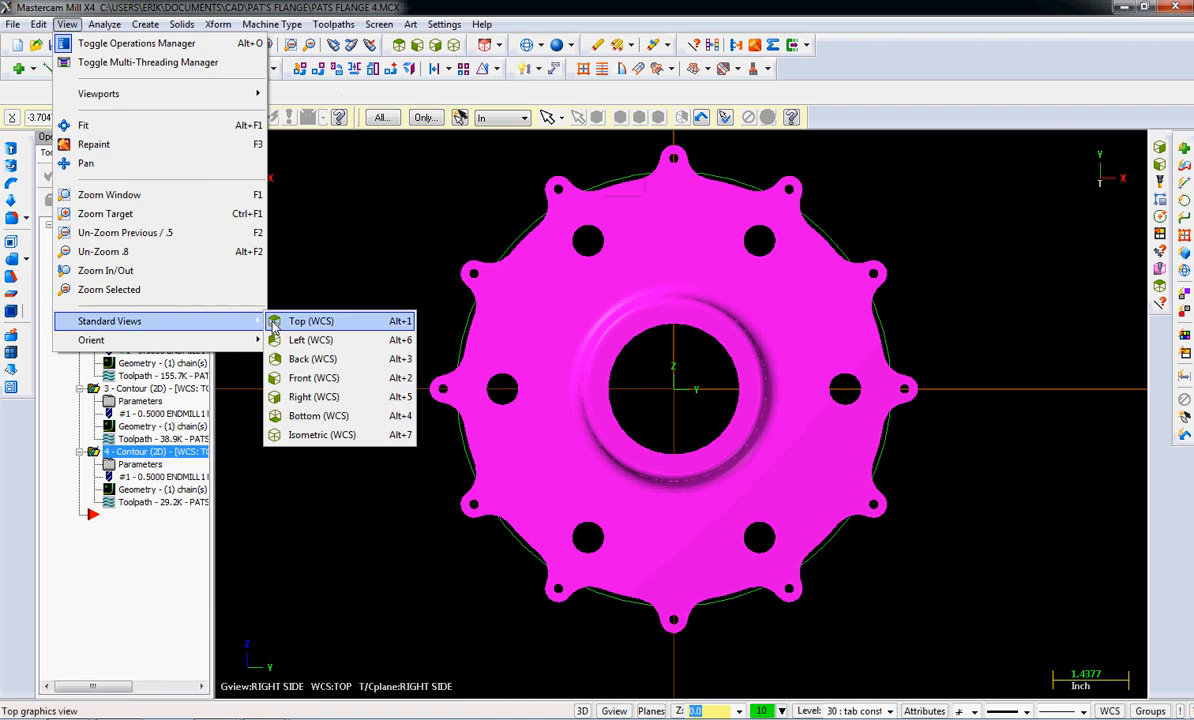
pyautogui.moveTo(324, 396)
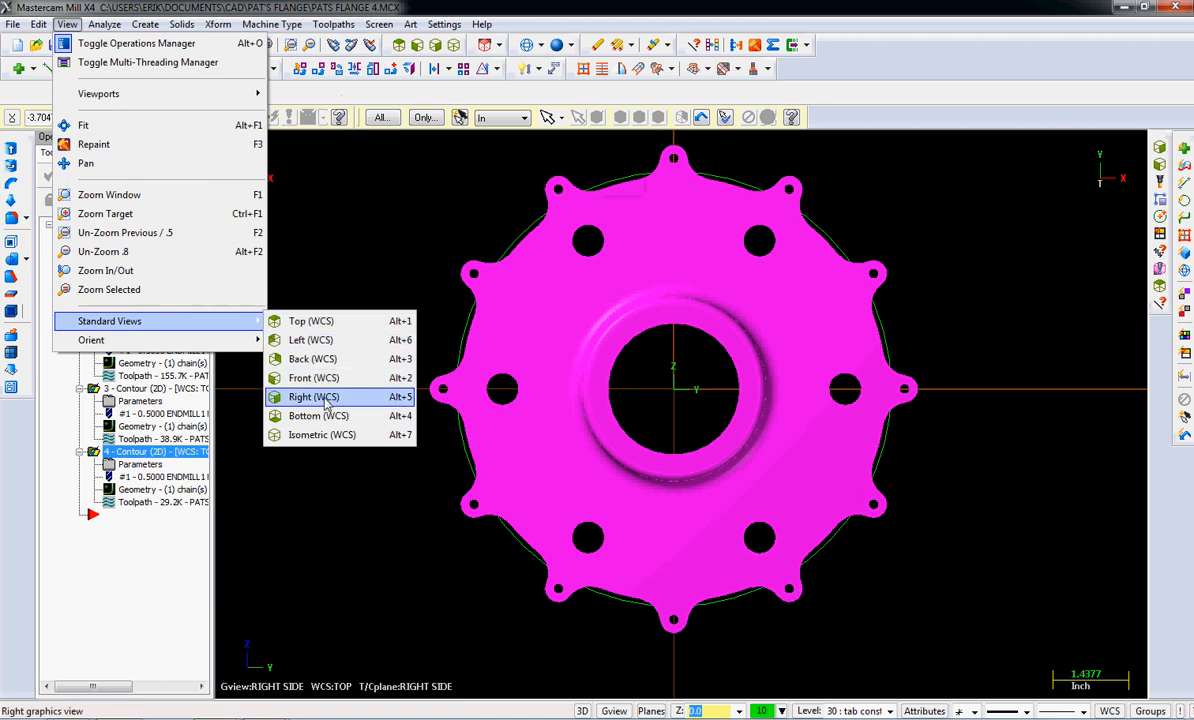
pyautogui.click(312, 358)
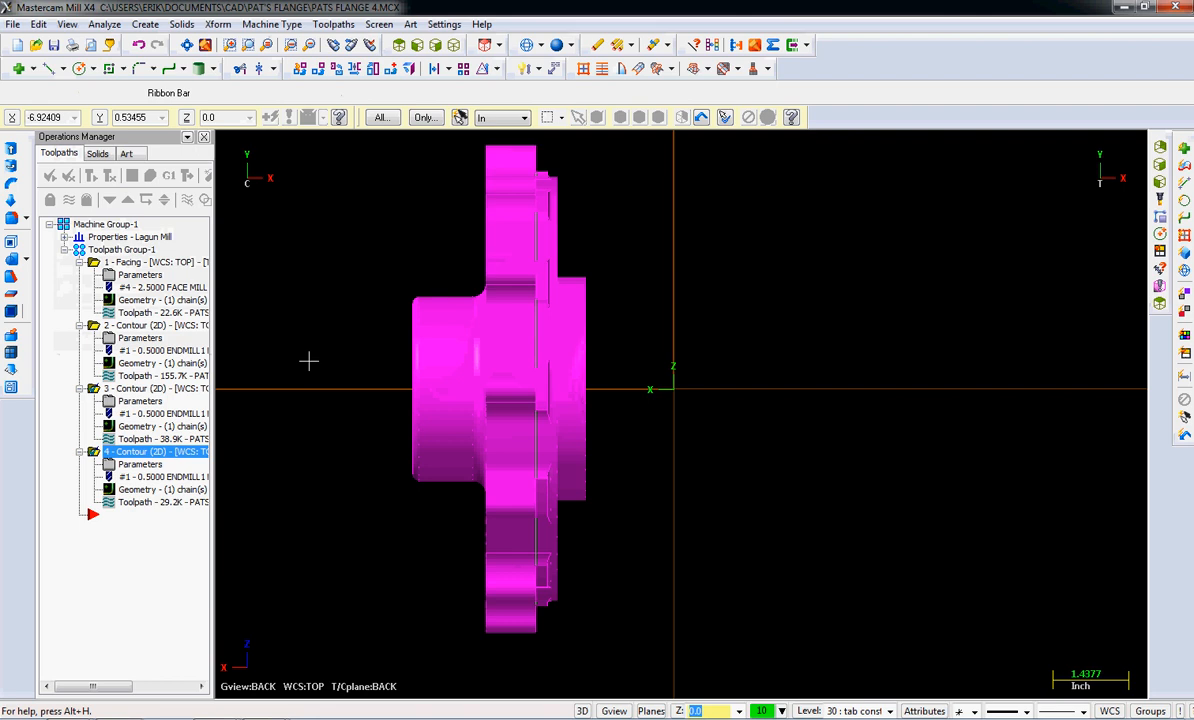
pyautogui.moveTo(436, 44)
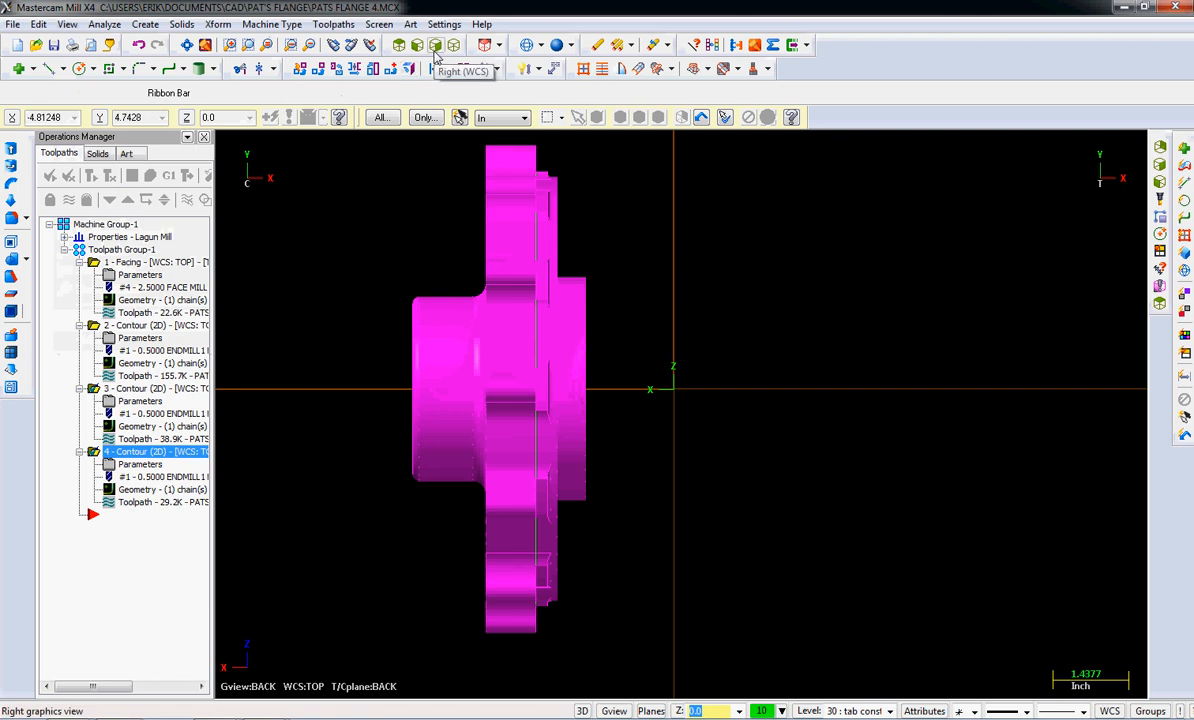
pyautogui.click(68, 24)
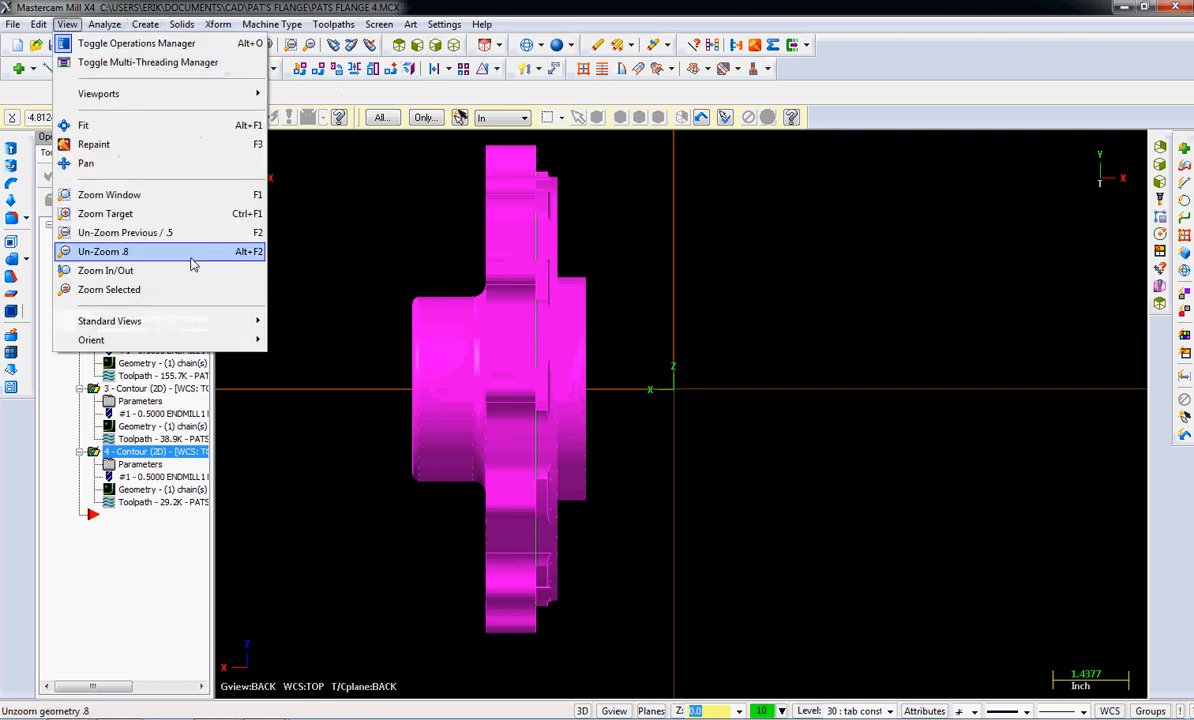
pyautogui.moveTo(108, 320)
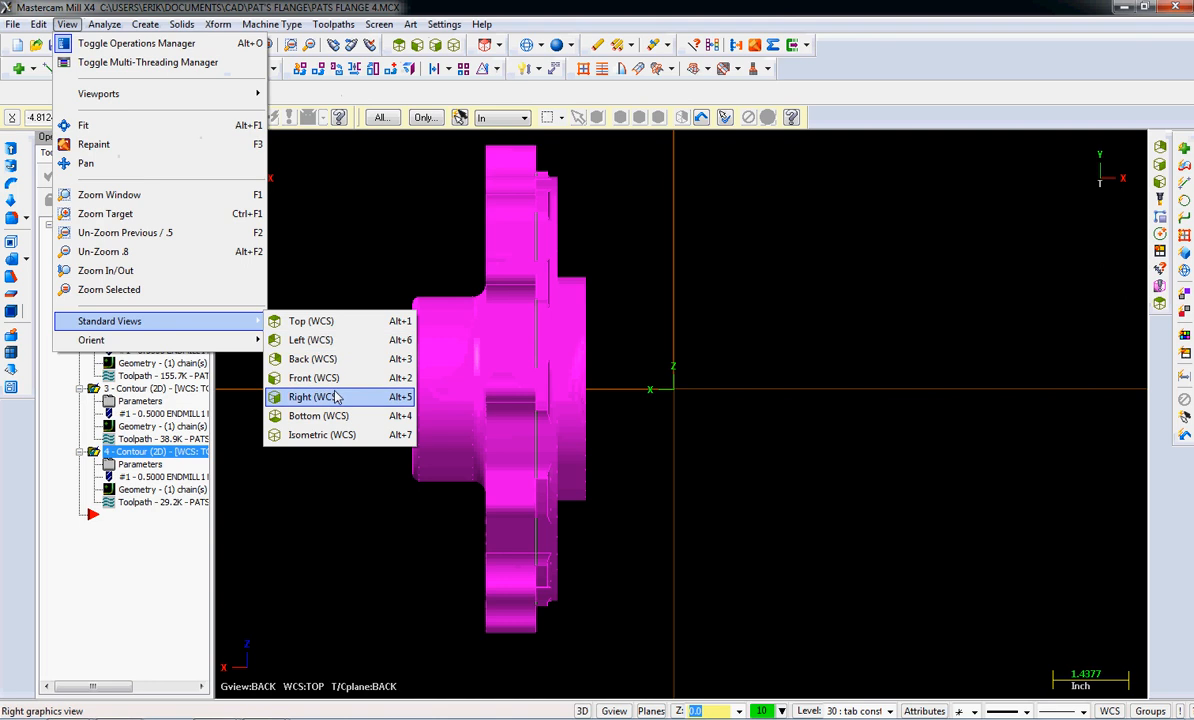
pyautogui.click(312, 340)
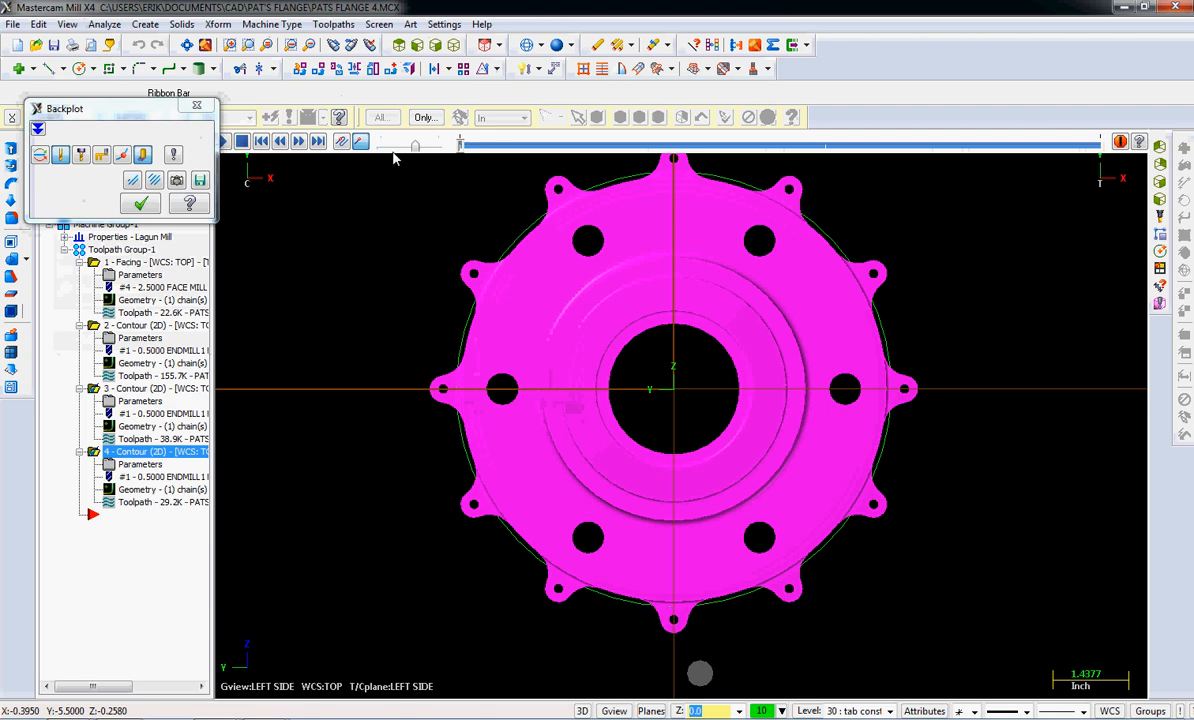
pyautogui.moveTo(460, 144)
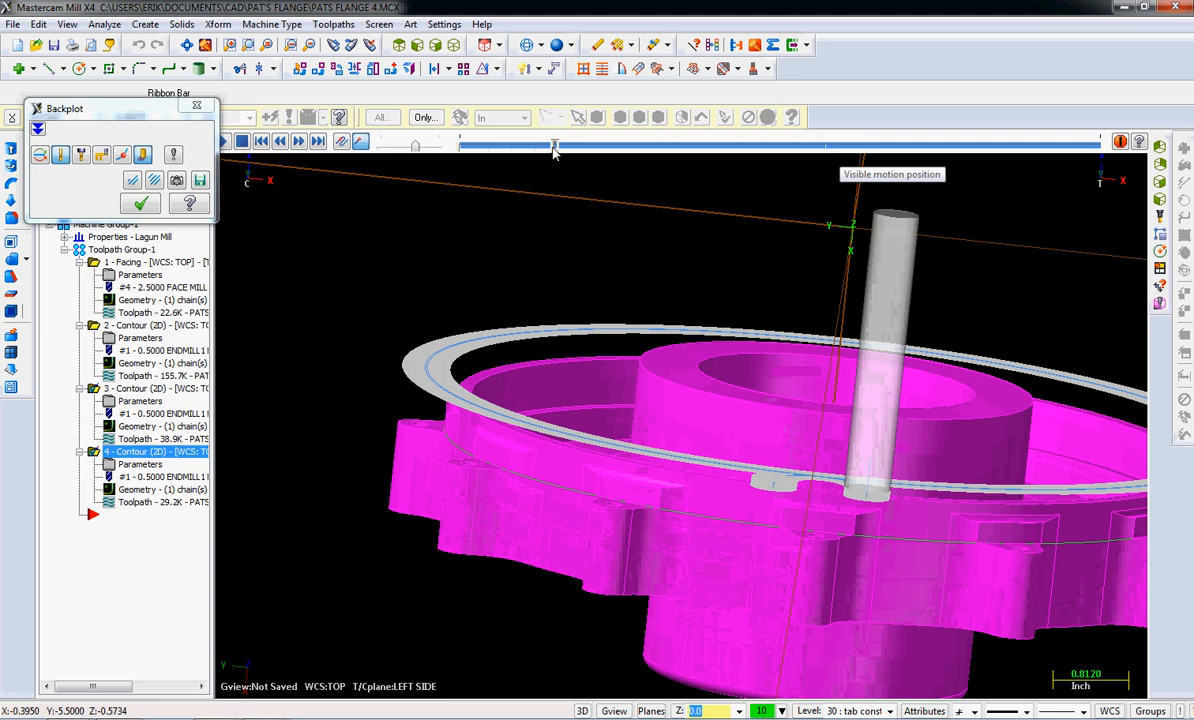
pyautogui.moveTo(830, 140)
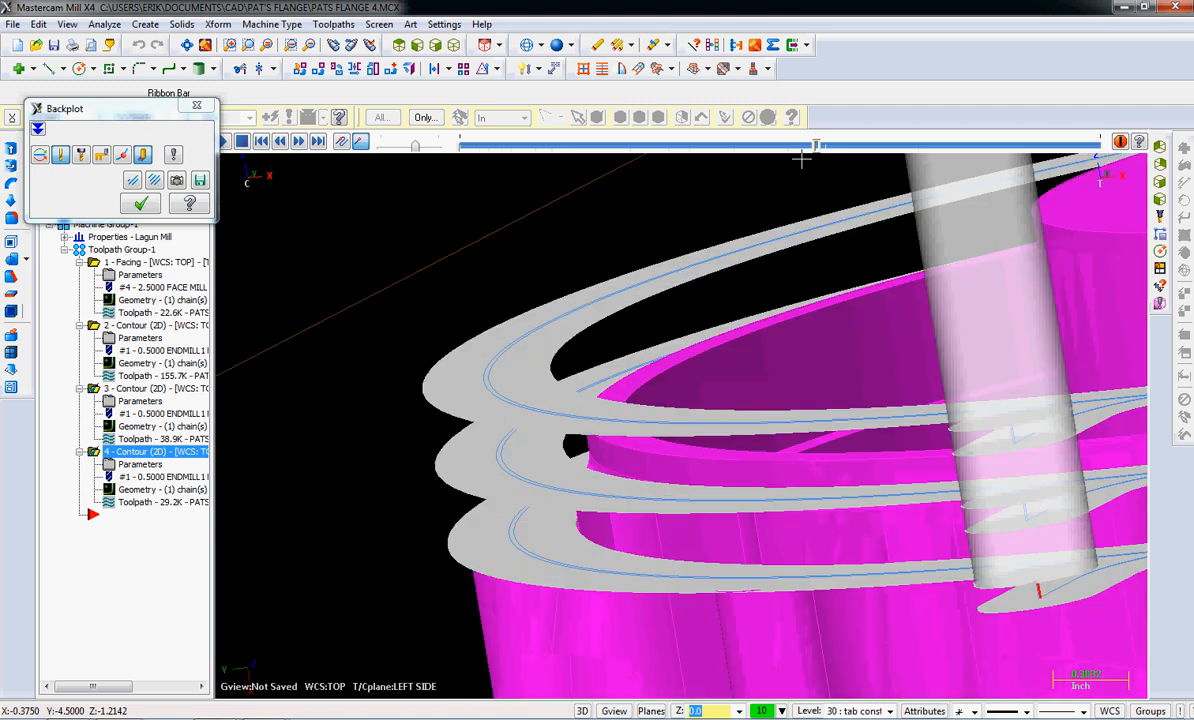
pyautogui.moveTo(560, 544)
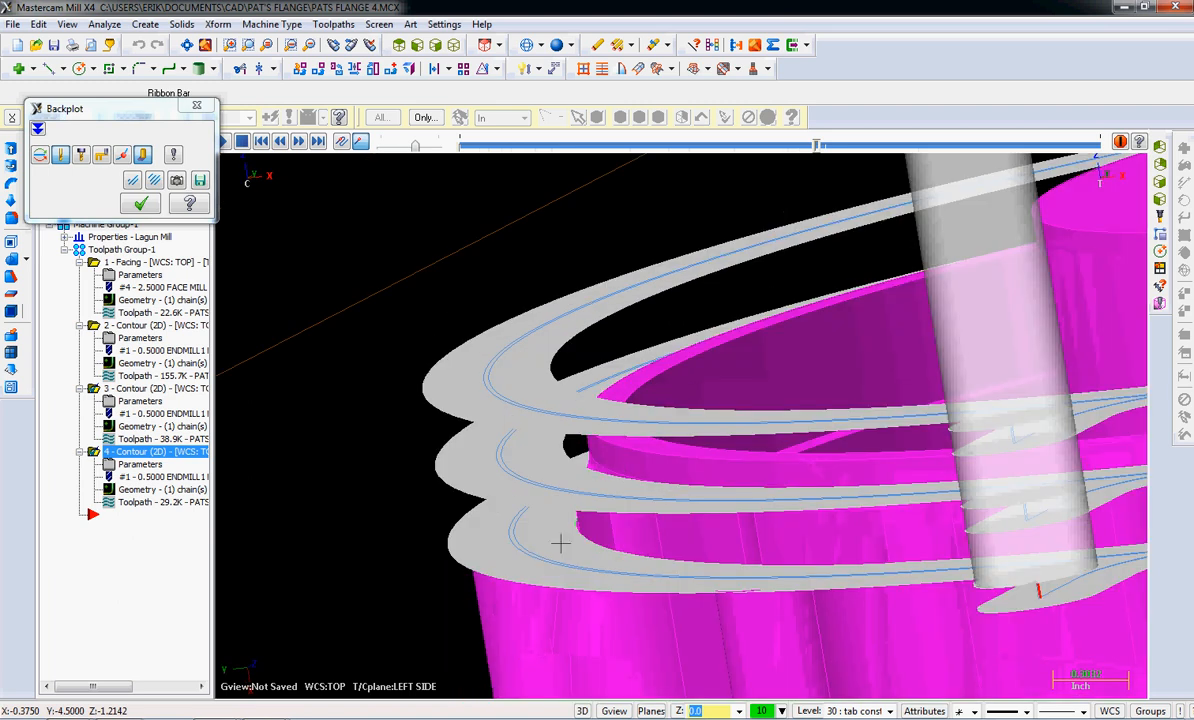
pyautogui.moveTo(610, 532)
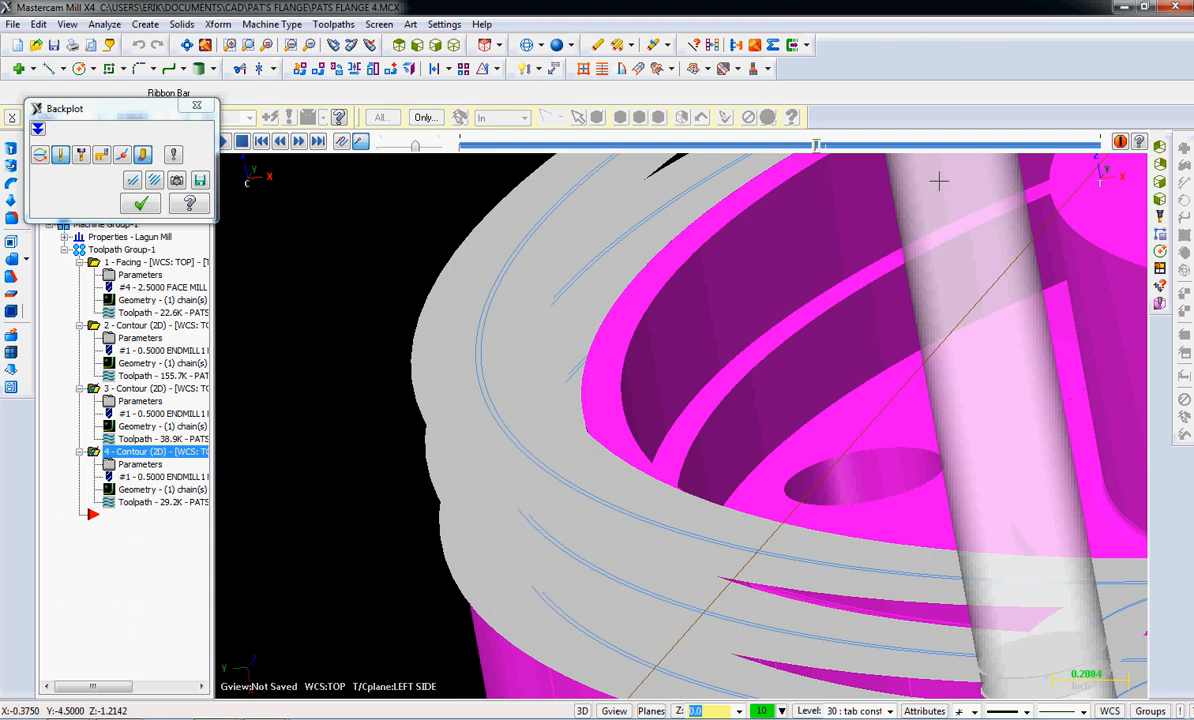
# - Bring up the view options while backplotting the last contour's rim passes
pyautogui.click(68, 24)
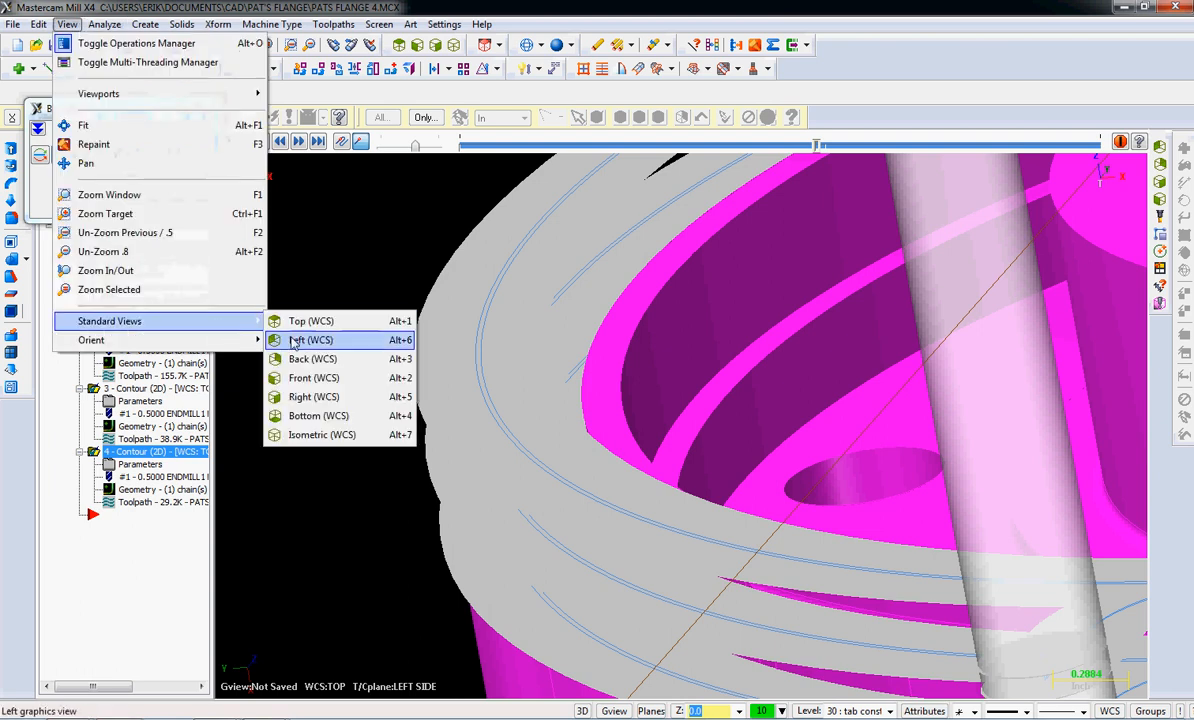
# - View the flange from the left side, then expand the Backplot dialog's toolpath details
pyautogui.click(310, 340)
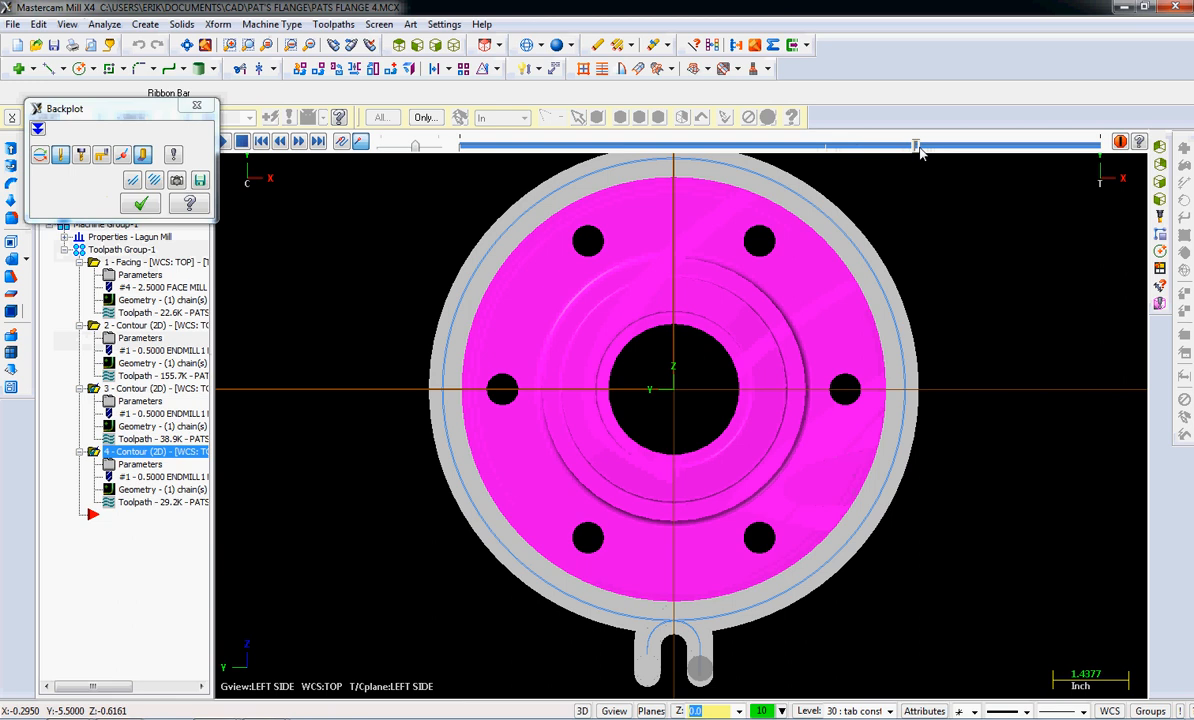
pyautogui.moveTo(924, 152)
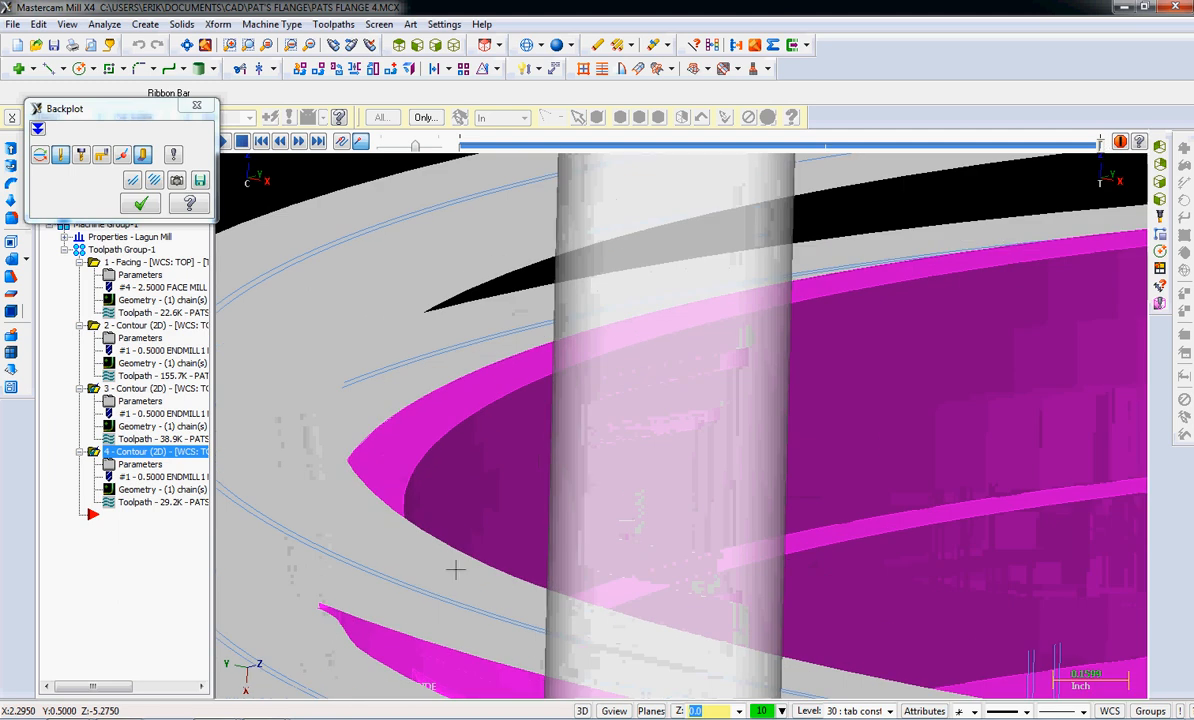
pyautogui.moveTo(336, 624)
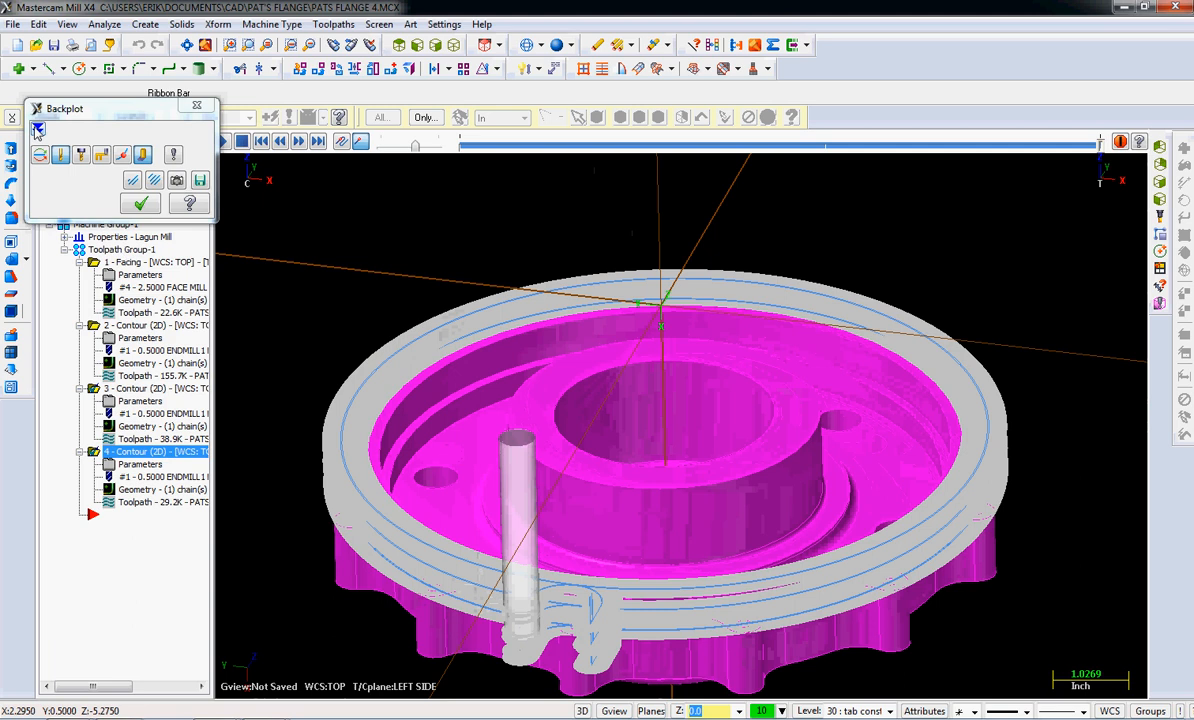
pyautogui.click(38, 128)
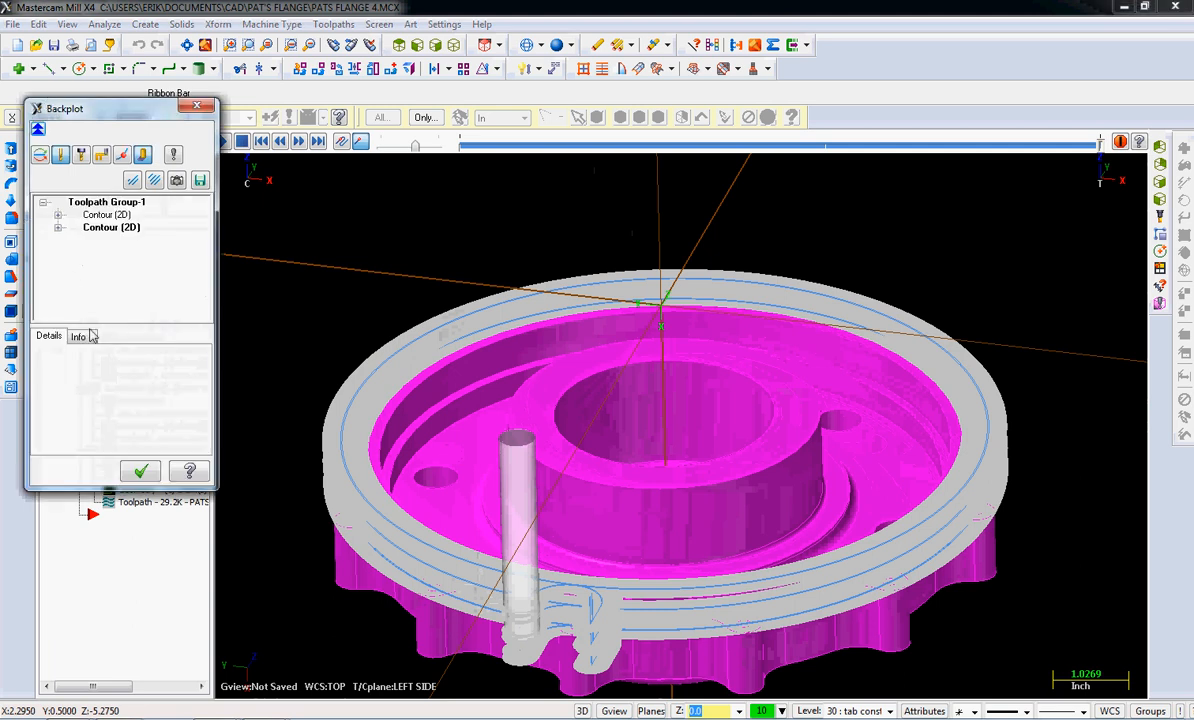
# - Read the roughly 1h 6m cycle time on the Info tab and close the backplot
pyautogui.click(78, 336)
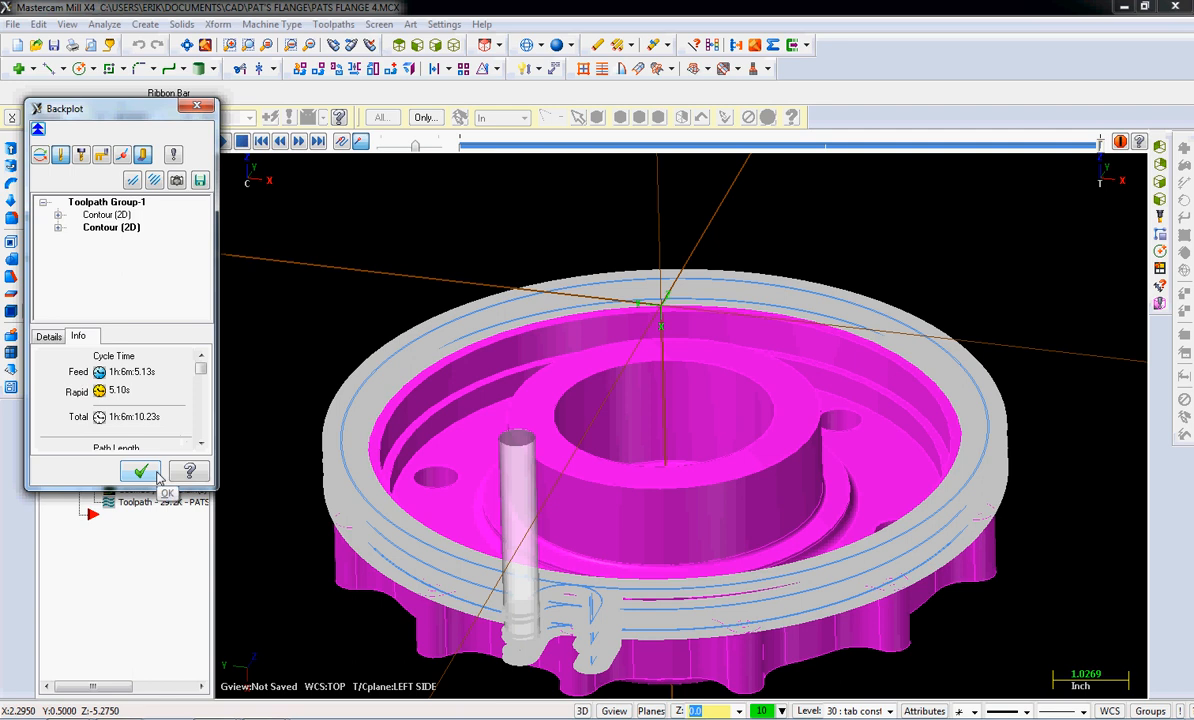
pyautogui.click(140, 472)
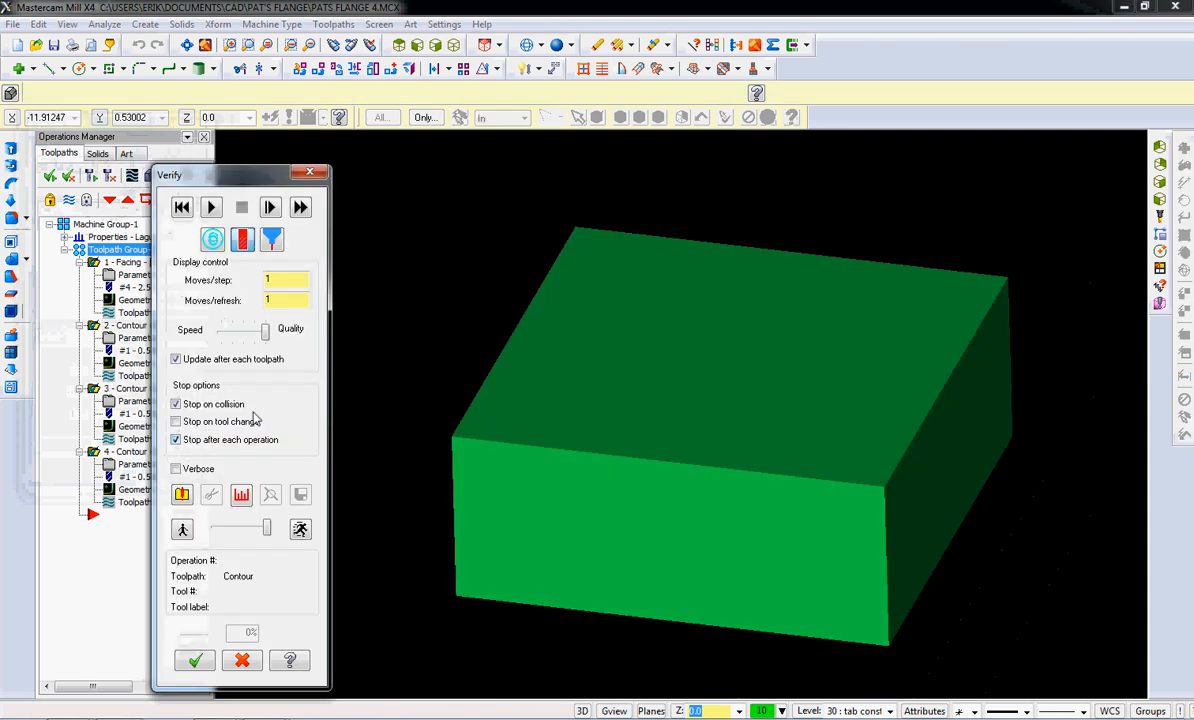
# - Machine the stock in Verify through contour operations 2 and 3, resuming after each pause
pyautogui.click(210, 206)
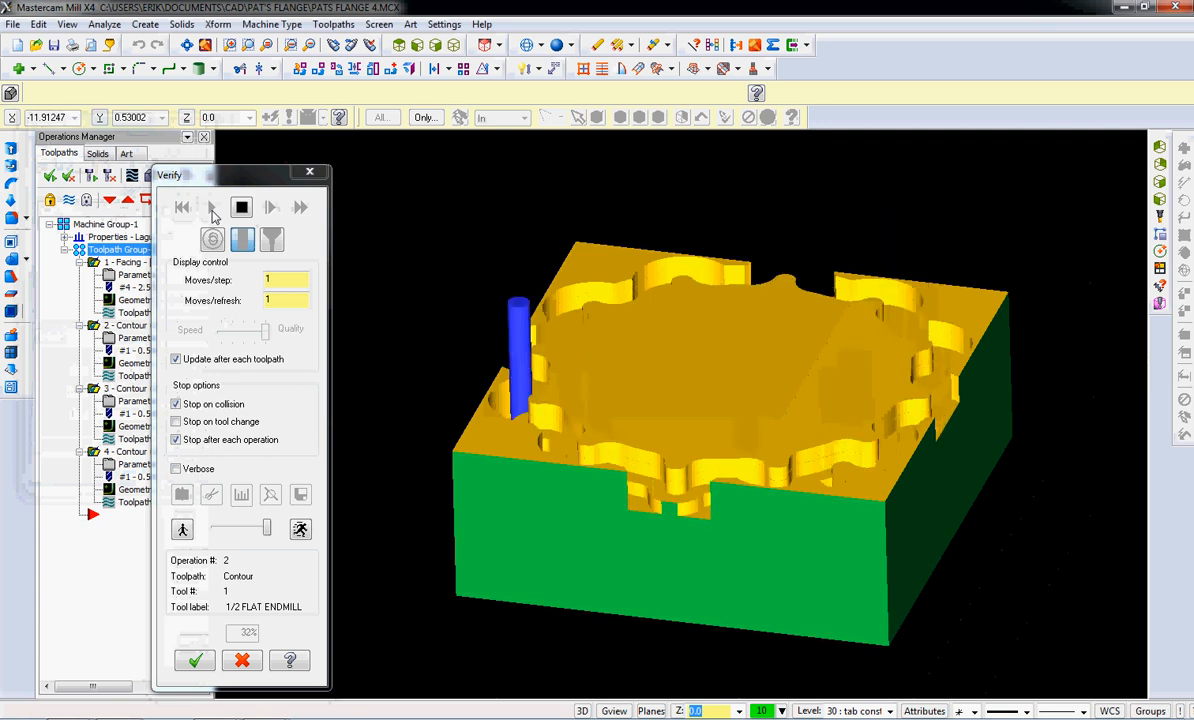
pyautogui.click(272, 206)
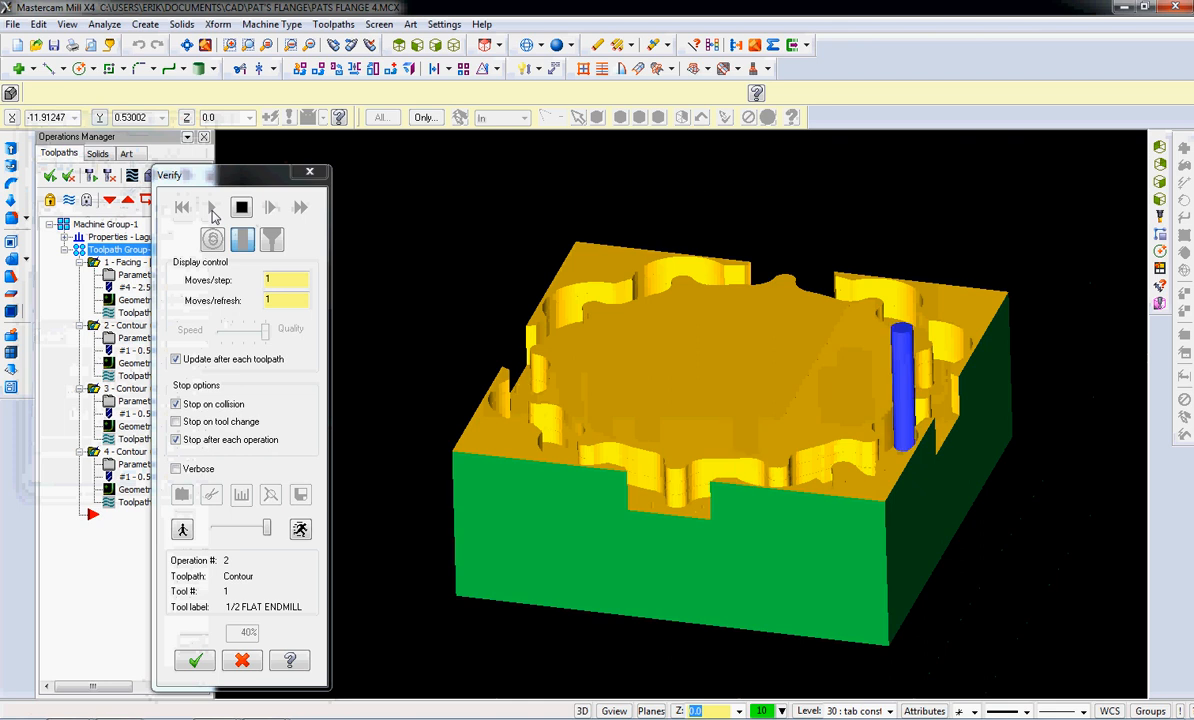
pyautogui.click(272, 206)
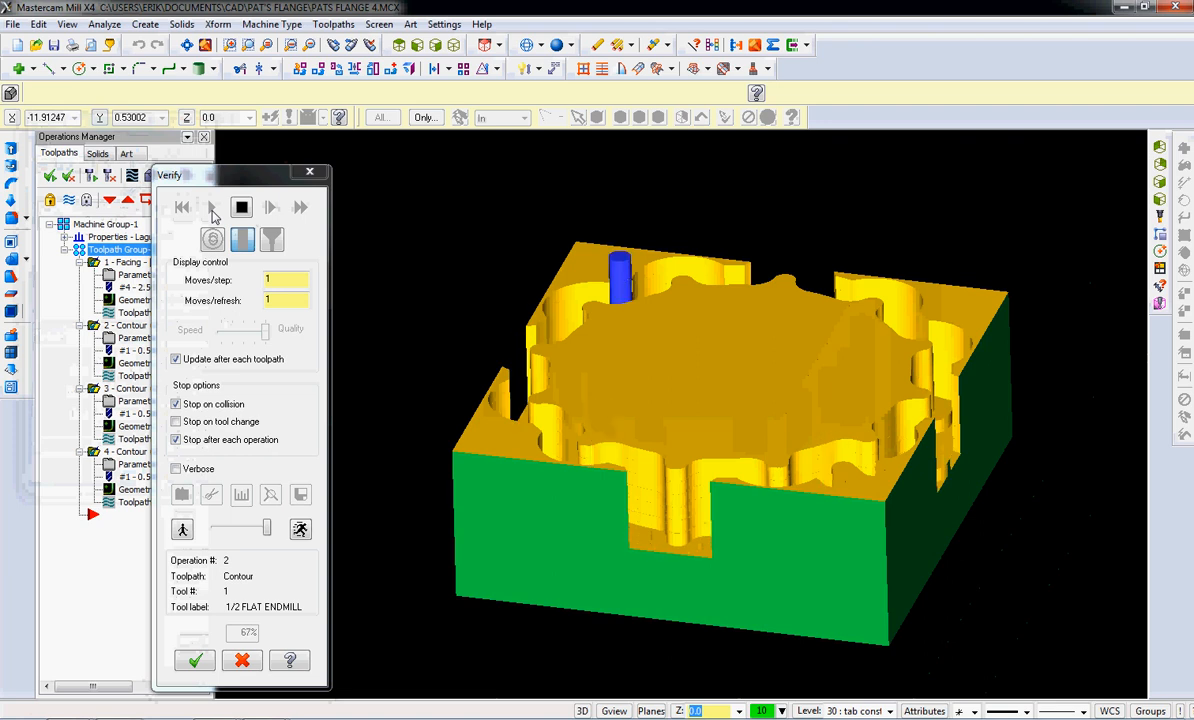
pyautogui.click(212, 206)
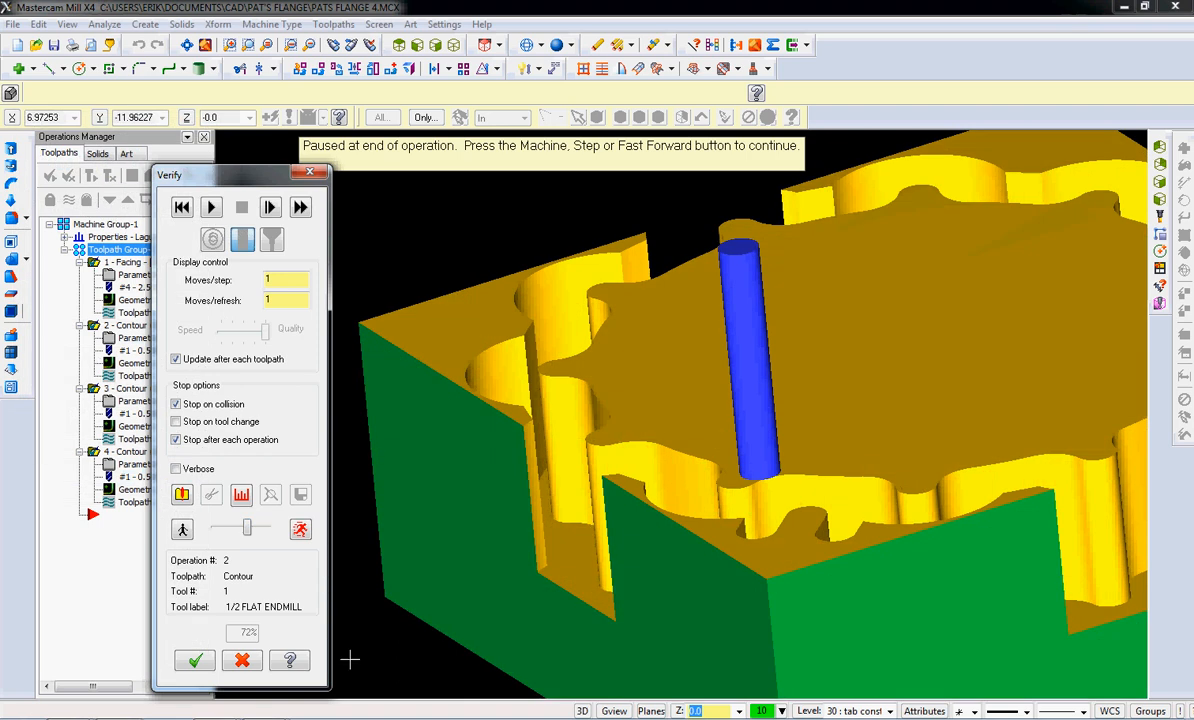
pyautogui.click(212, 206)
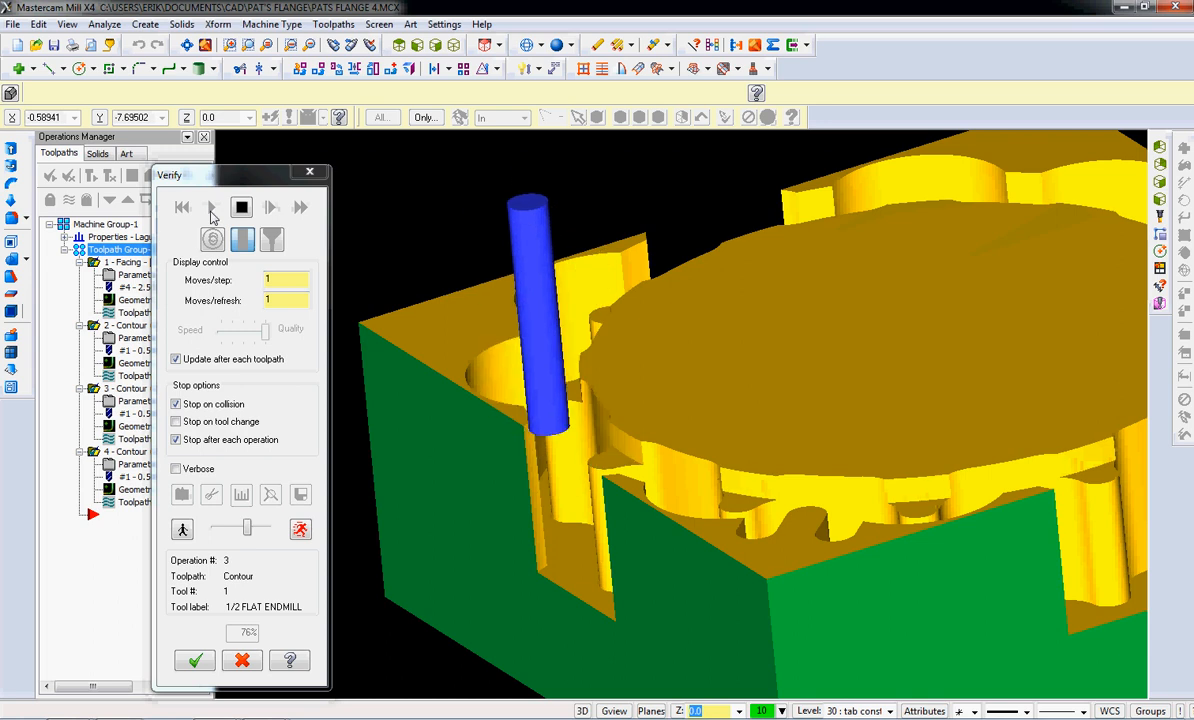
pyautogui.click(212, 206)
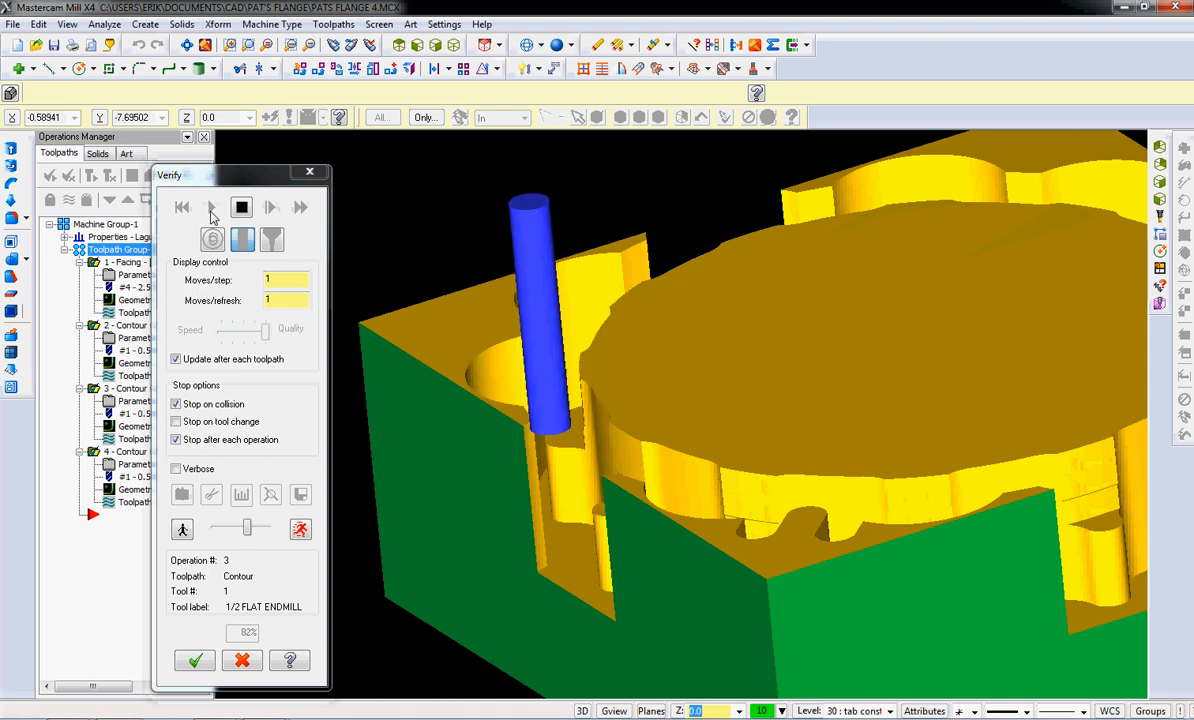
pyautogui.click(212, 206)
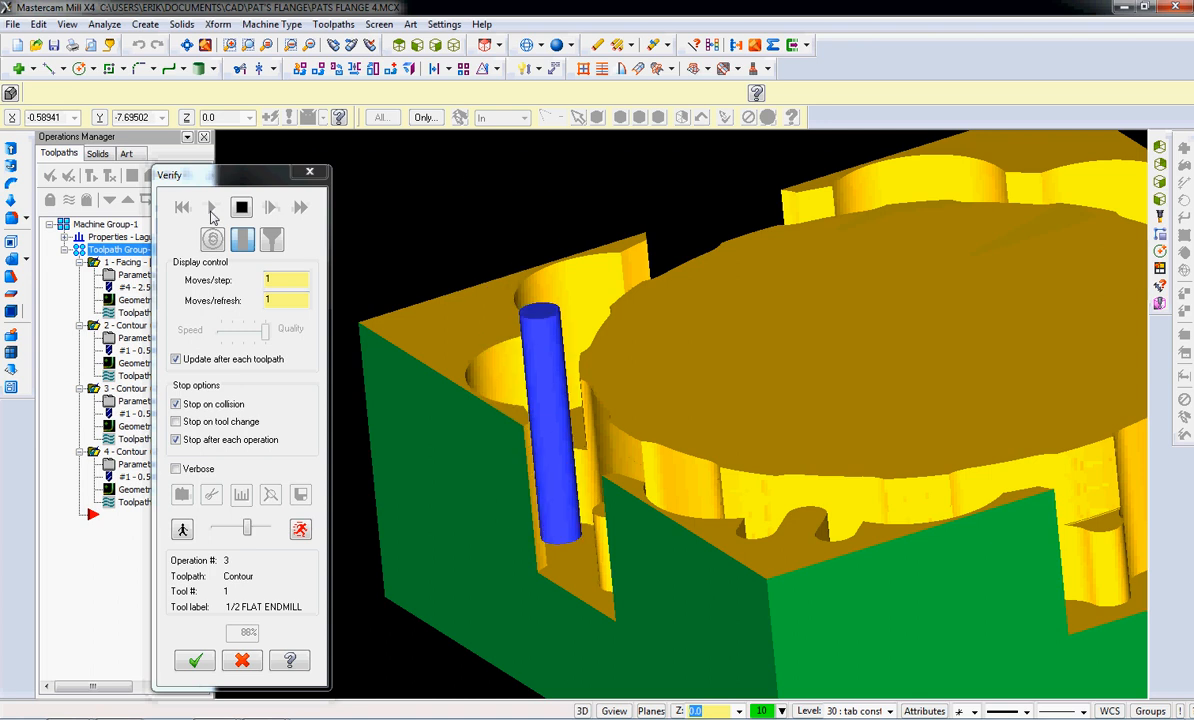
pyautogui.click(212, 206)
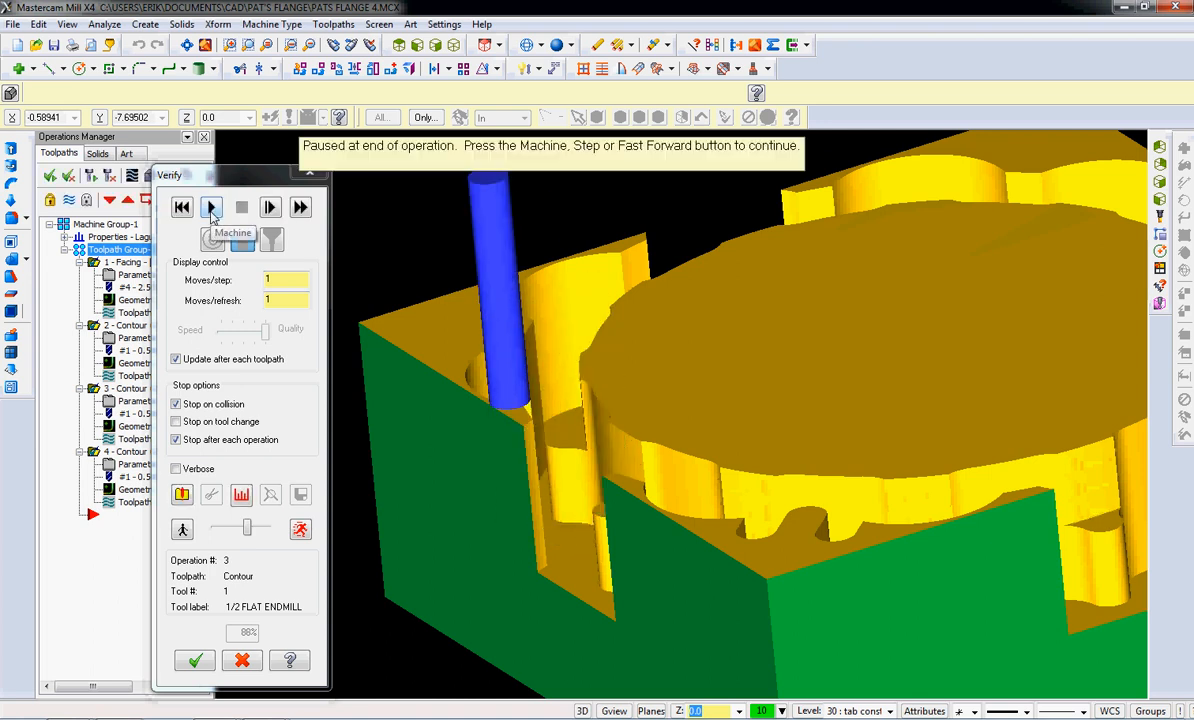
pyautogui.click(212, 206)
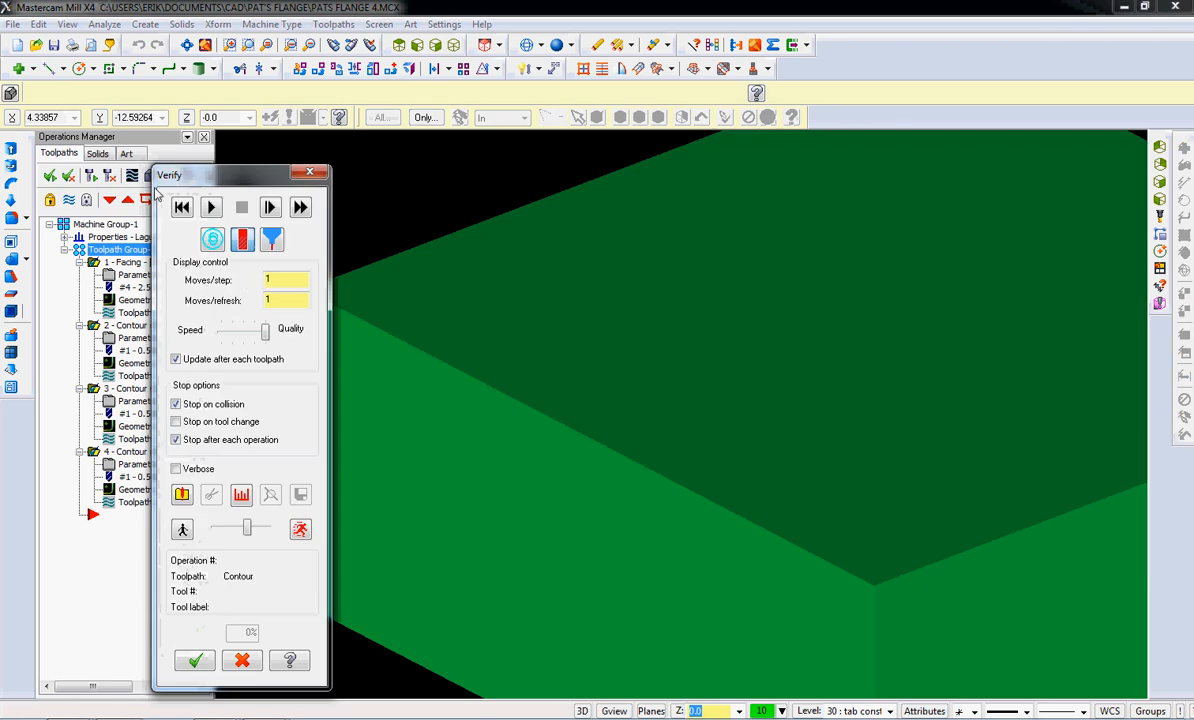
# - Rerun Verify on fresh stock at 100 moves/refresh, continuing after each operation
pyautogui.write('100')
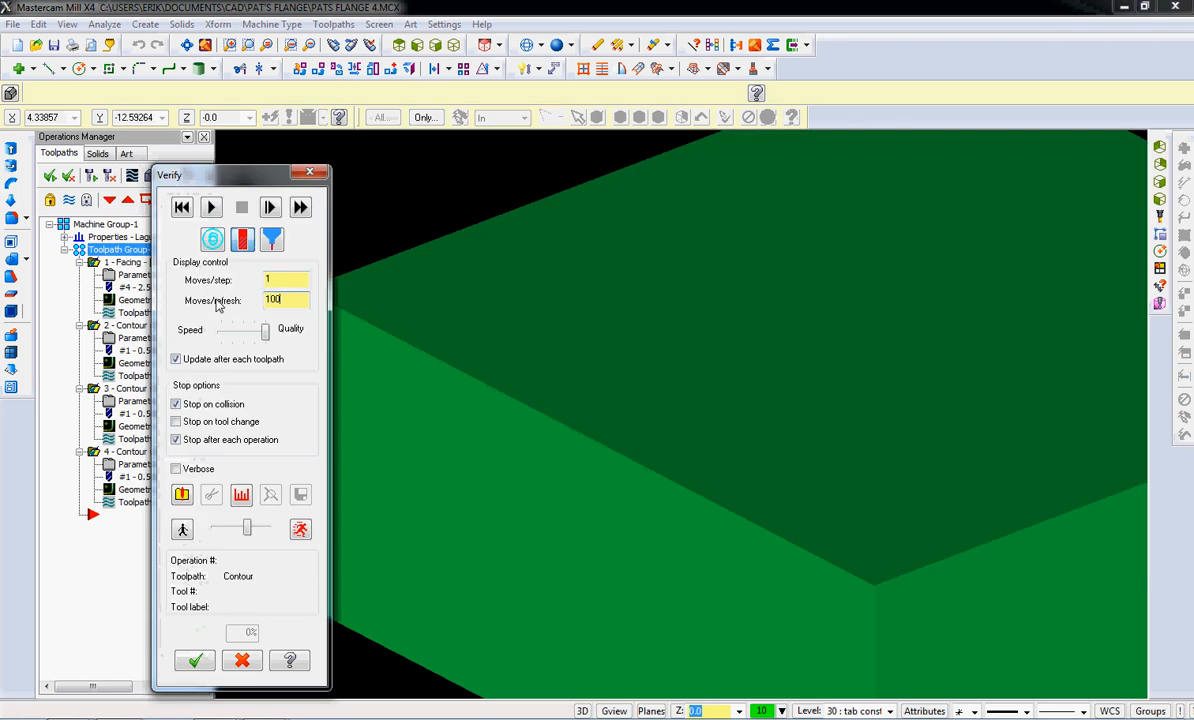
pyautogui.moveTo(248, 300)
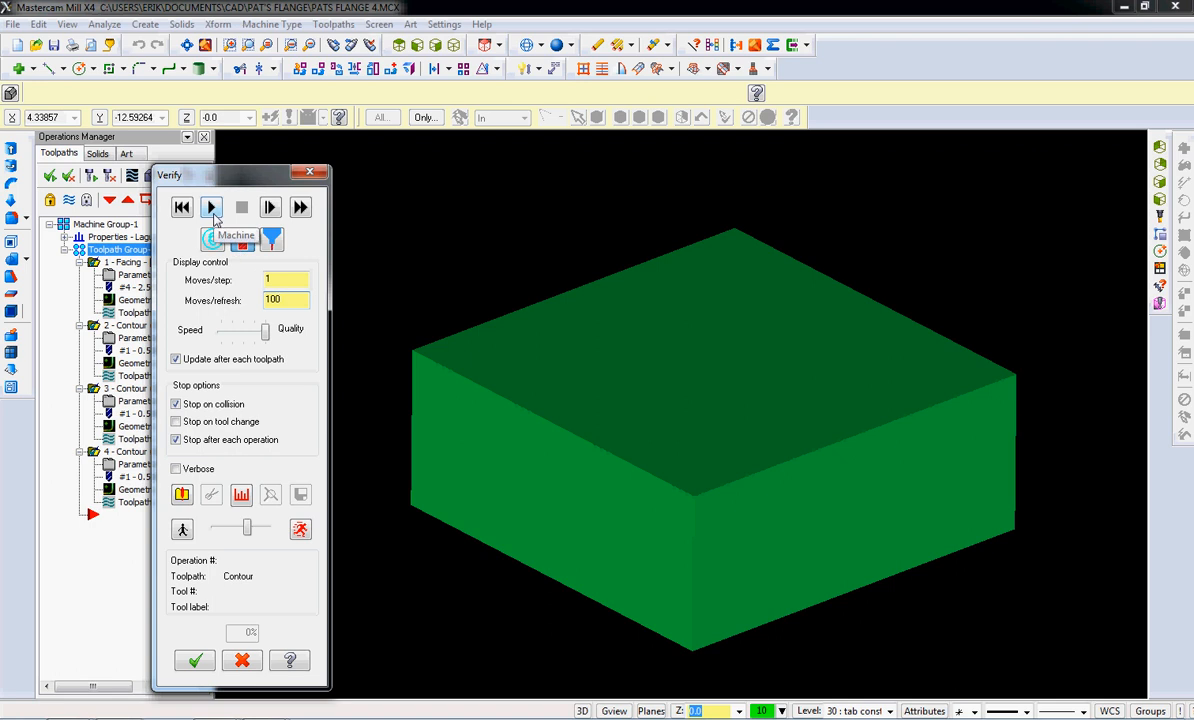
pyautogui.click(212, 206)
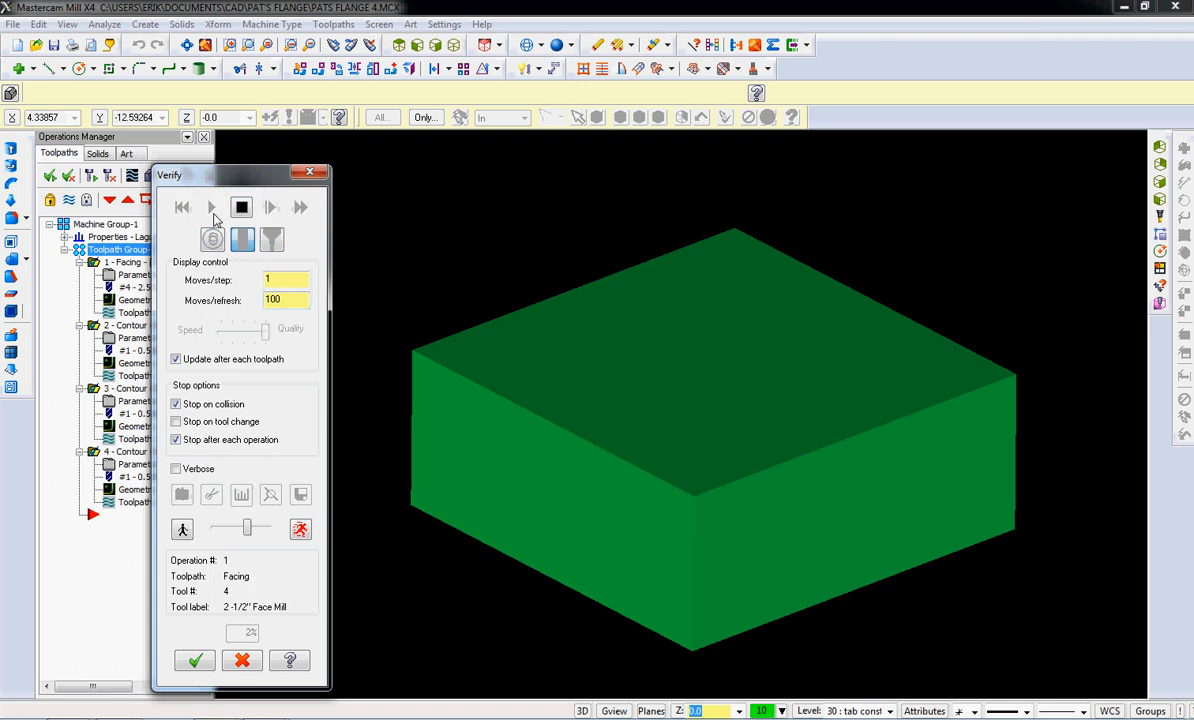
pyautogui.click(212, 206)
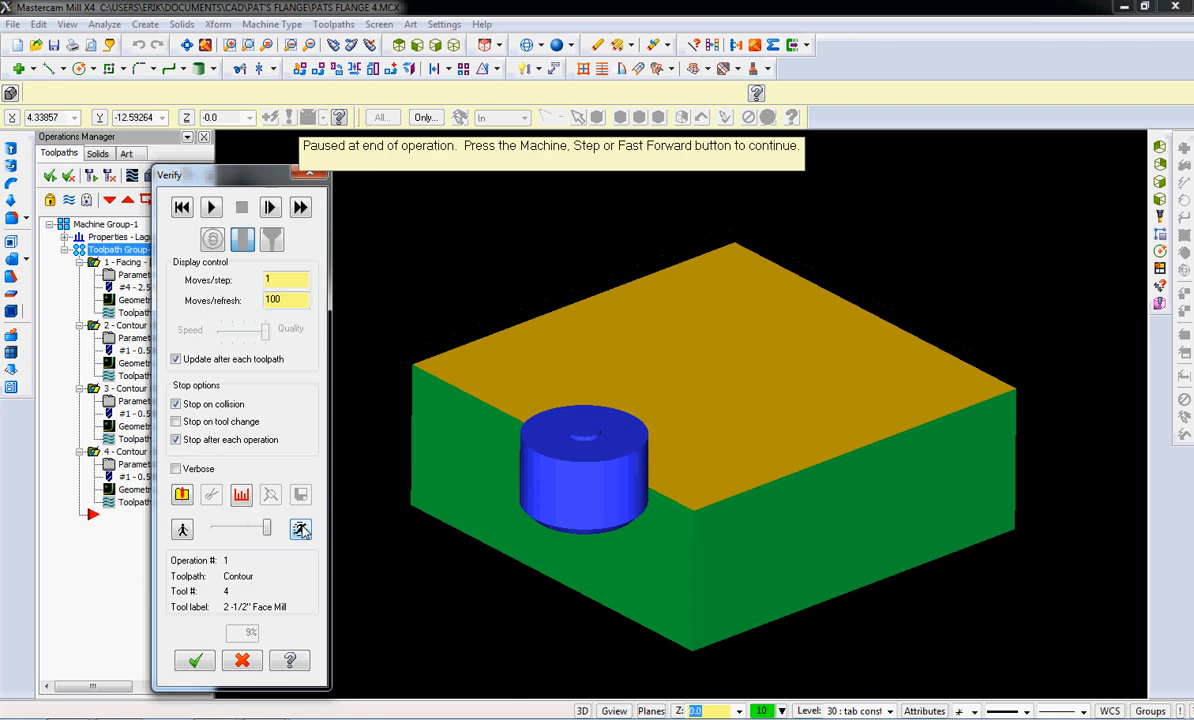
pyautogui.click(212, 206)
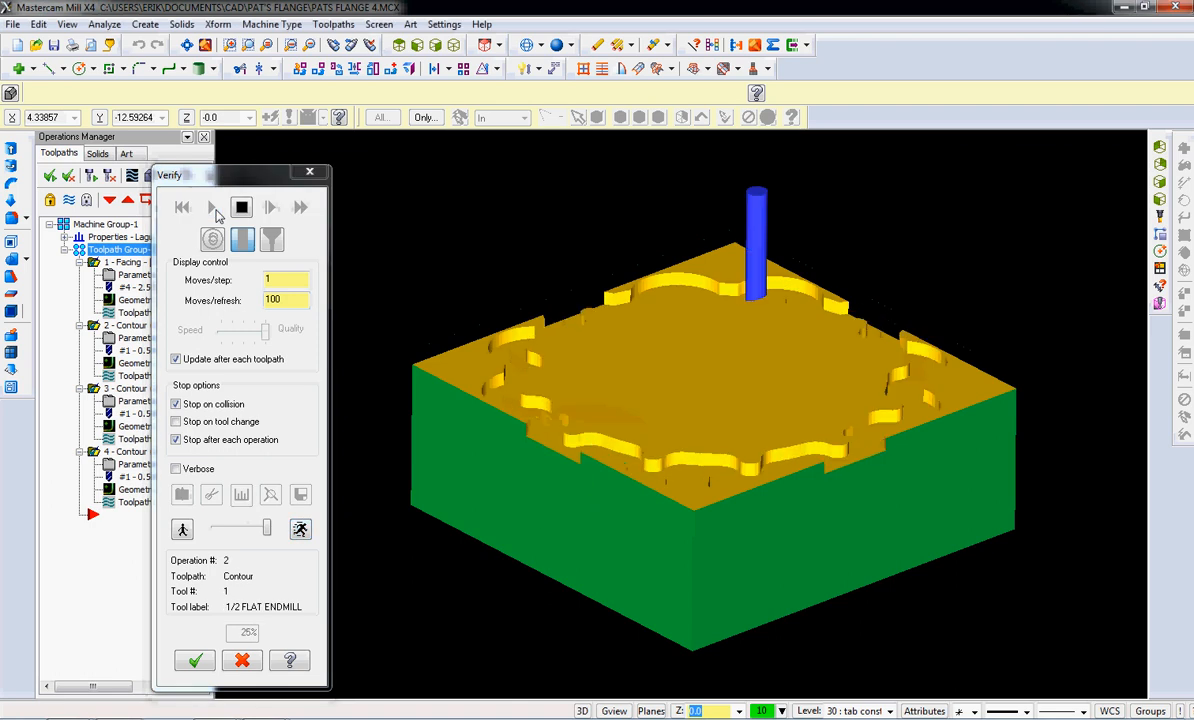
pyautogui.click(212, 206)
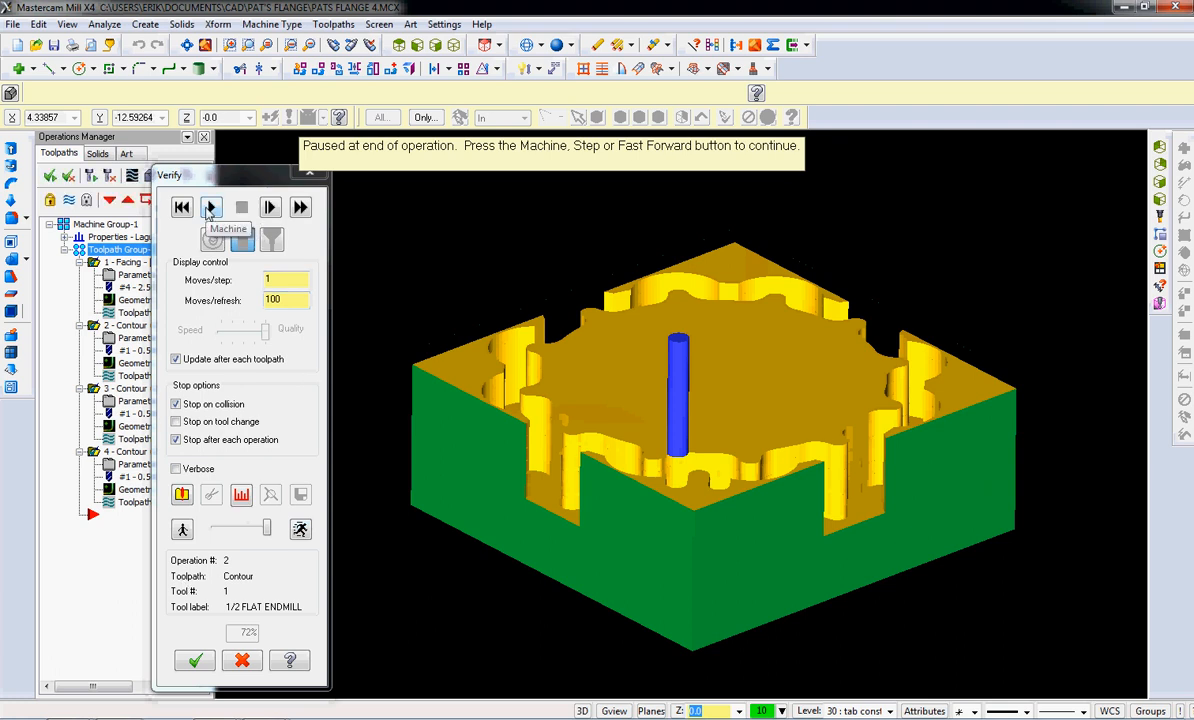
pyautogui.click(212, 206)
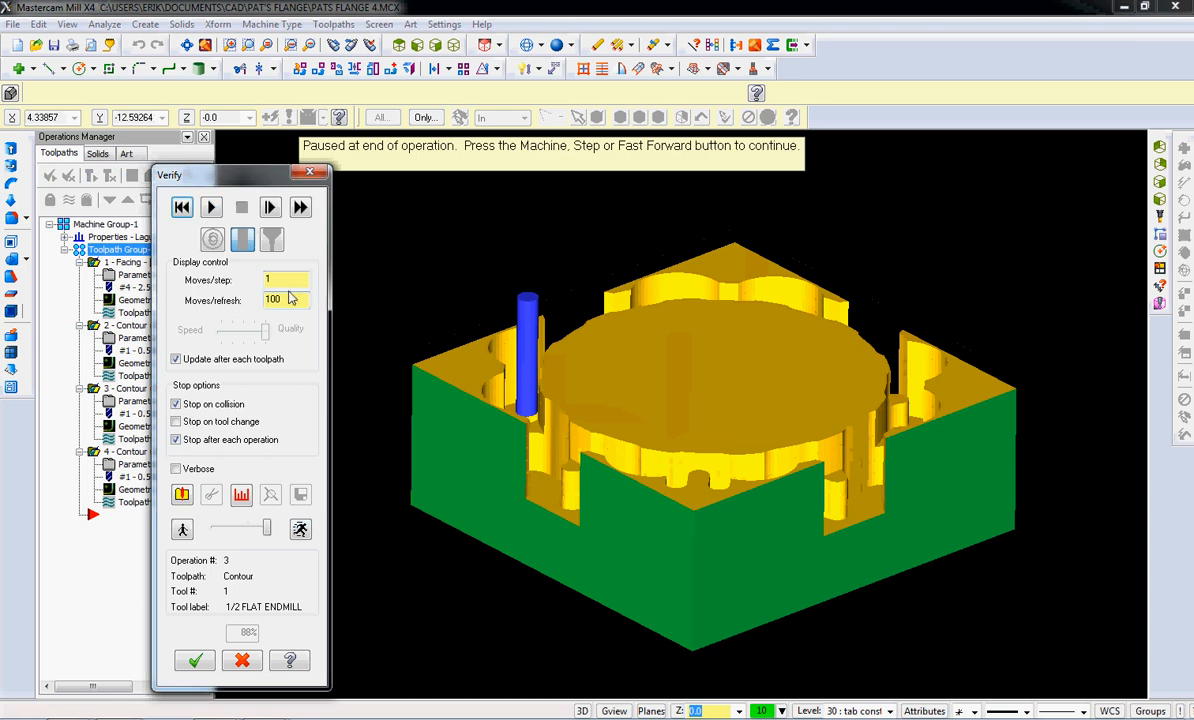
# - Reset moves/refresh to 1, finish the last operation and close Verify
pyautogui.write('1')
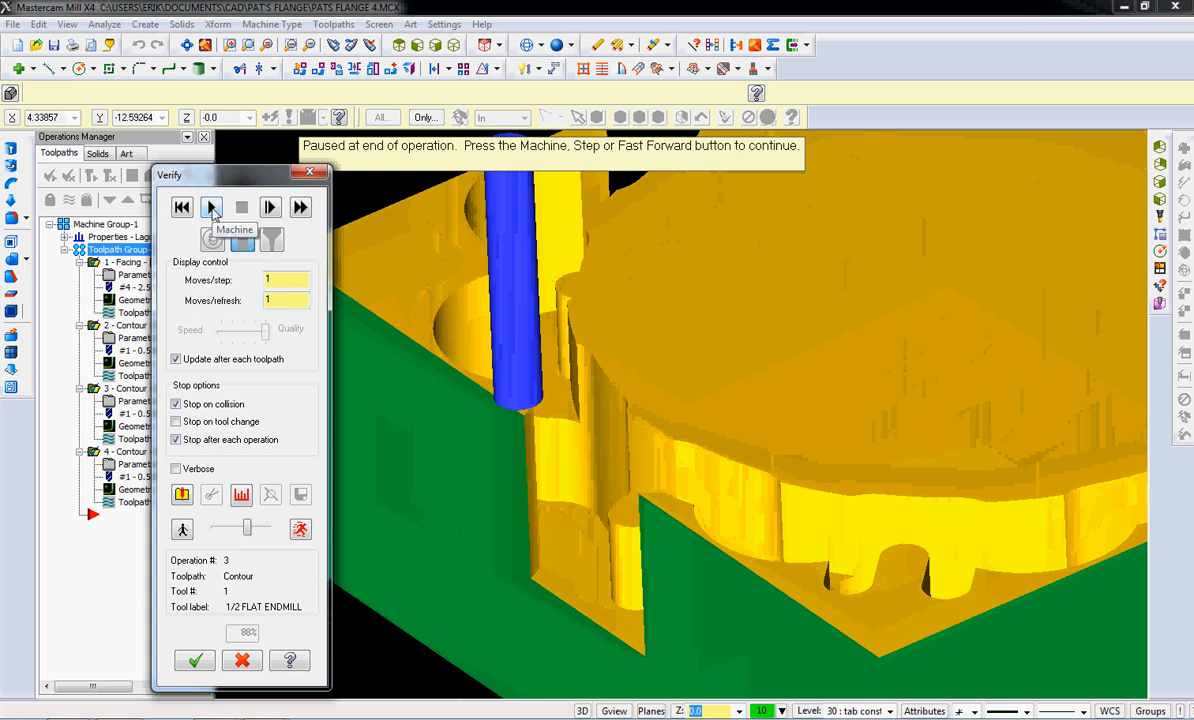
pyautogui.click(212, 206)
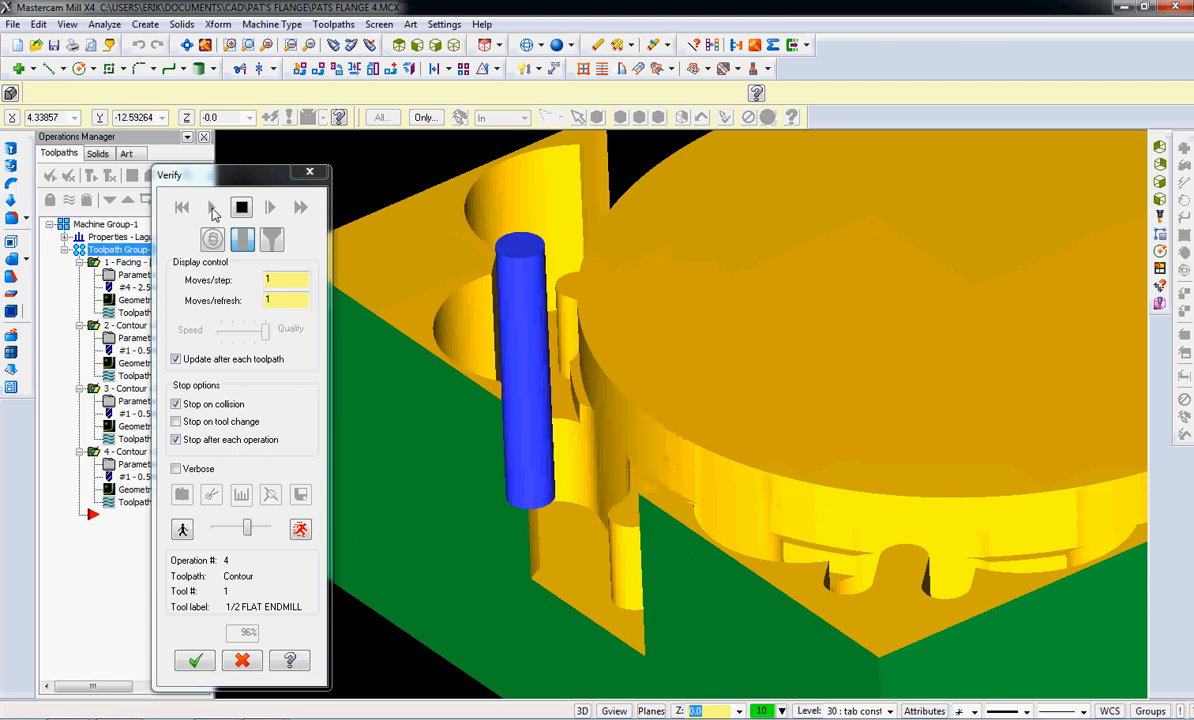
pyautogui.click(270, 206)
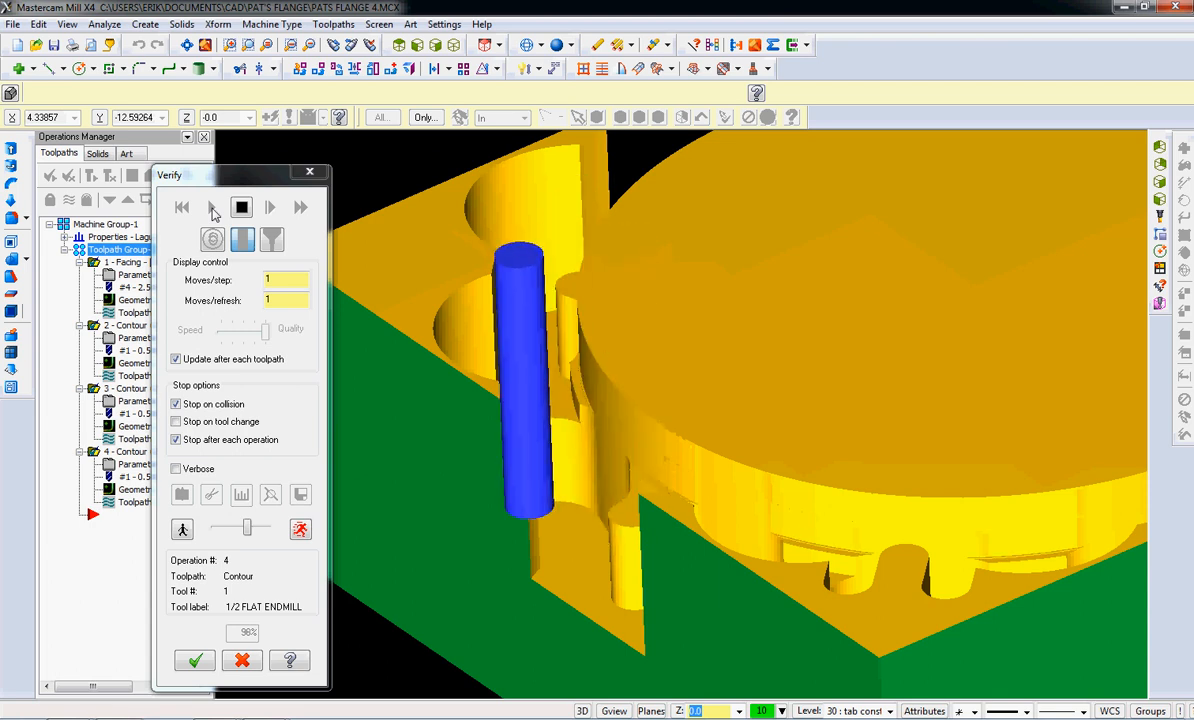
pyautogui.click(208, 206)
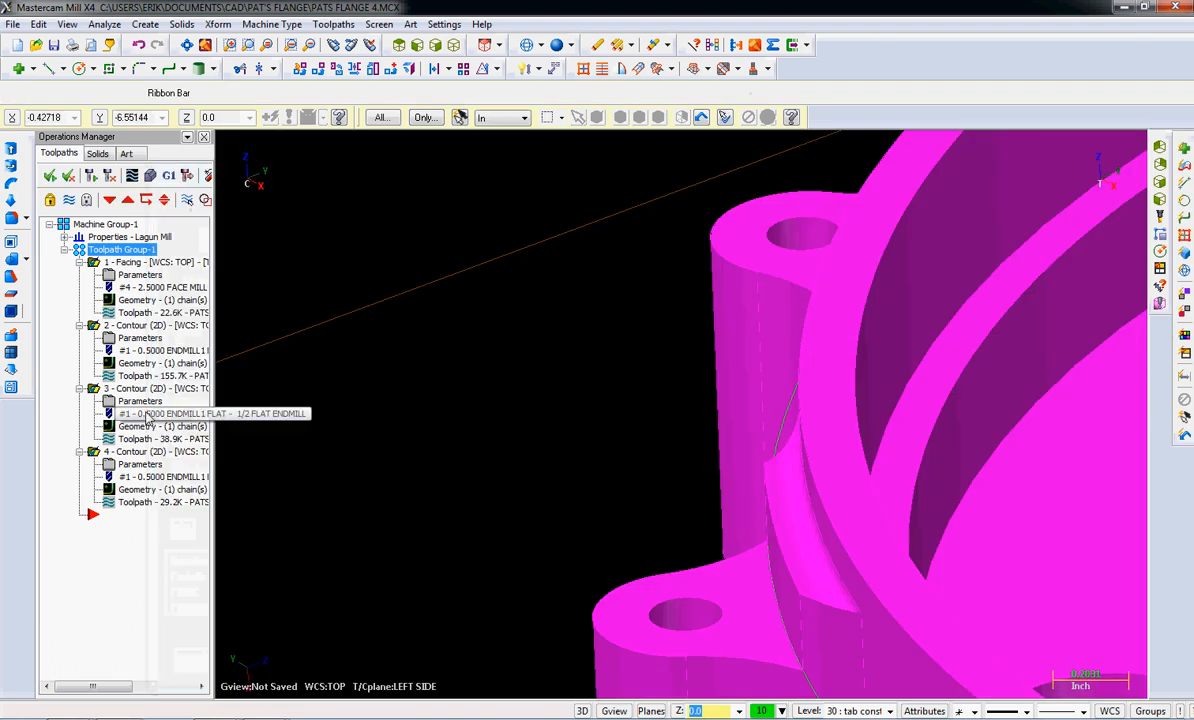
# - Assign tool 5, the 1/2 bull endmill with 0.0625 radius, to the fourth contour
pyautogui.doubleClick(140, 412)
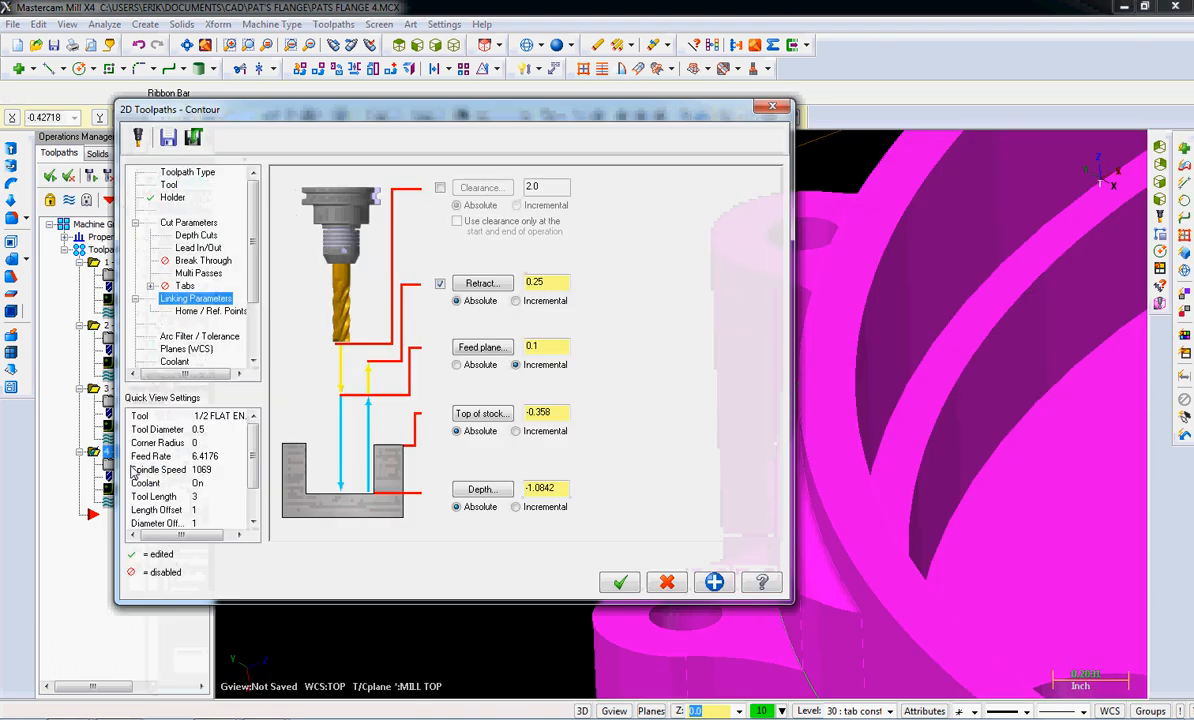
pyautogui.click(168, 184)
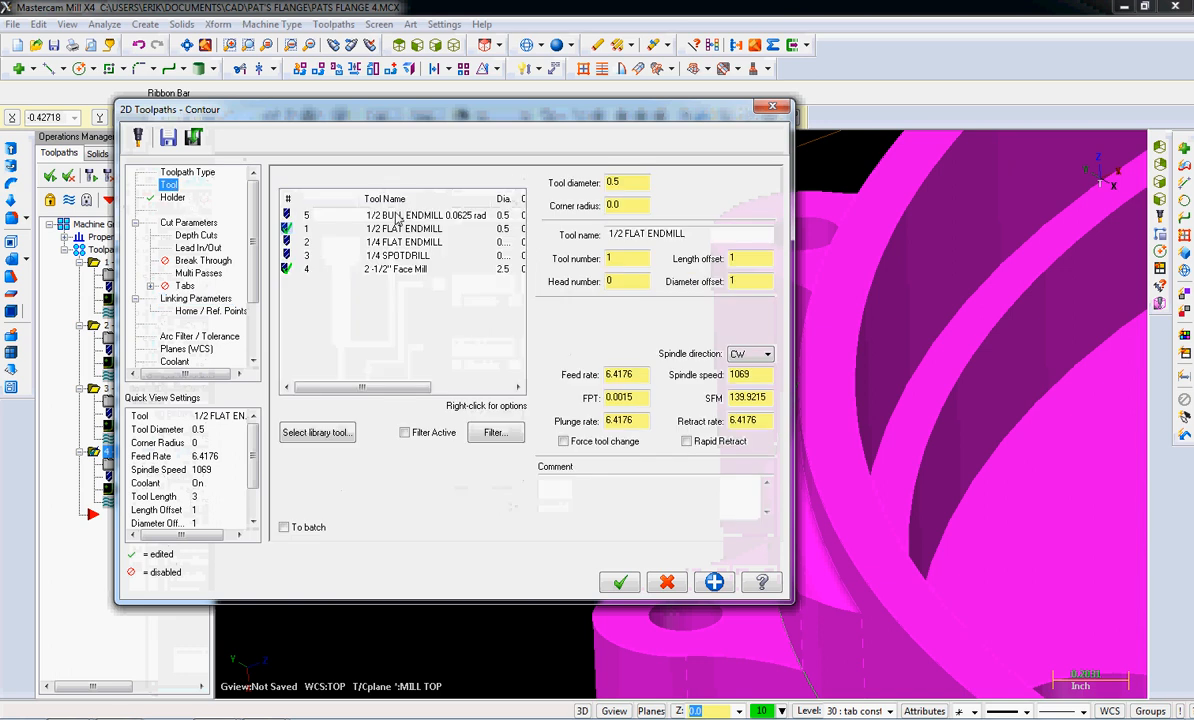
pyautogui.click(400, 216)
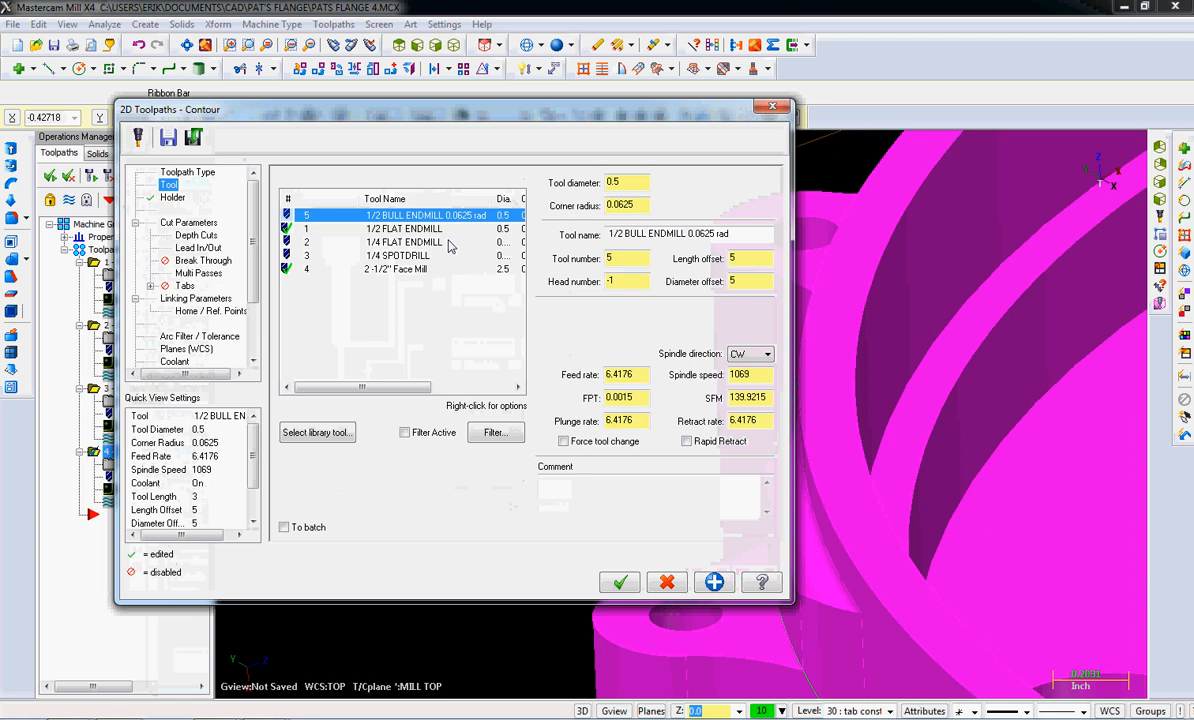
pyautogui.click(620, 582)
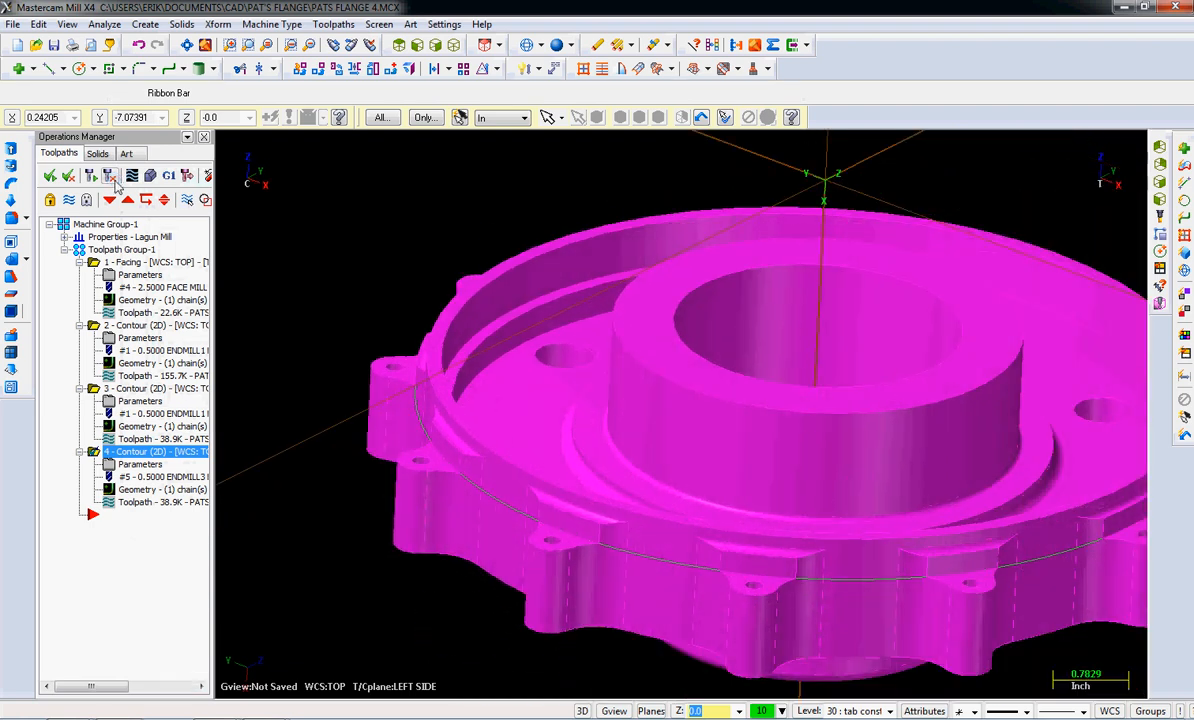
pyautogui.moveTo(148, 176)
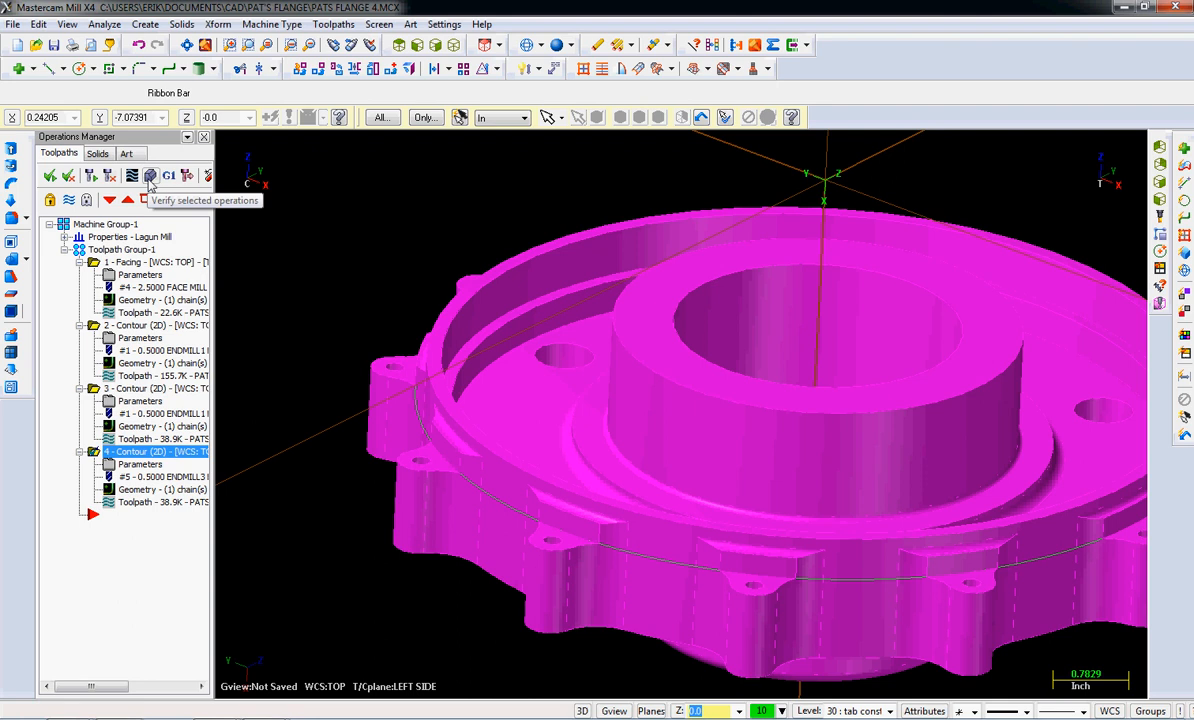
# - Select all toolpath operations and launch Verify on them
pyautogui.click(150, 176)
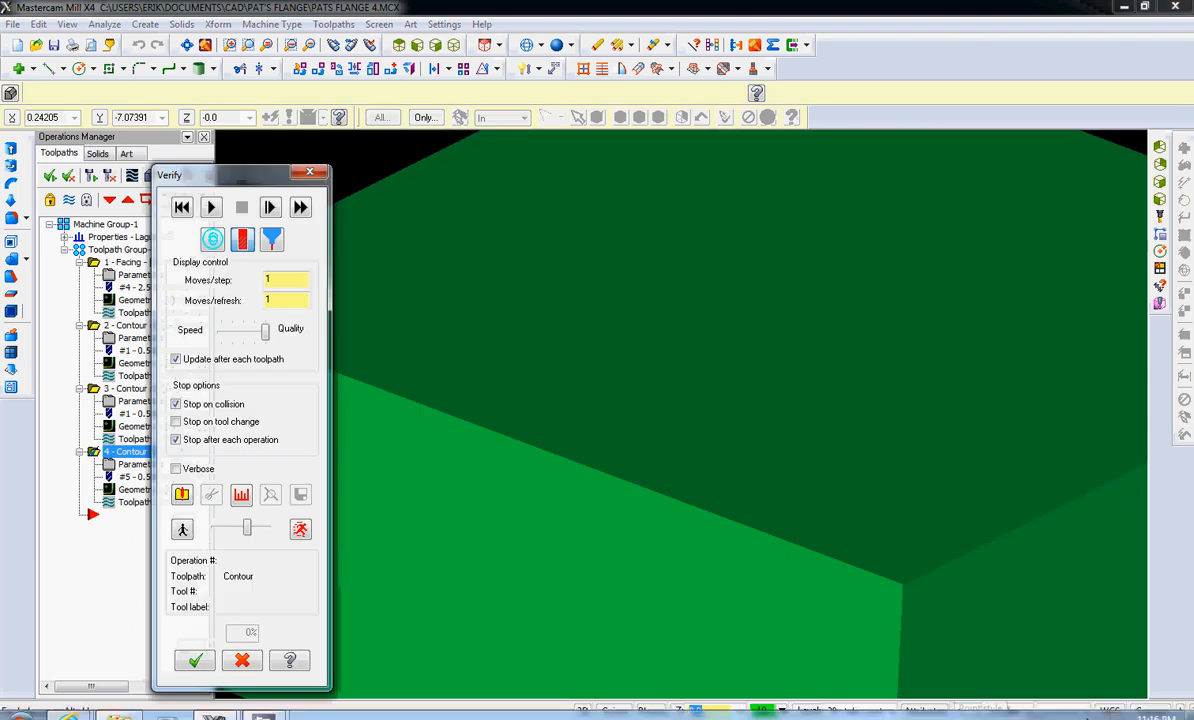
pyautogui.moveTo(332, 488)
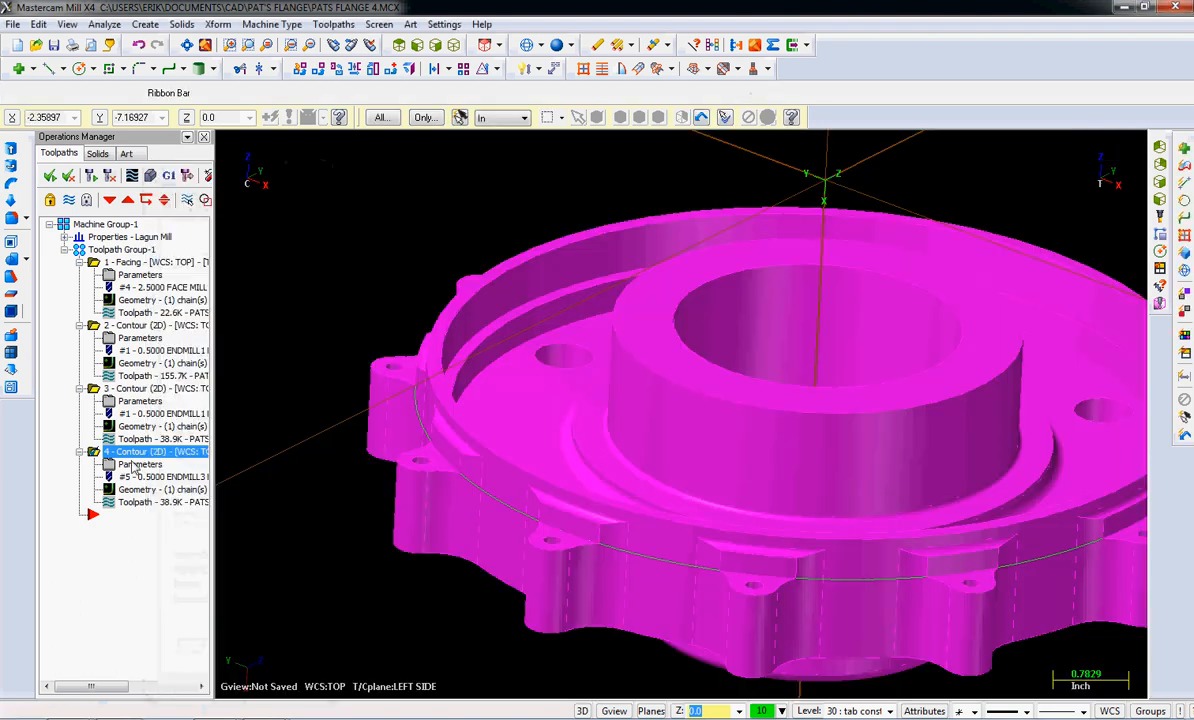
pyautogui.click(150, 260)
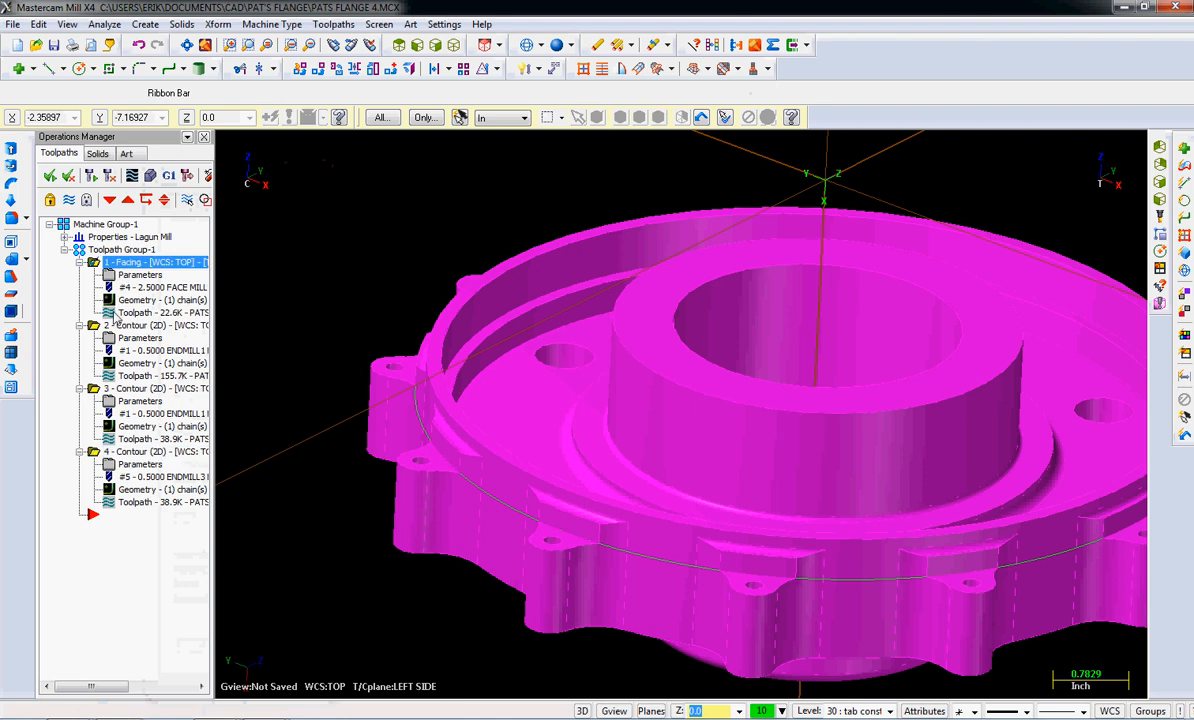
pyautogui.click(156, 388)
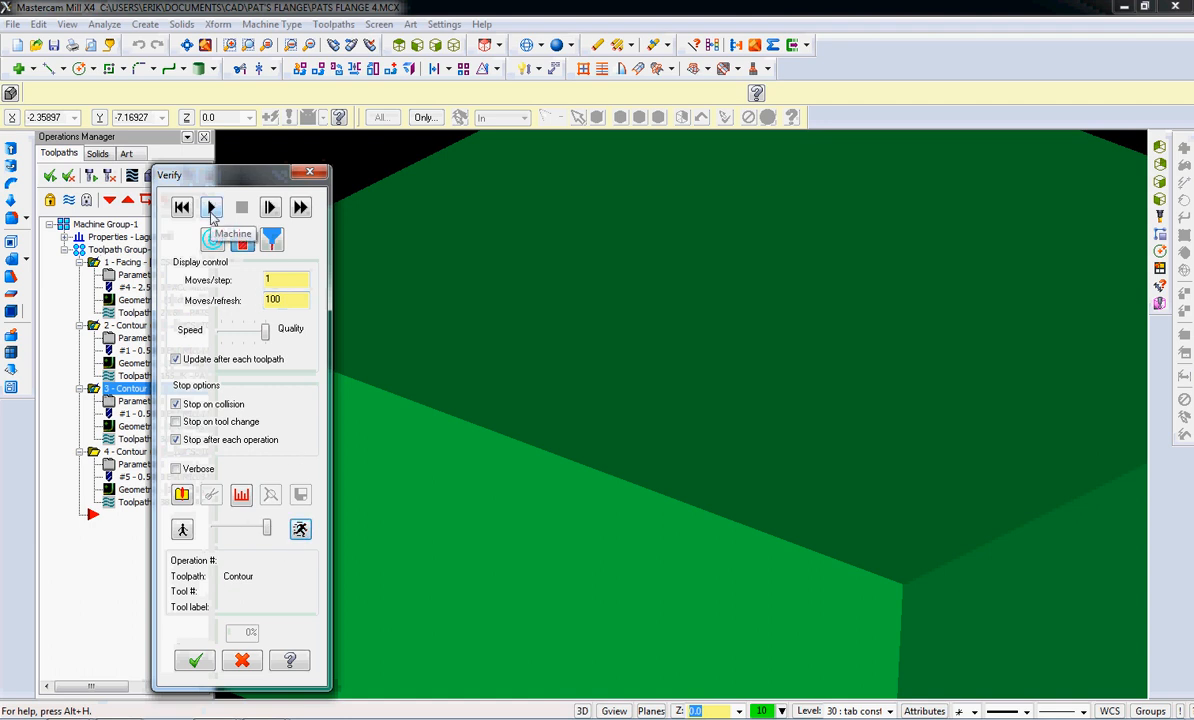
# - Machine the stock through contour operation 3 and start saving it as an STL
pyautogui.click(212, 206)
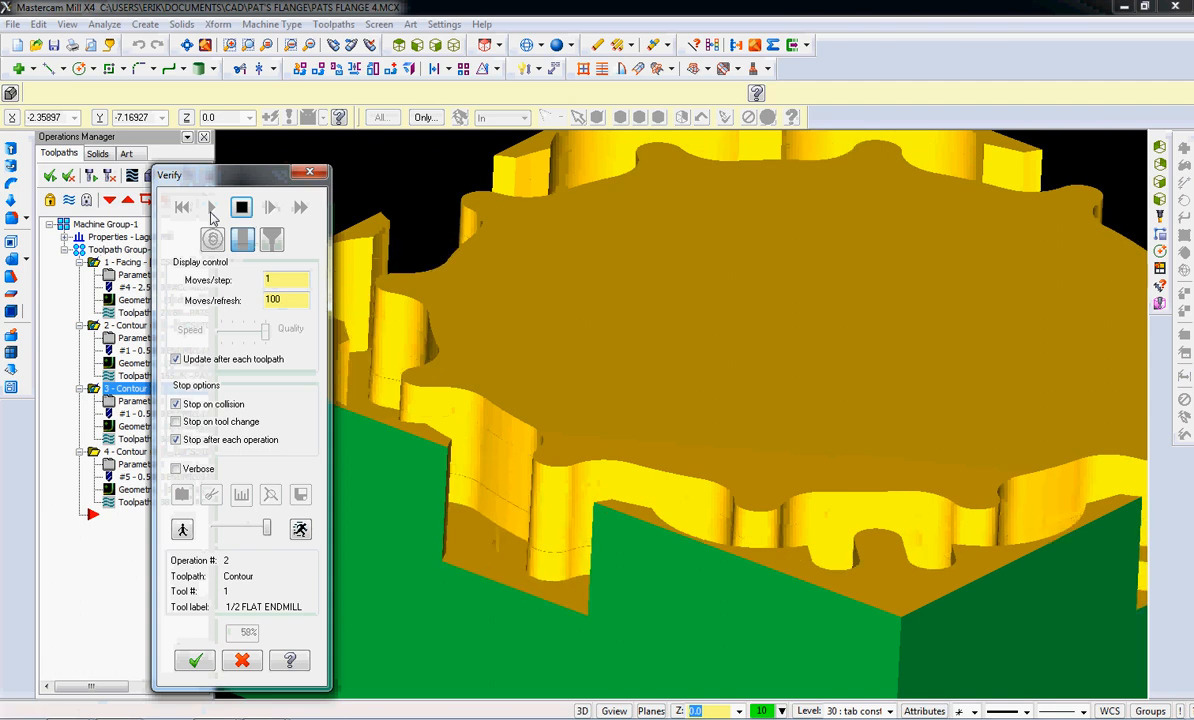
pyautogui.click(212, 206)
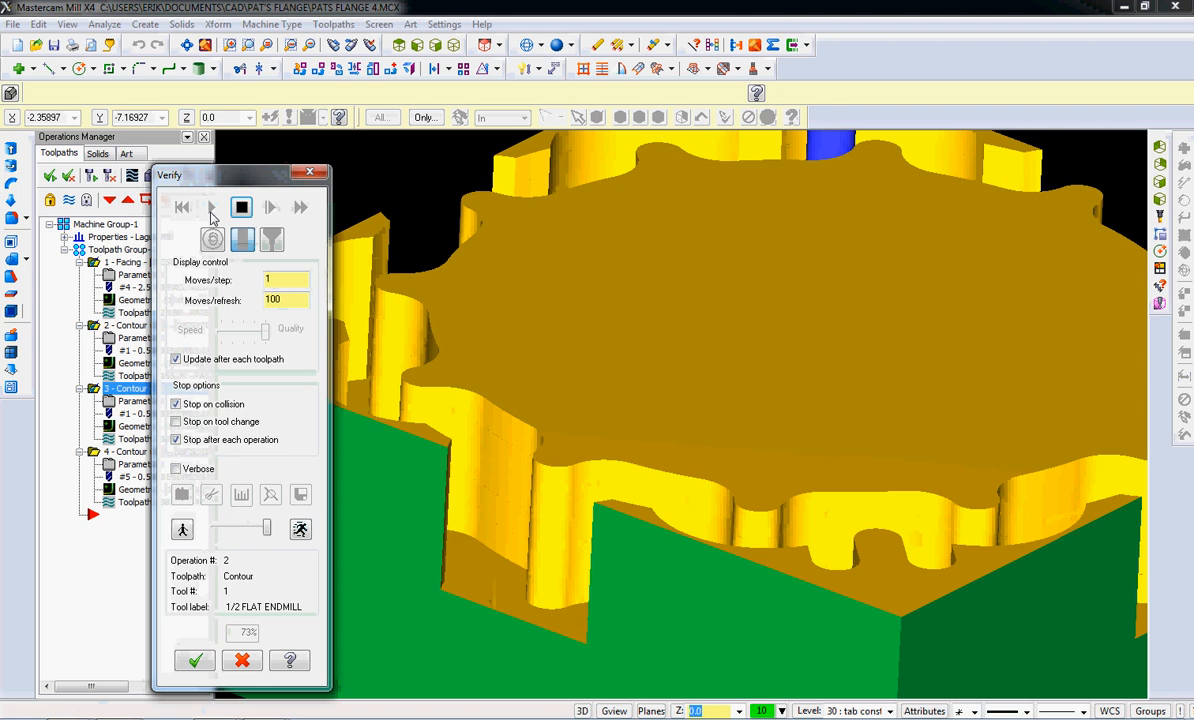
pyautogui.click(212, 206)
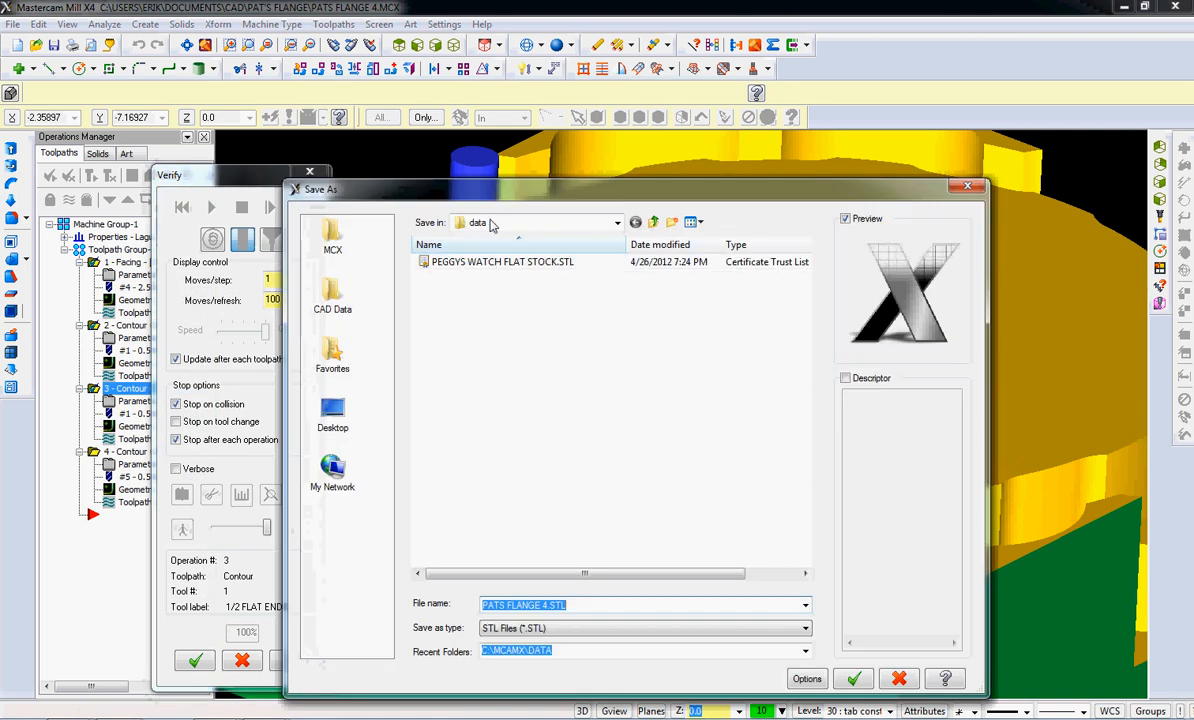
# - Navigate to CAD > Pat's flange and save the cut stock as PATS FLANGE 4.STL
pyautogui.click(616, 222)
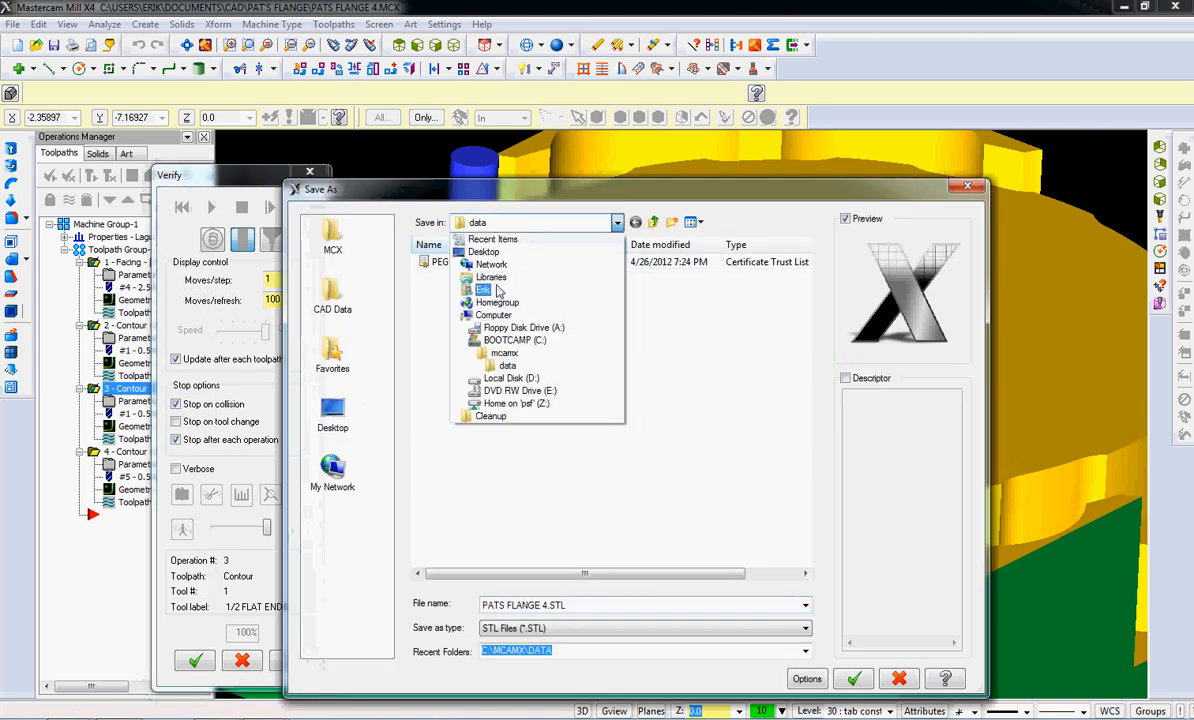
pyautogui.click(484, 288)
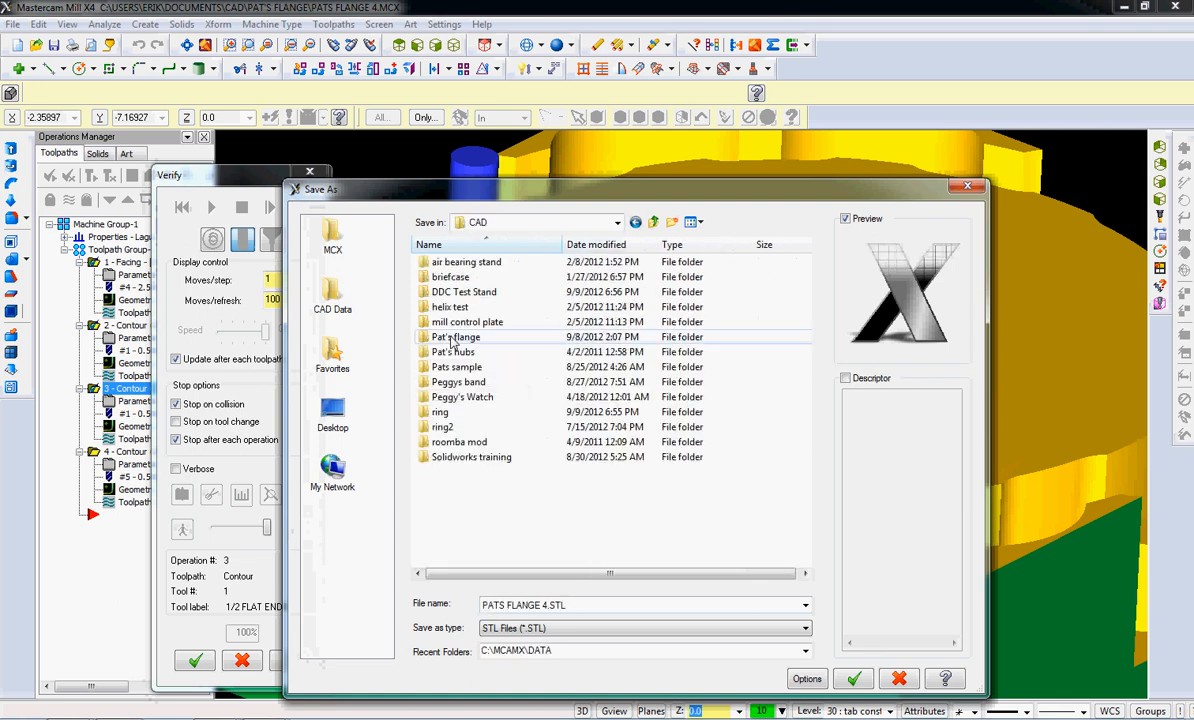
pyautogui.doubleClick(456, 336)
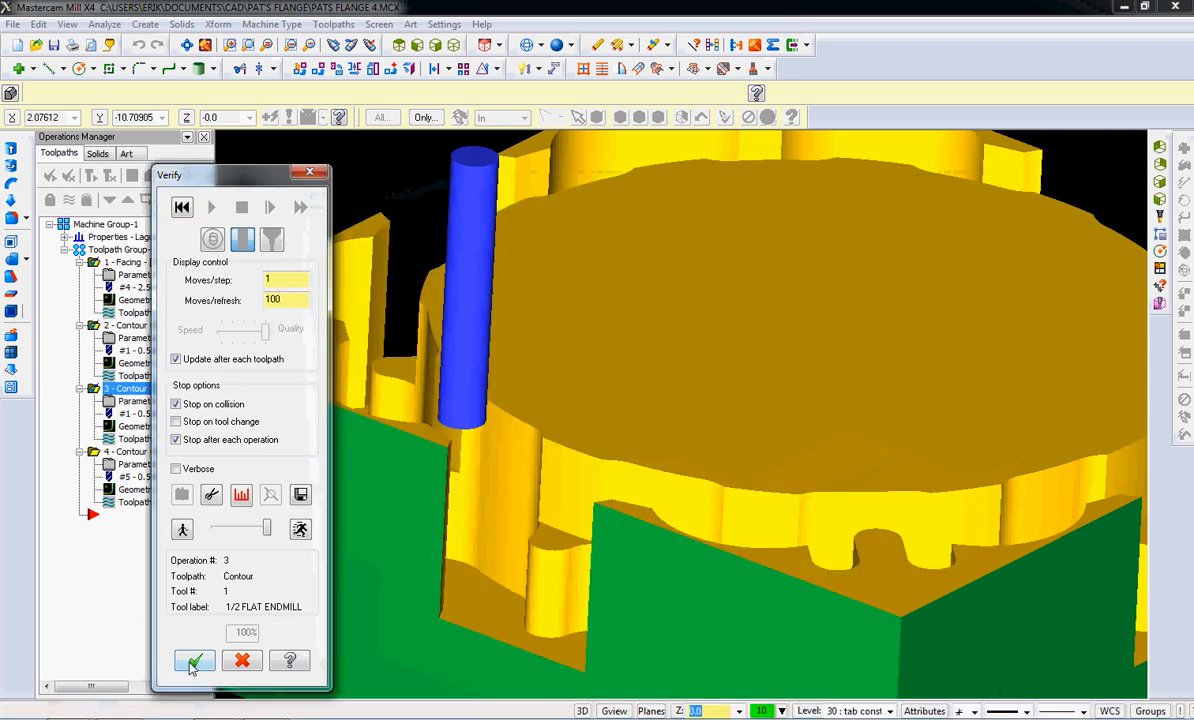
# - Set the Verify stock shape to File and start browsing for the stock model
pyautogui.click(194, 660)
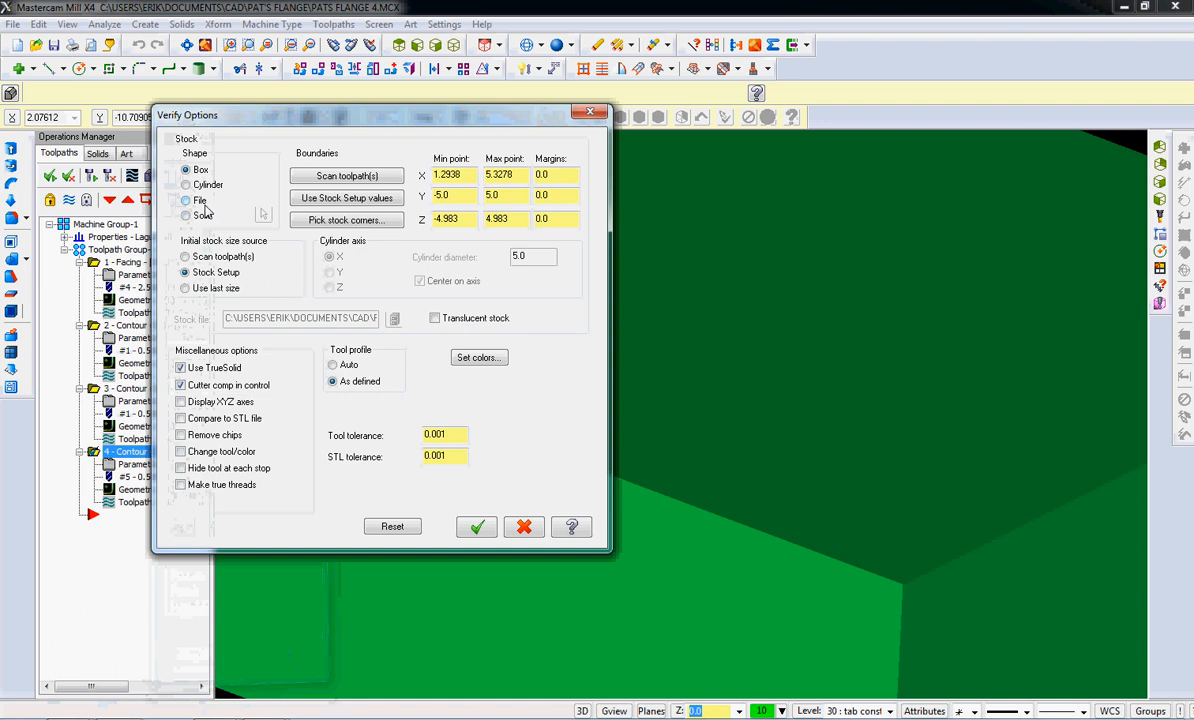
pyautogui.click(184, 200)
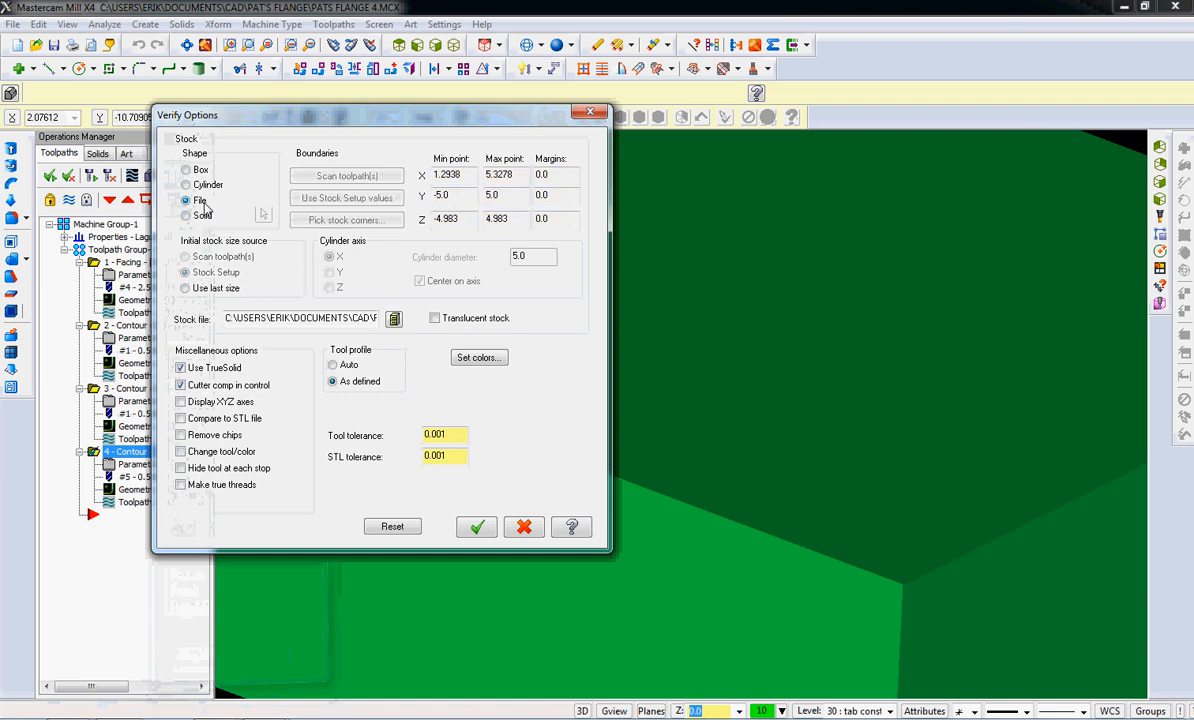
pyautogui.click(392, 318)
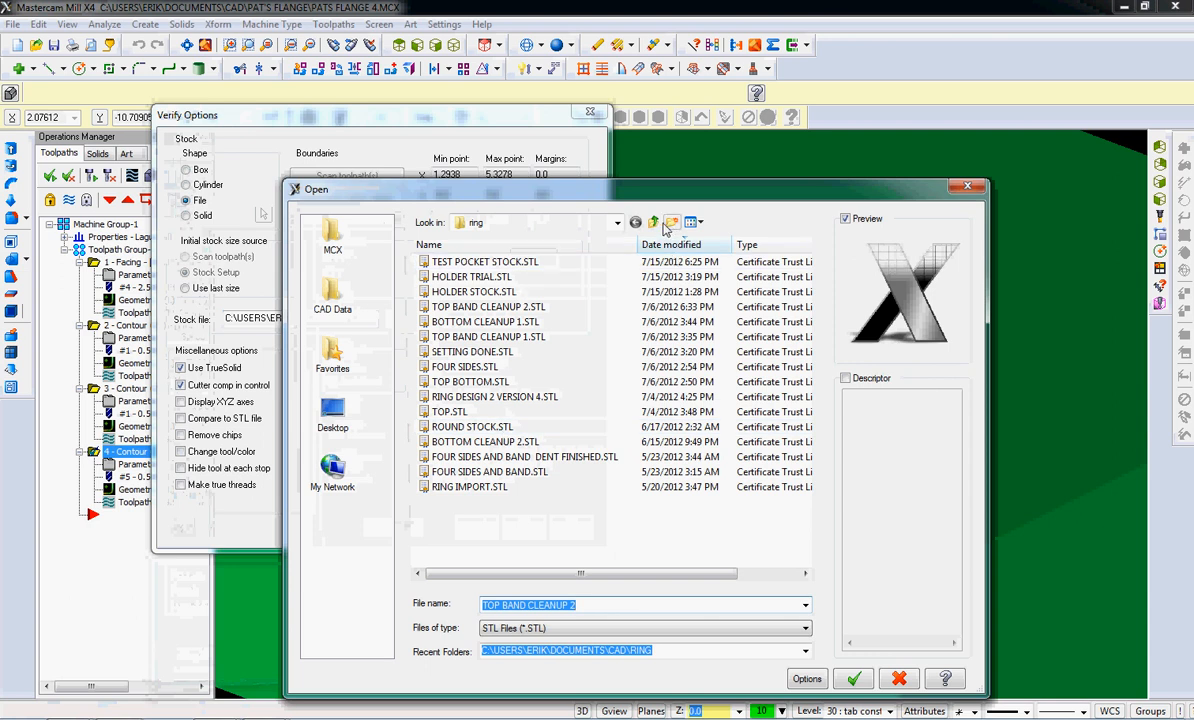
# - Select PATS FLANGE 4.STL from CAD > Pat's flange as the simulation stock and confirm
pyautogui.click(652, 222)
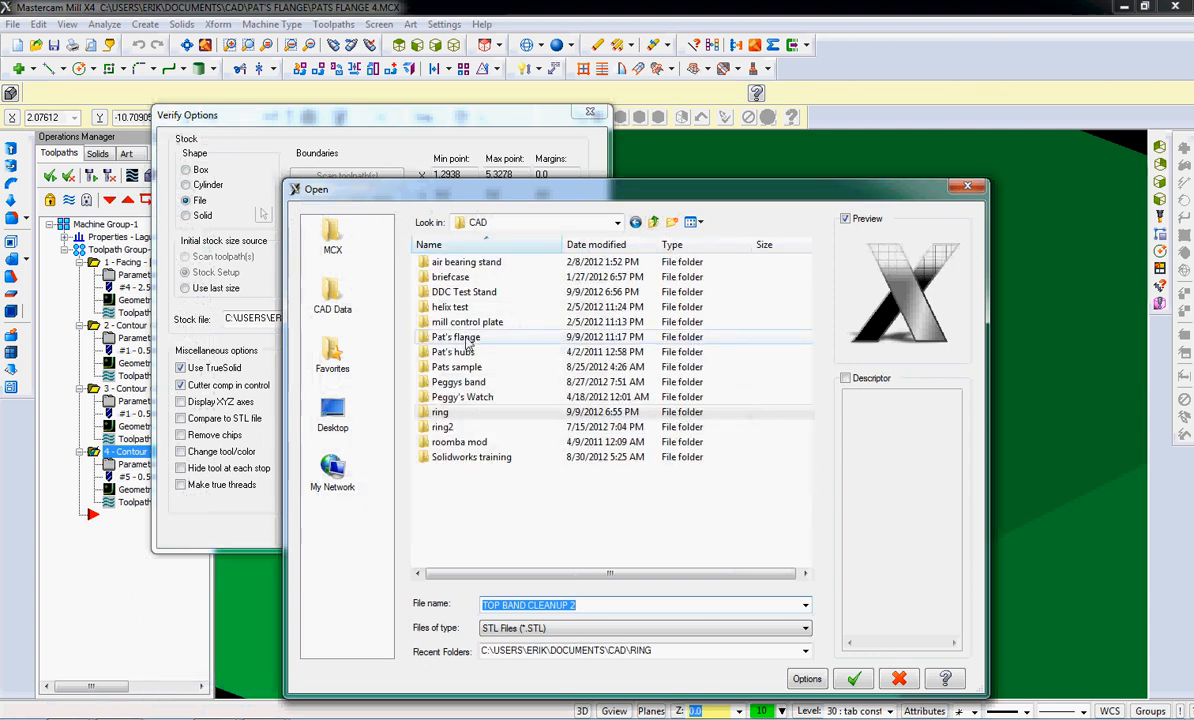
pyautogui.doubleClick(456, 336)
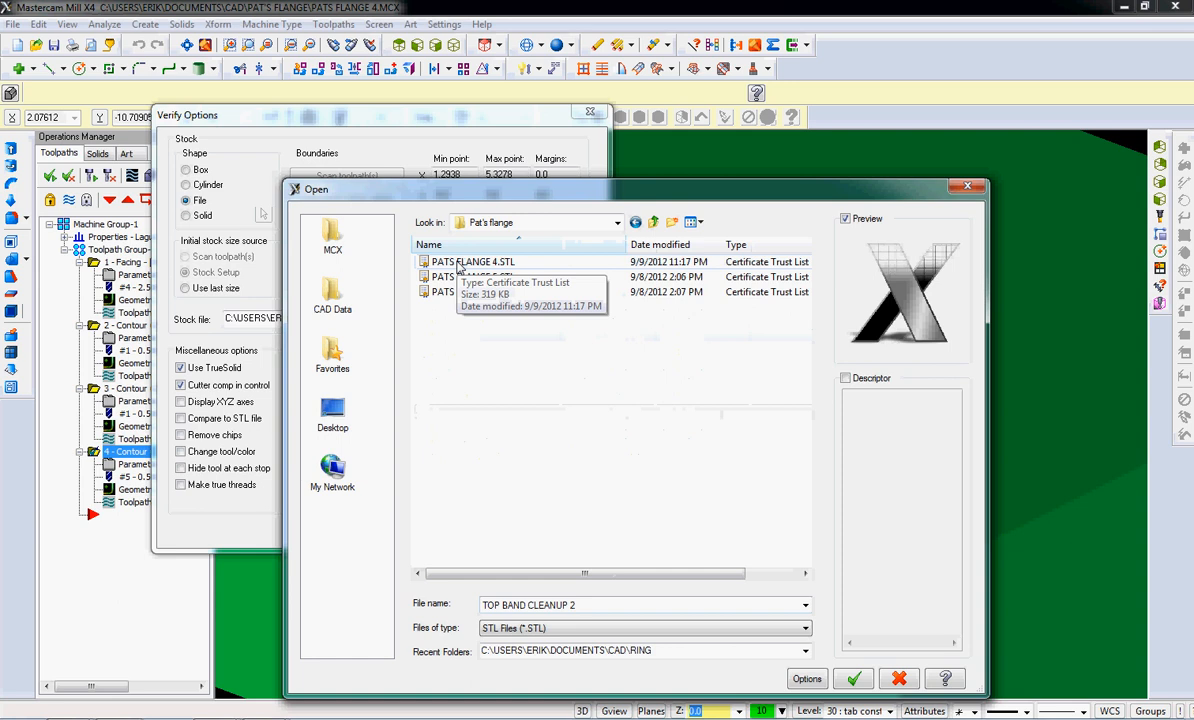
pyautogui.click(852, 678)
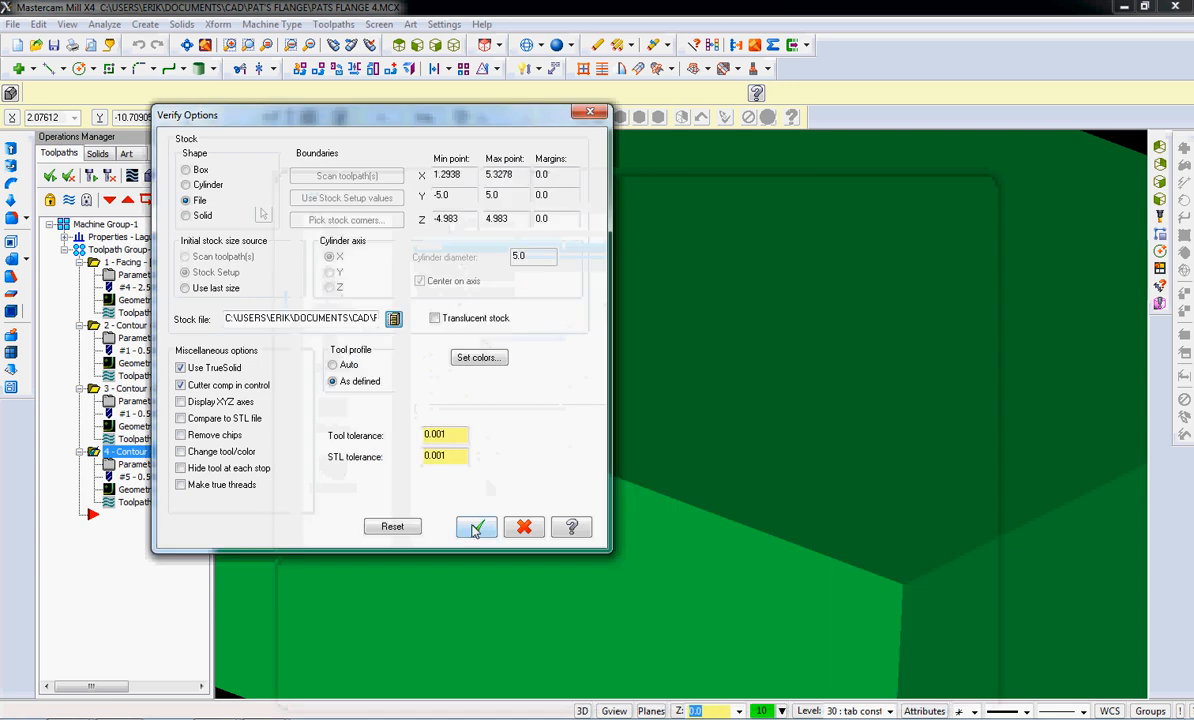
pyautogui.click(476, 528)
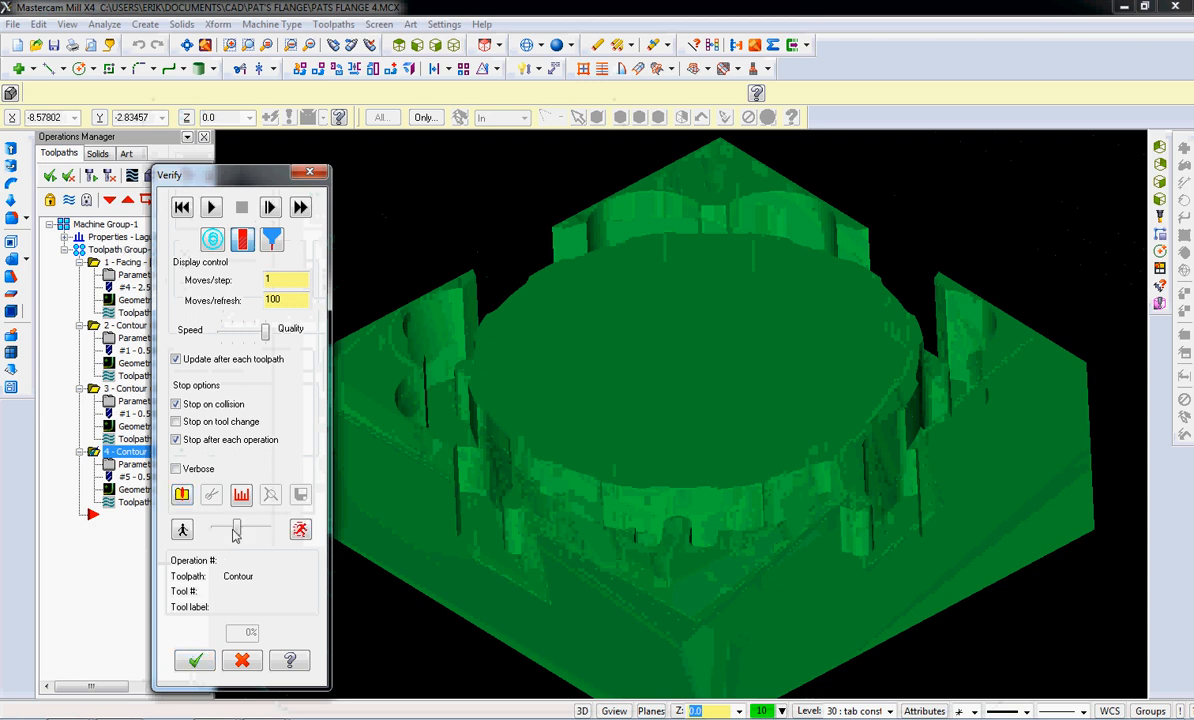
# - Run Verify on the reused STL stock with the bull endmill contour, then rewind to the start
pyautogui.click(210, 206)
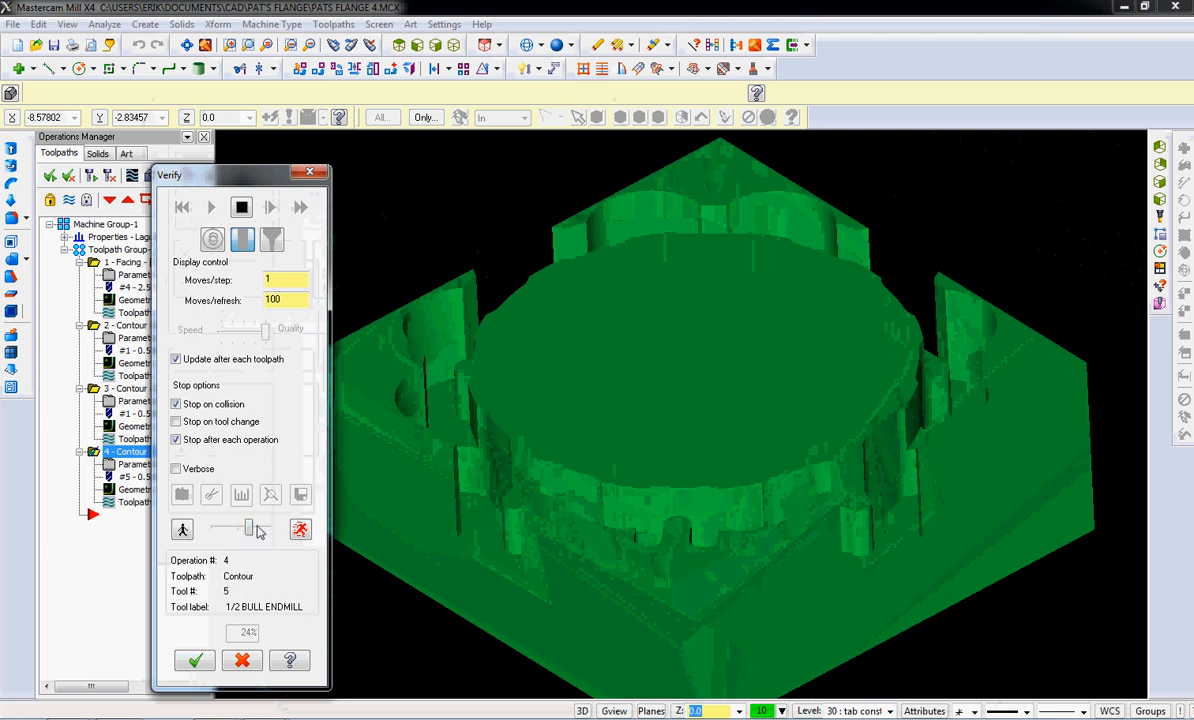
pyautogui.click(300, 528)
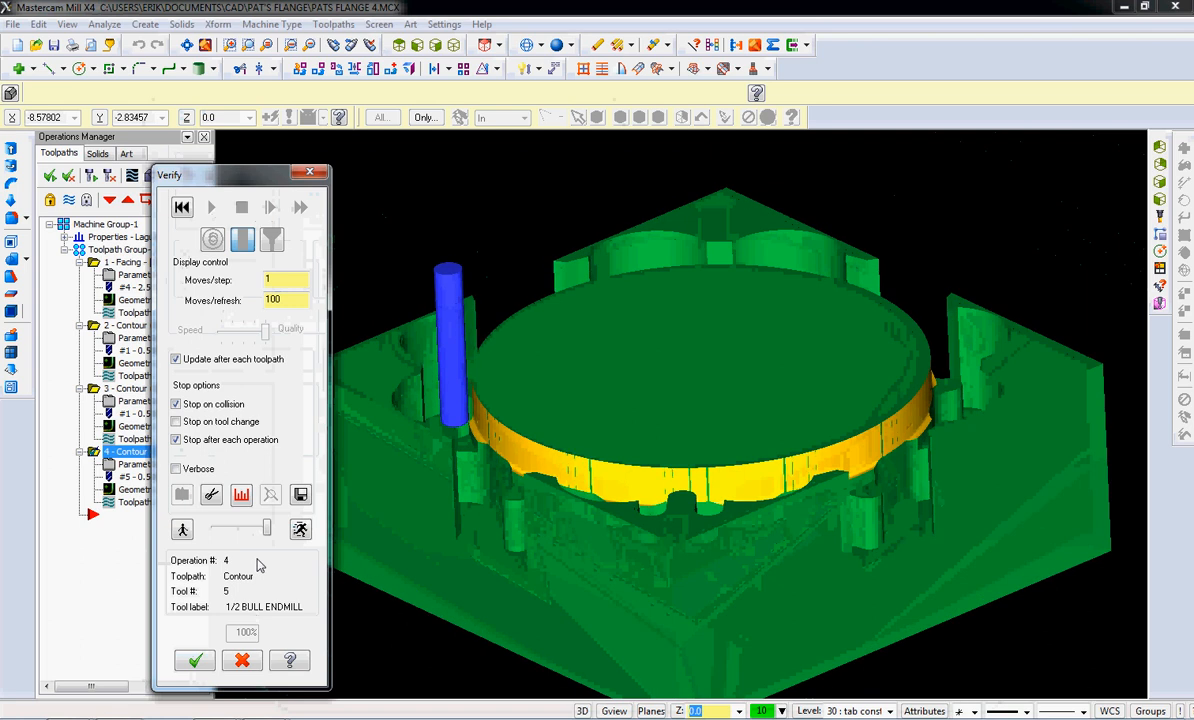
pyautogui.click(184, 206)
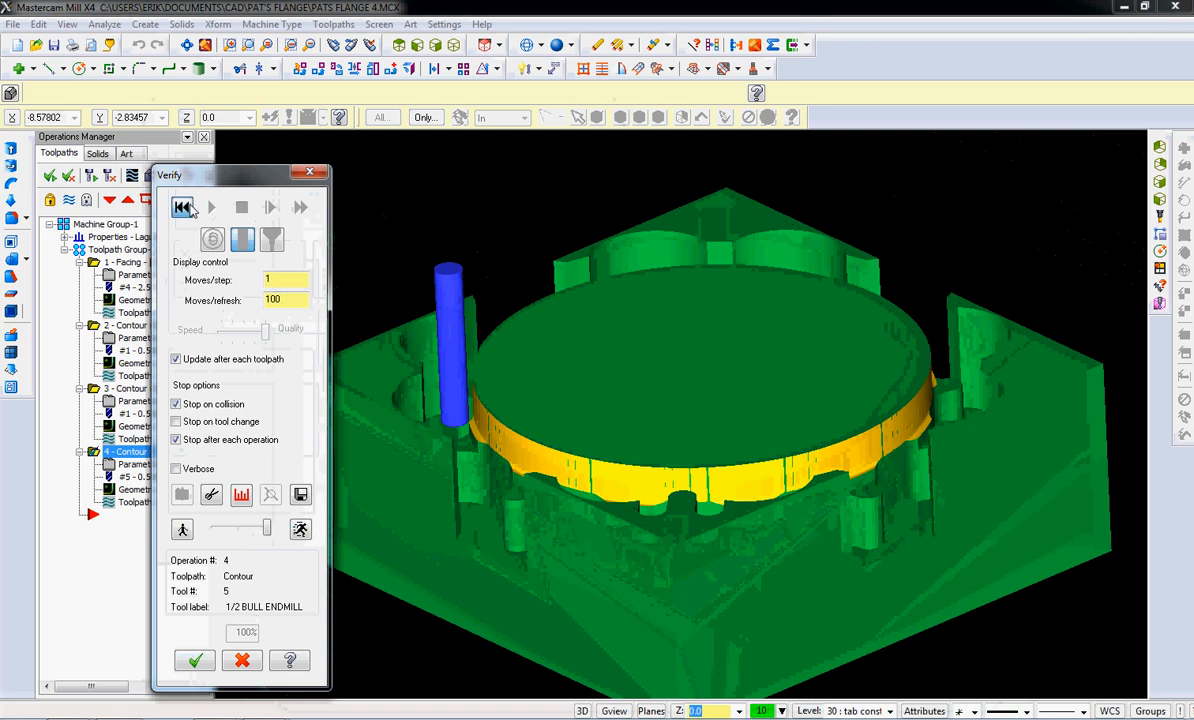
pyautogui.click(210, 206)
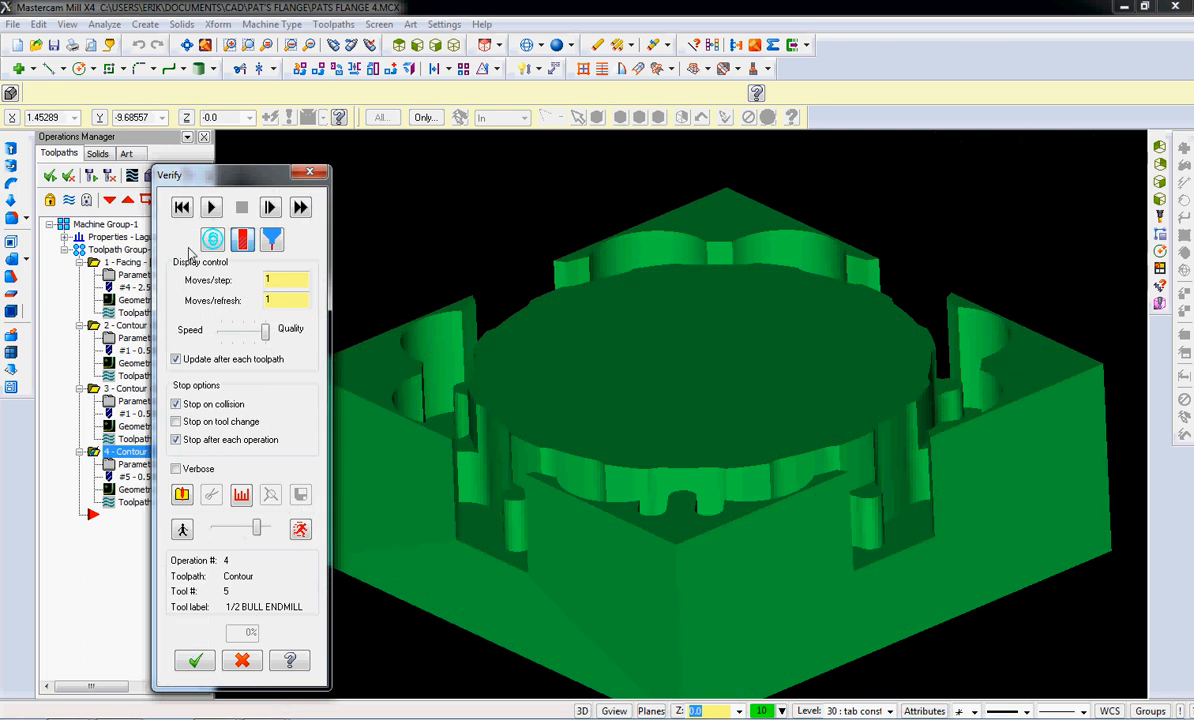
# - Run the contour simulation again and zoom in on the cut wall beside the boss
pyautogui.click(210, 206)
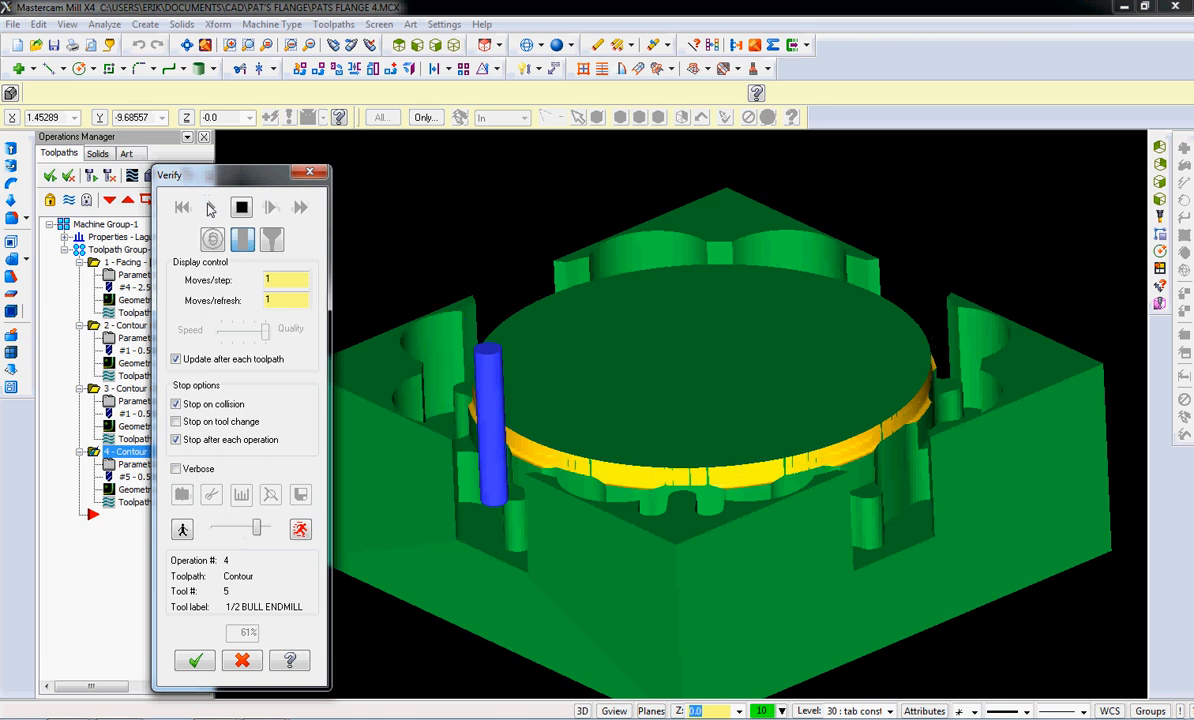
pyautogui.click(272, 206)
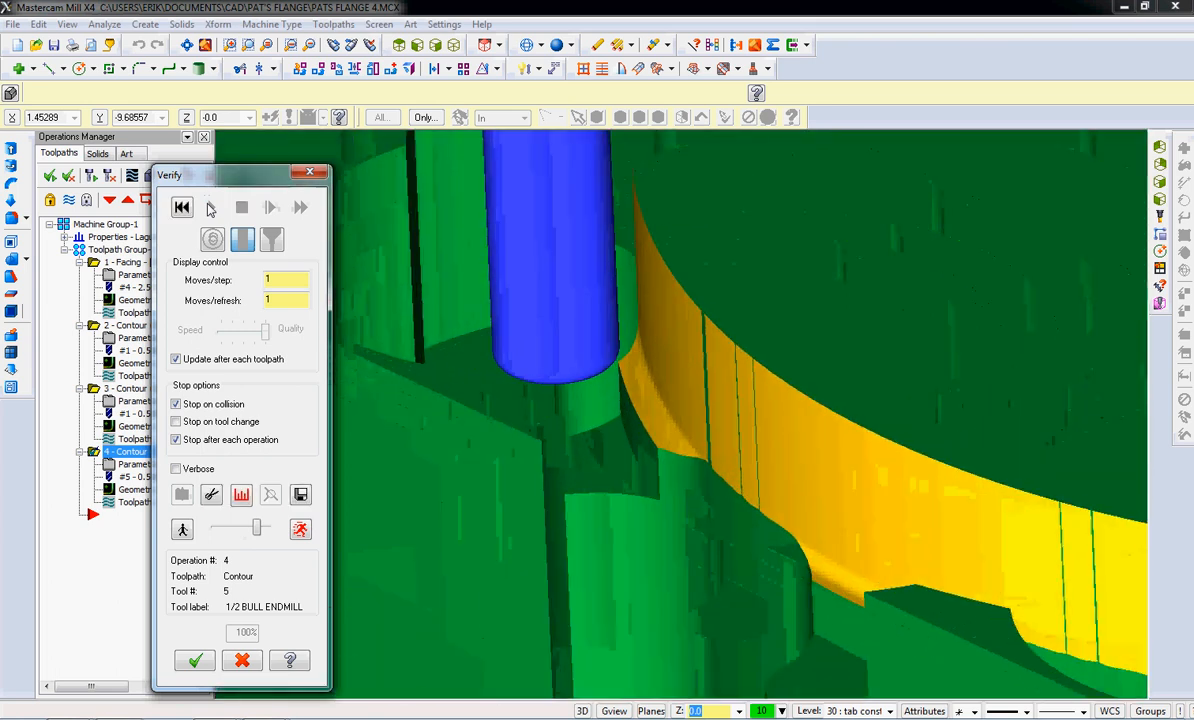
pyautogui.click(212, 206)
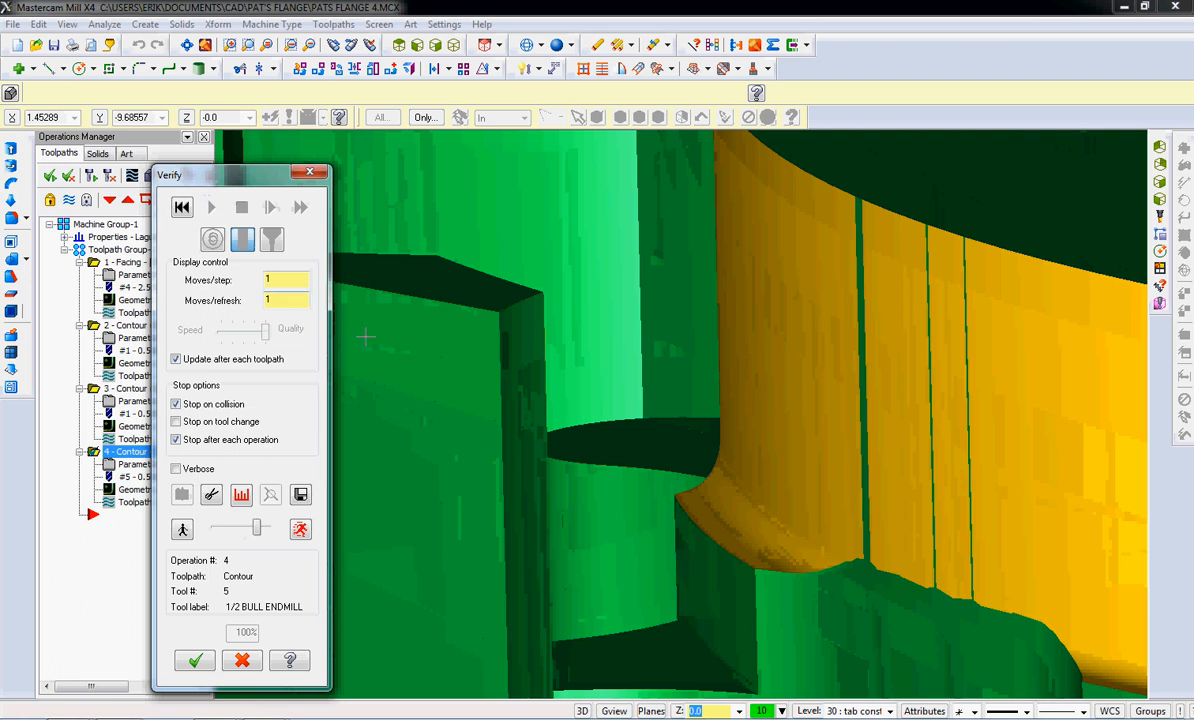
pyautogui.moveTo(800, 582)
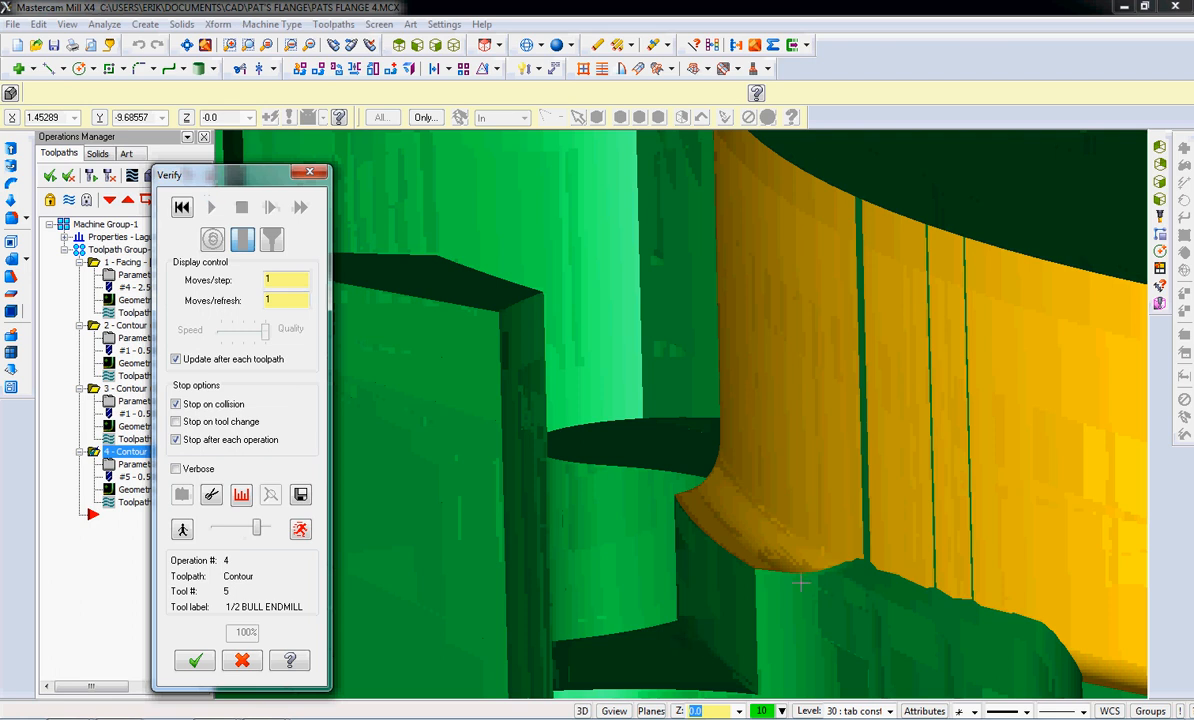